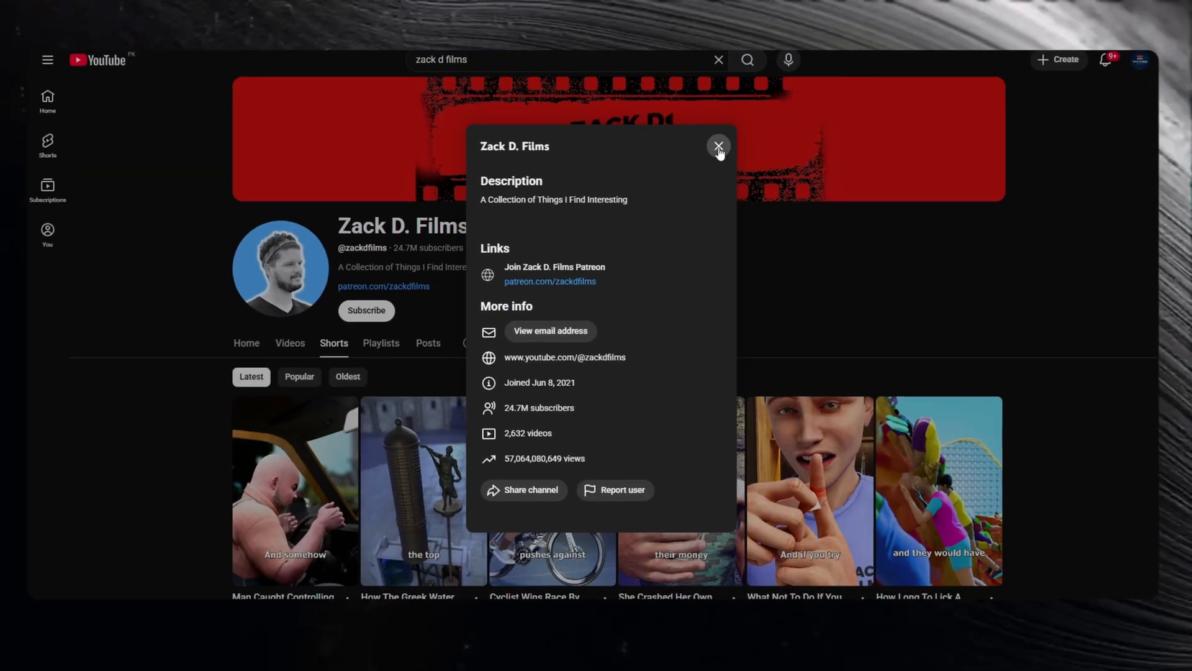
Step: Close the Zack D. Films About dialog and scroll through many rows of its Shorts
click(717, 145)
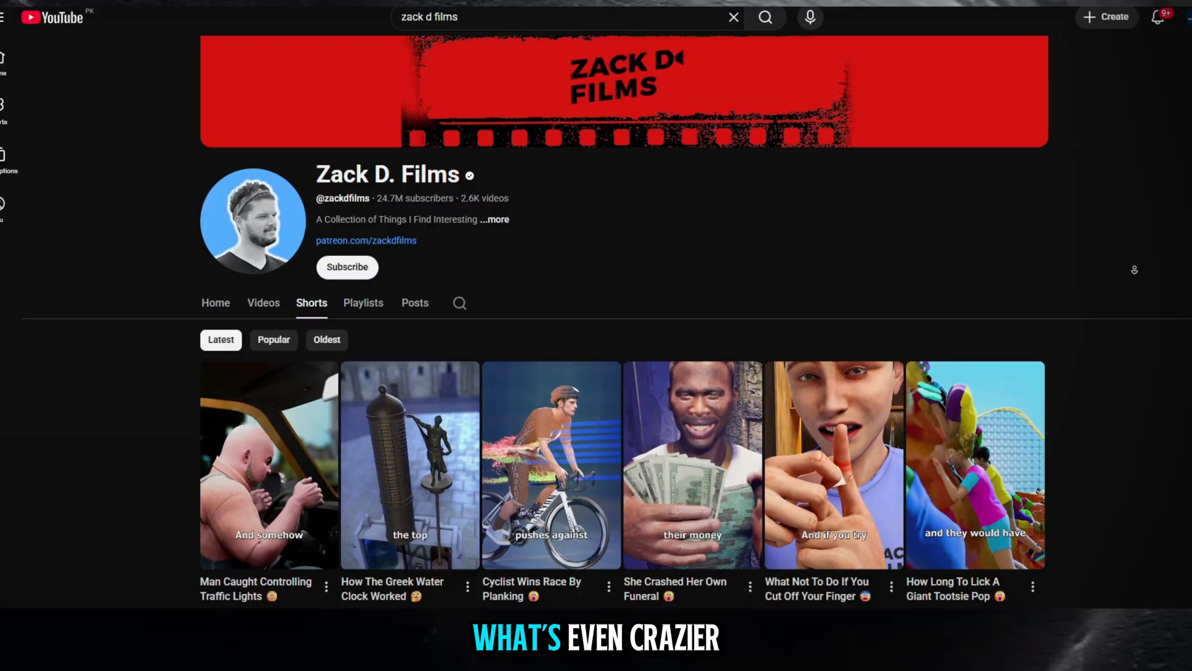
scroll(down, 3)
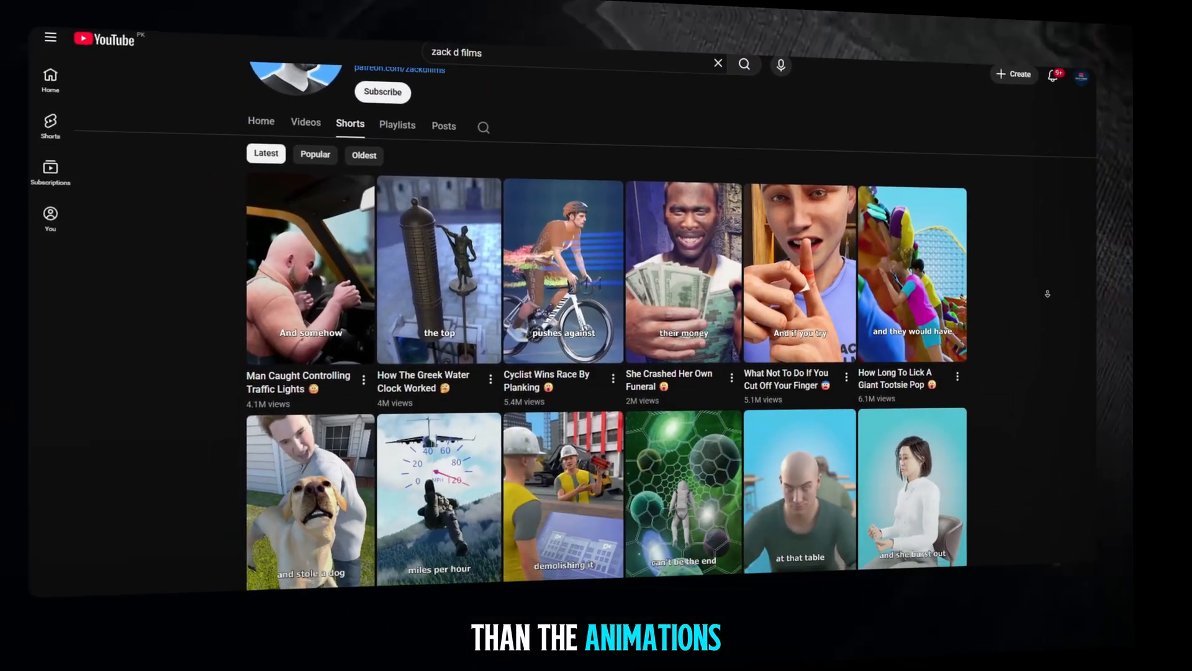
scroll(down, 3)
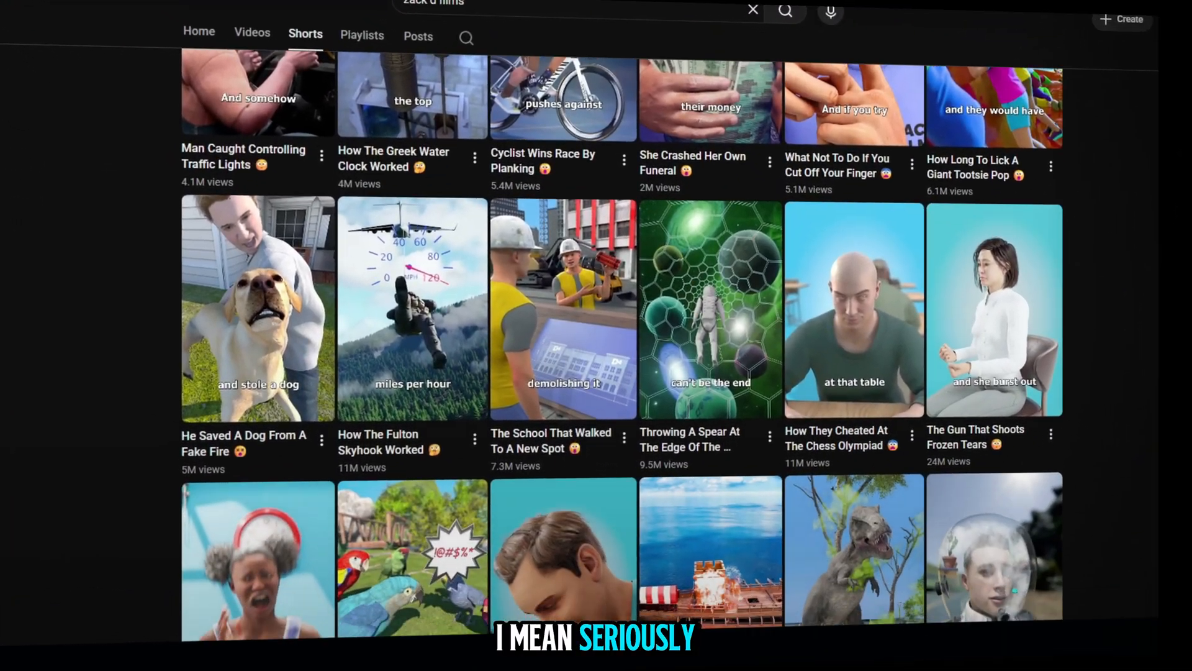
scroll(down, 3)
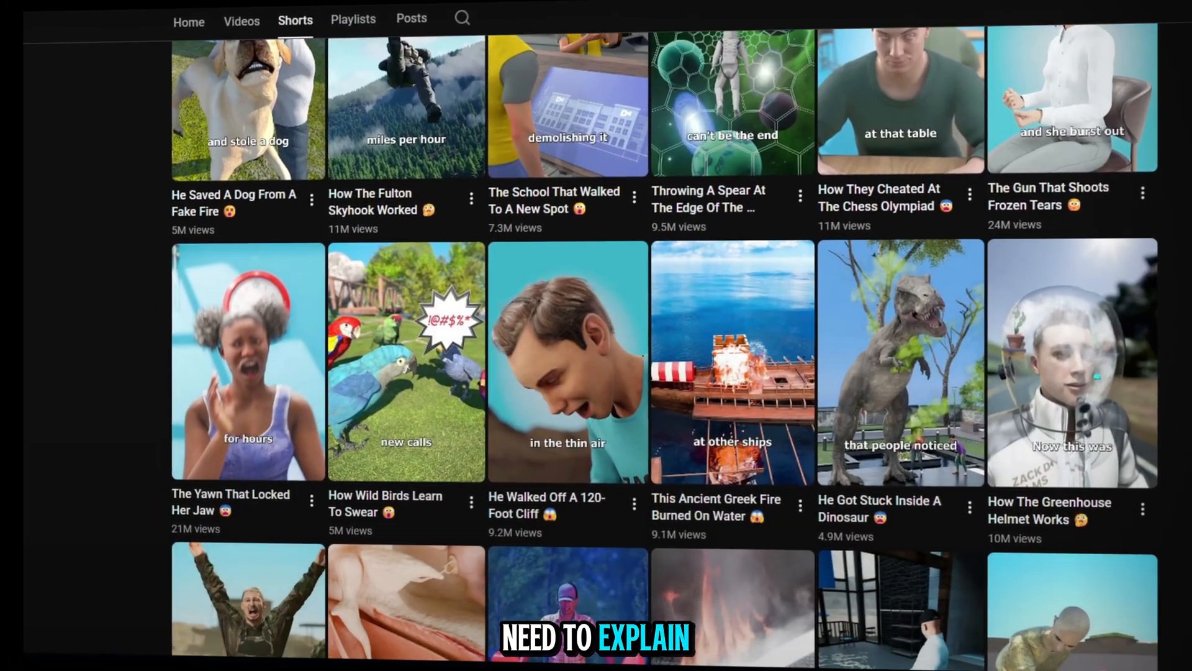
scroll(down, 3)
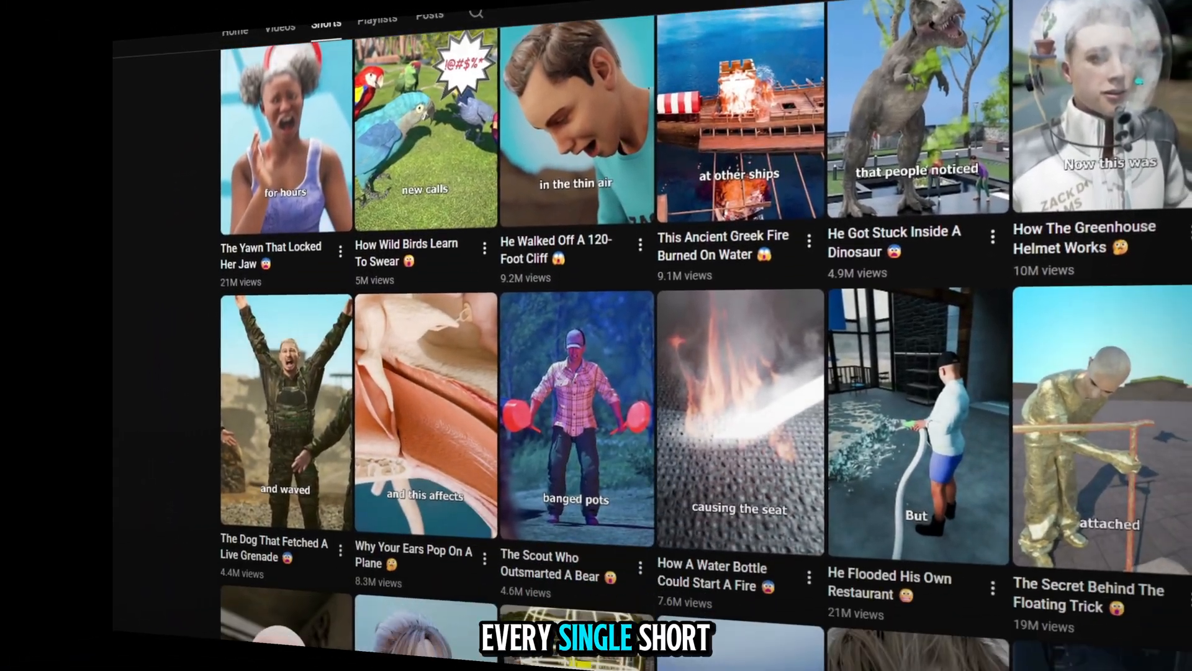
scroll(down, 3)
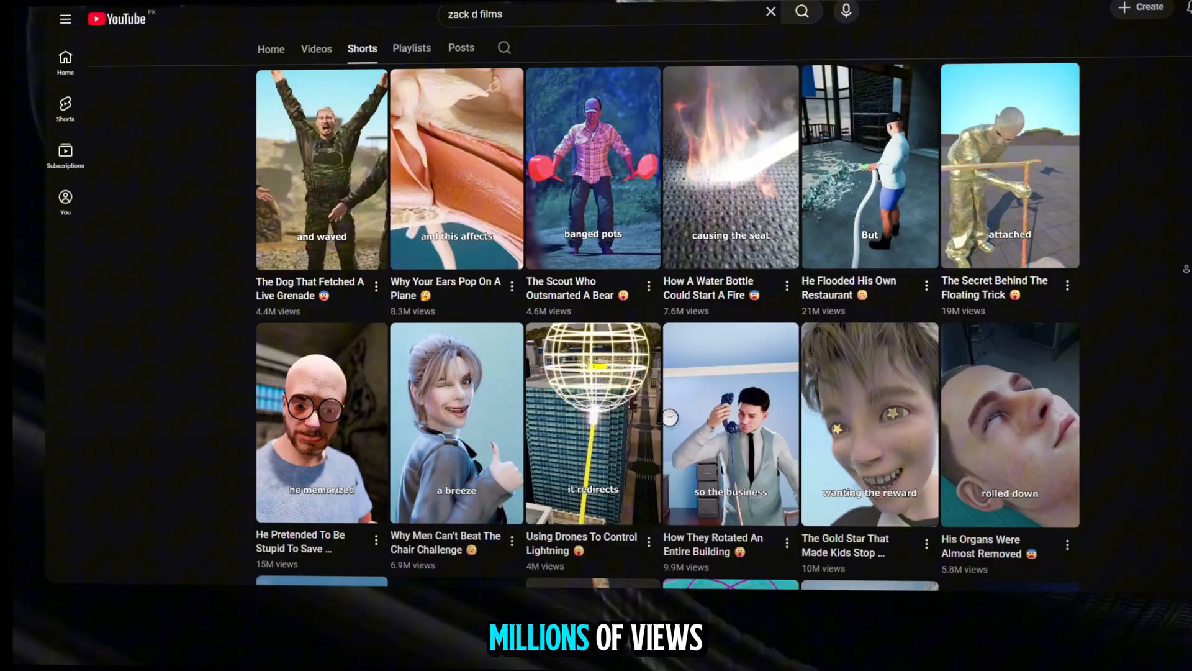
scroll(down, 3)
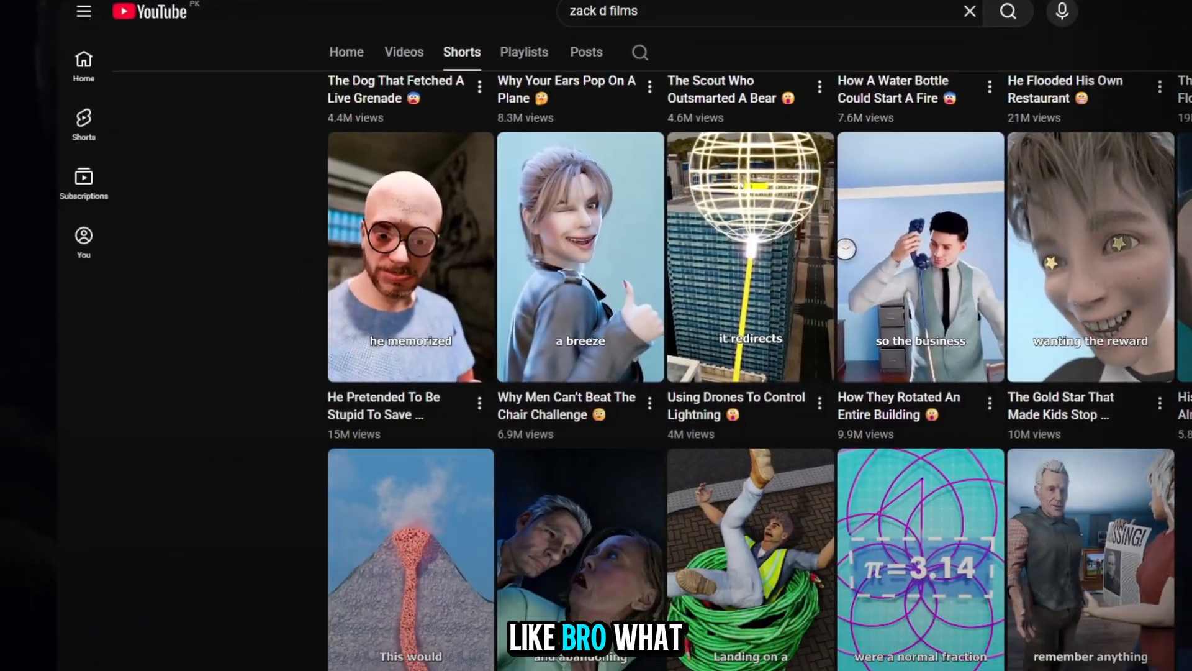
scroll(down, 3)
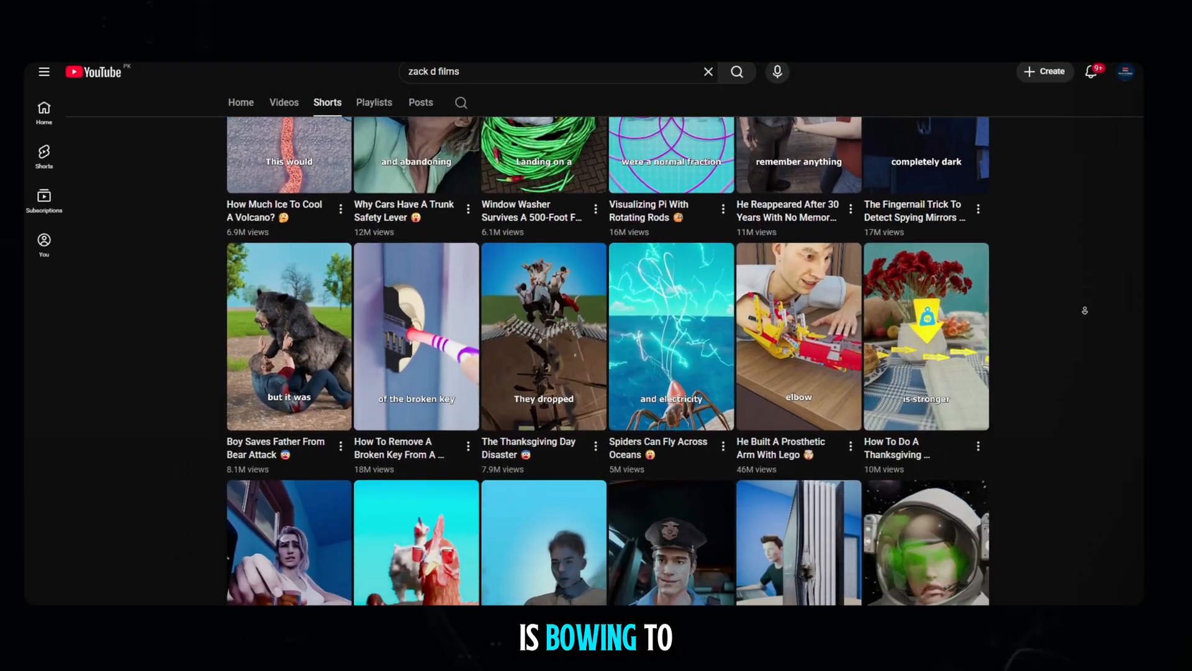
scroll(down, 3)
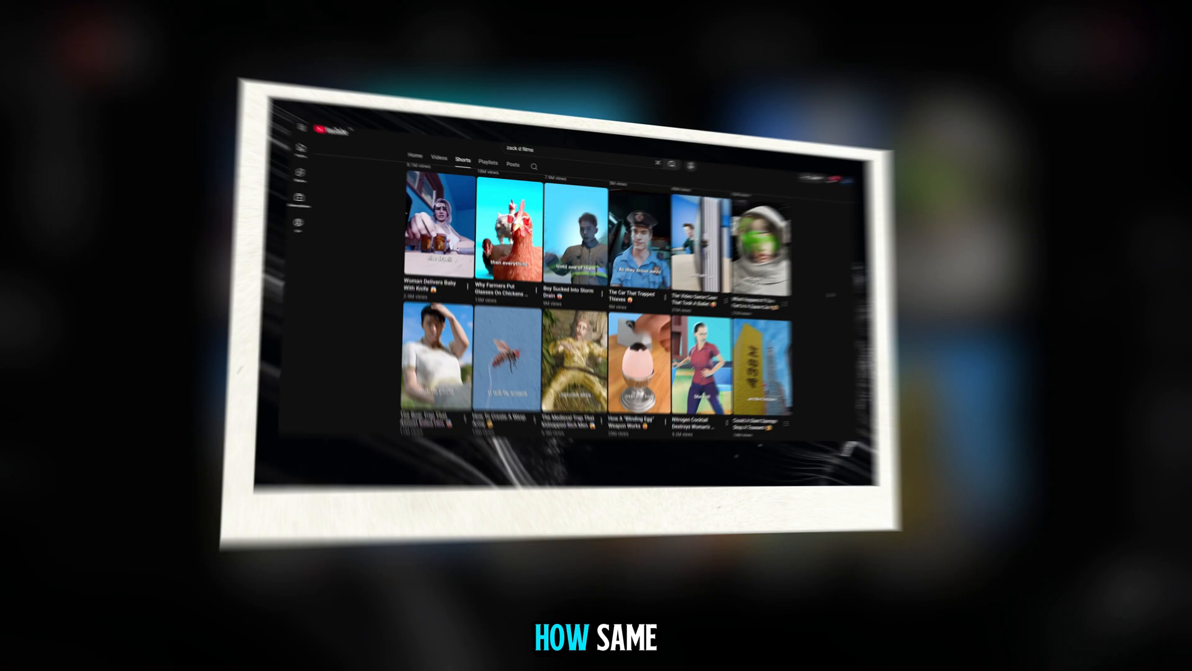
scroll(down, 3)
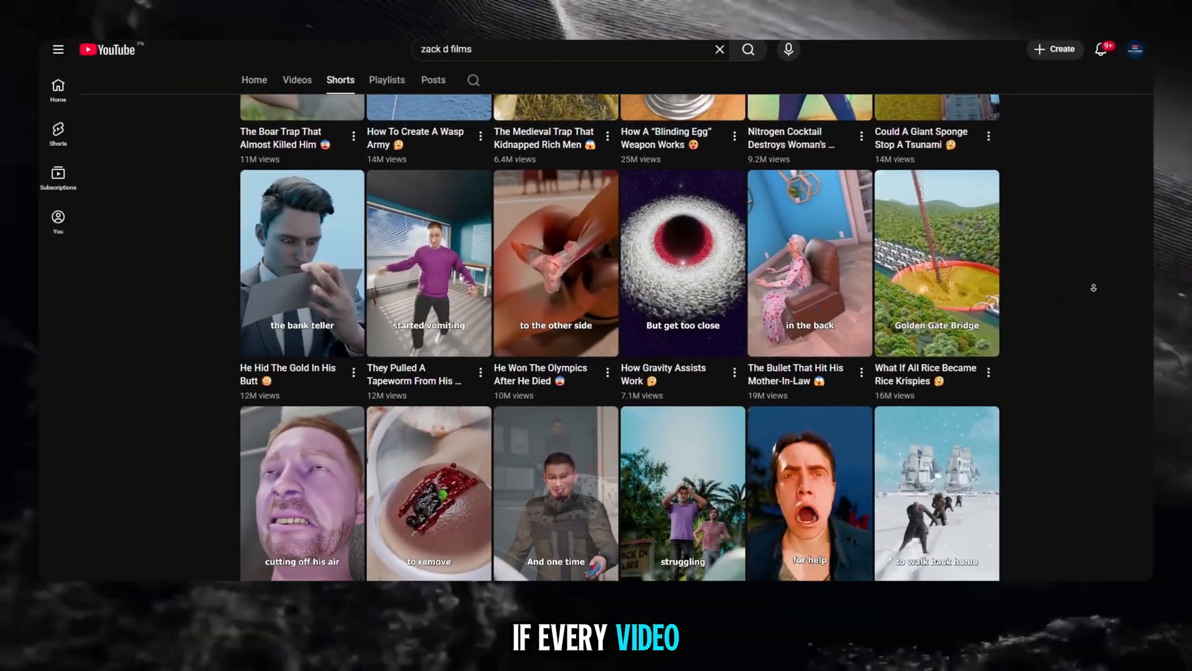
scroll(down, 3)
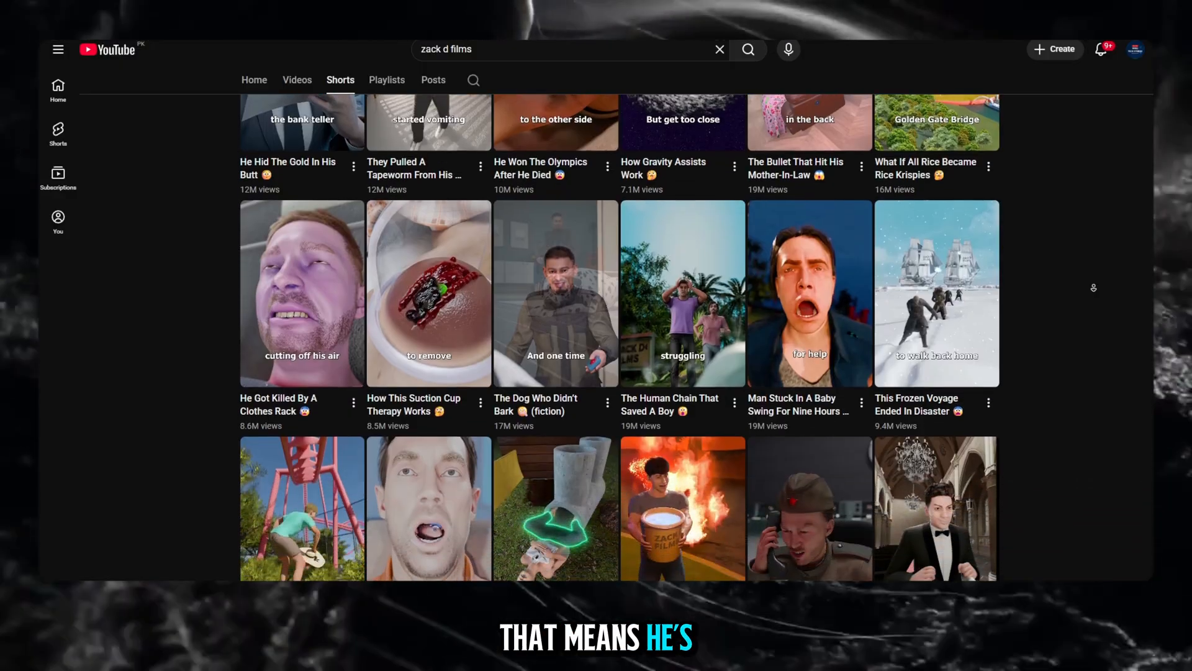
scroll(down, 3)
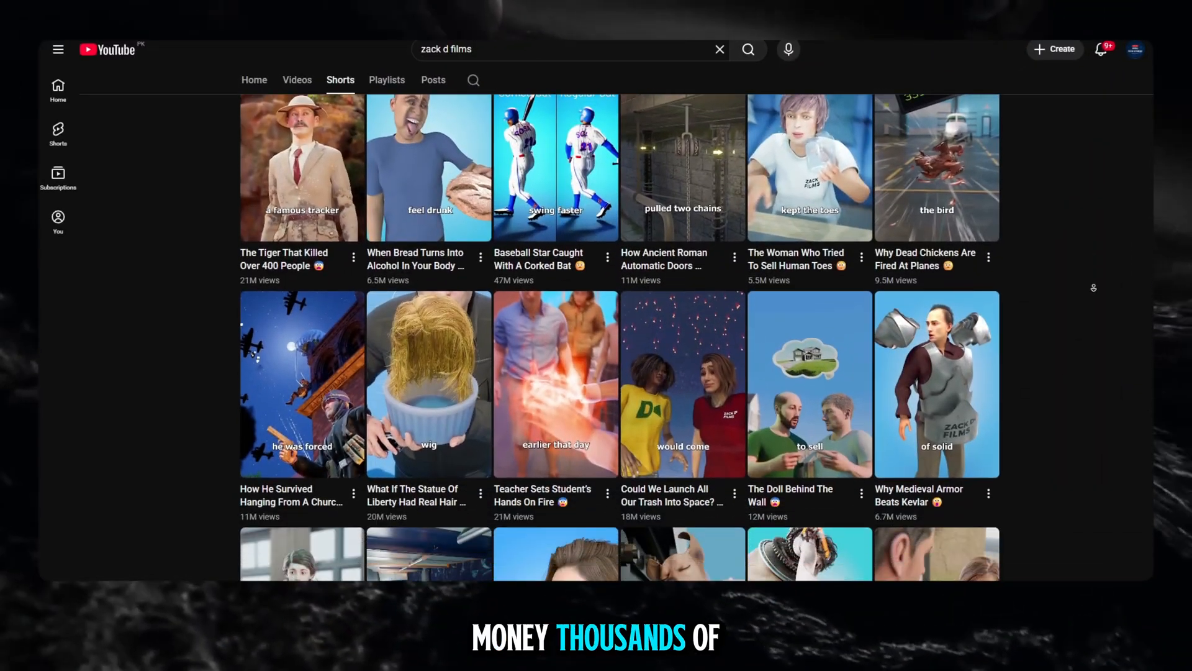
scroll(down, 3)
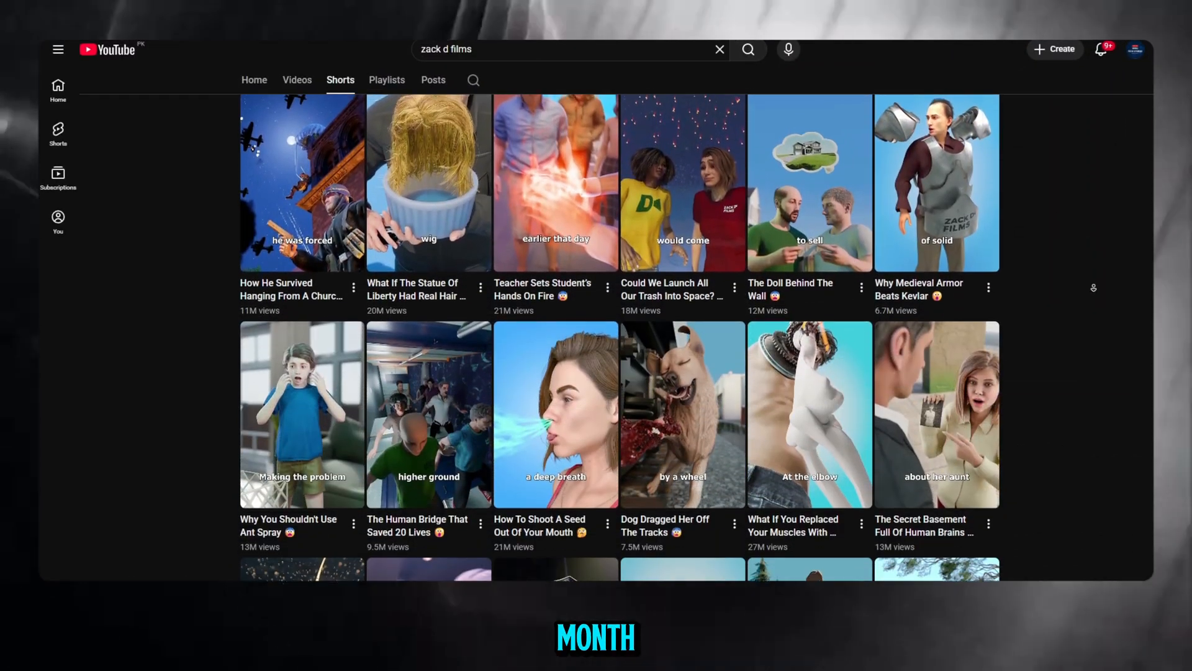
scroll(down, 3)
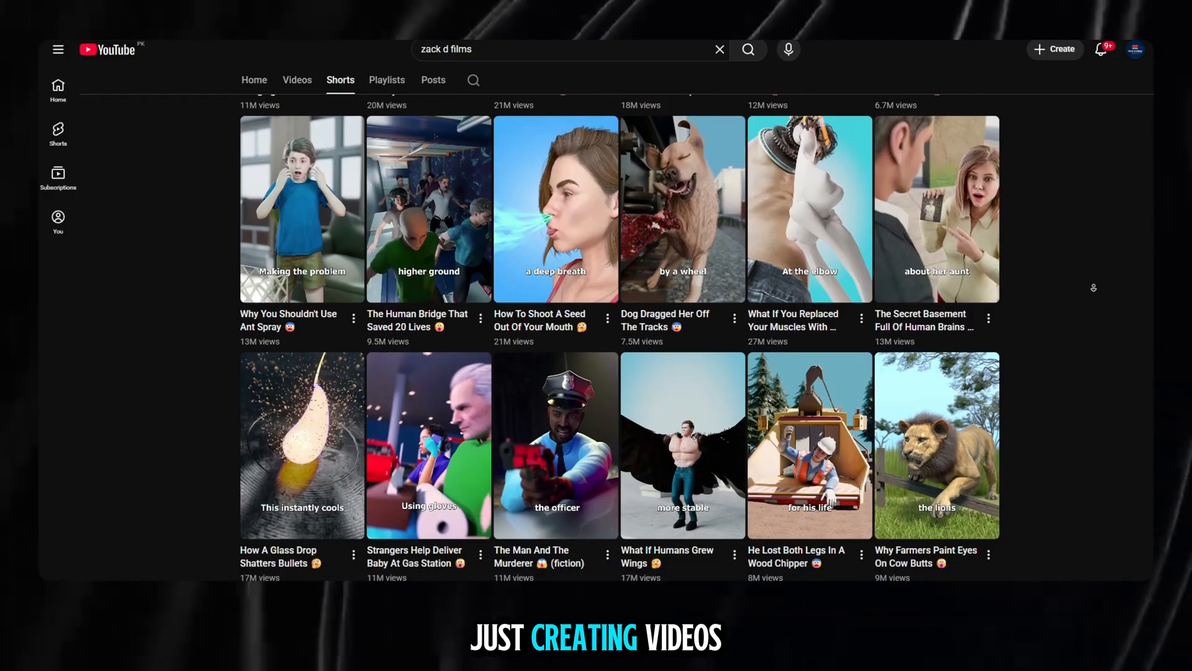
scroll(down, 3)
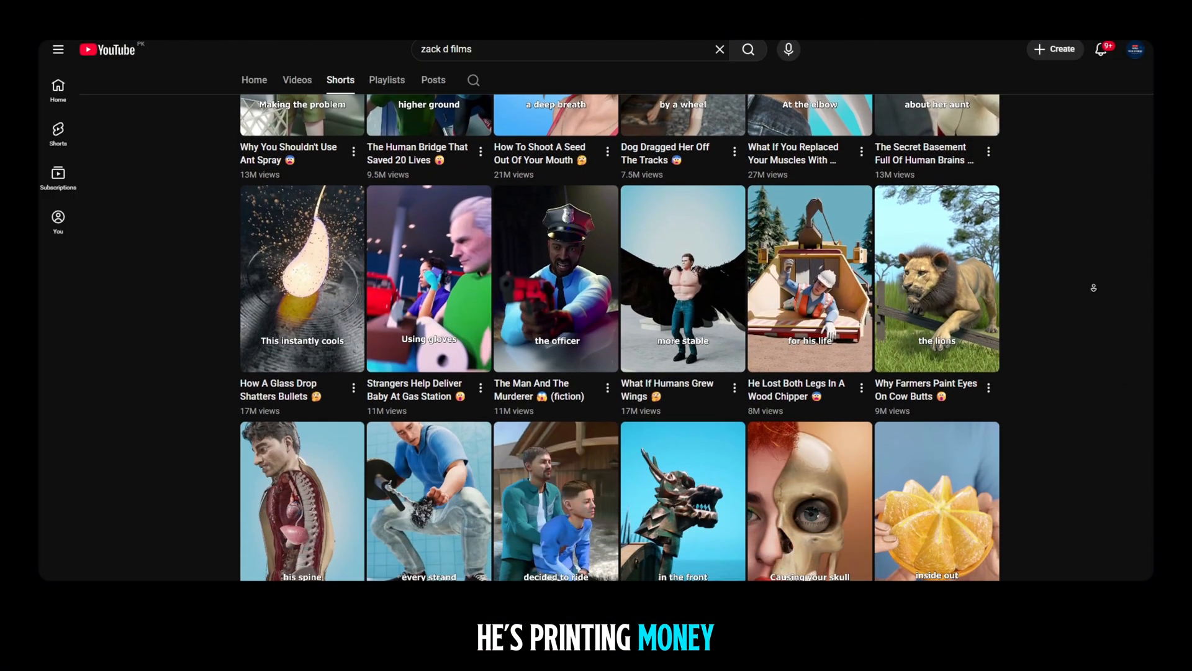
scroll(down, 3)
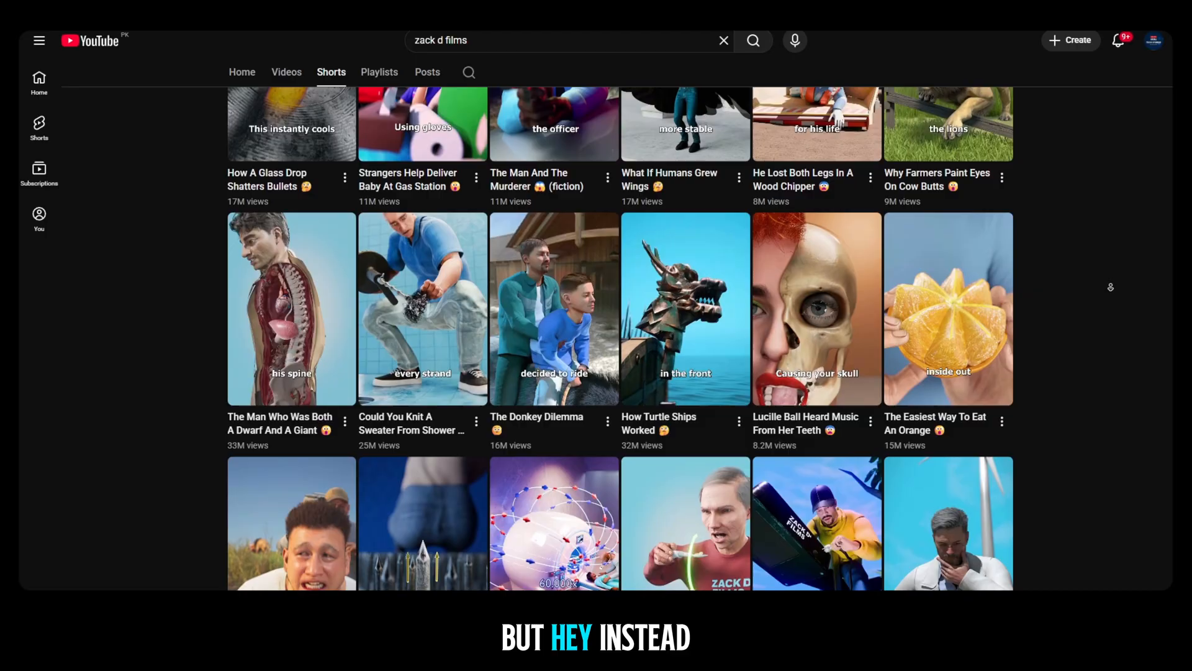
scroll(down, 3)
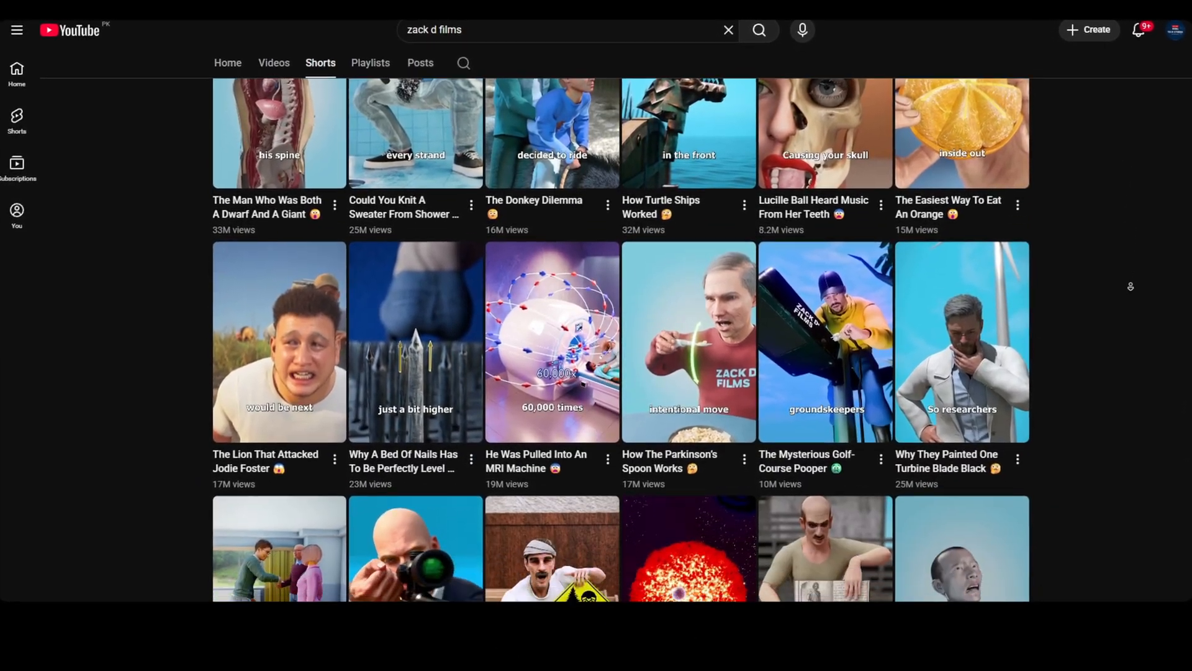
scroll(down, 3)
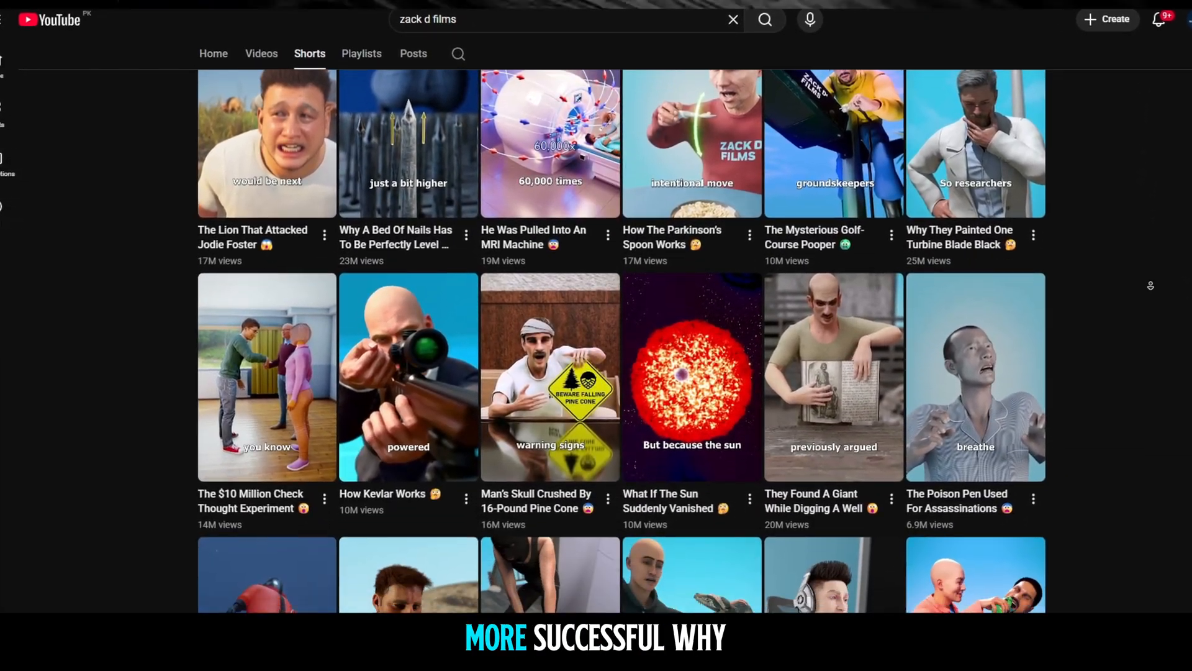
scroll(down, 3)
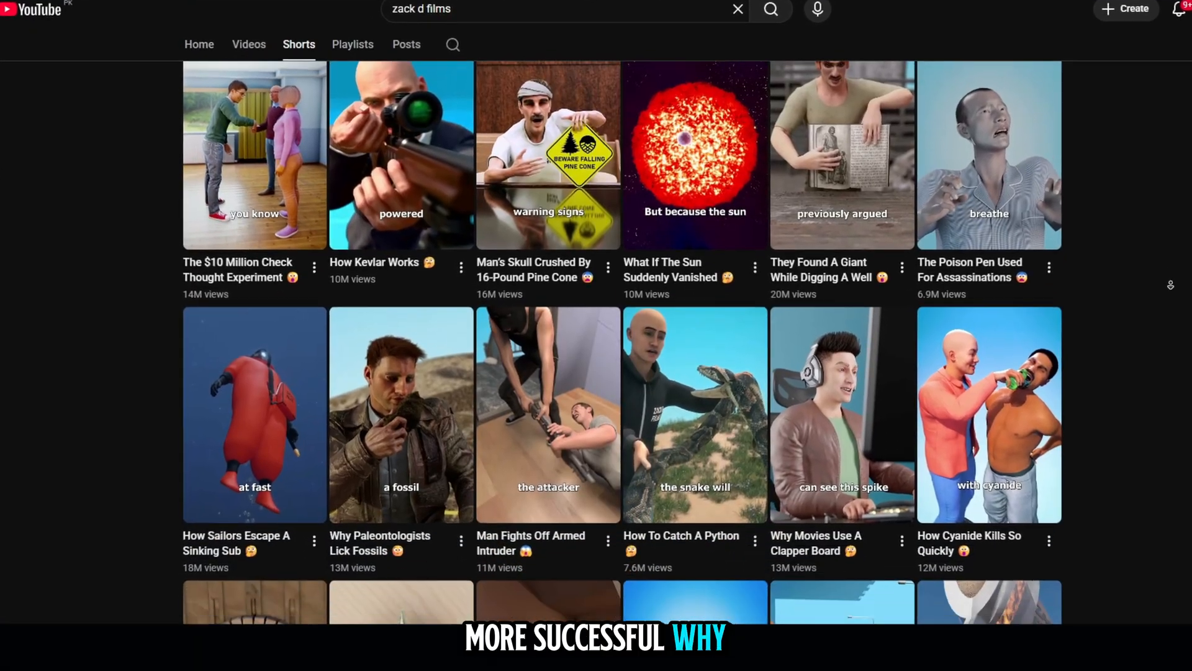
scroll(down, 3)
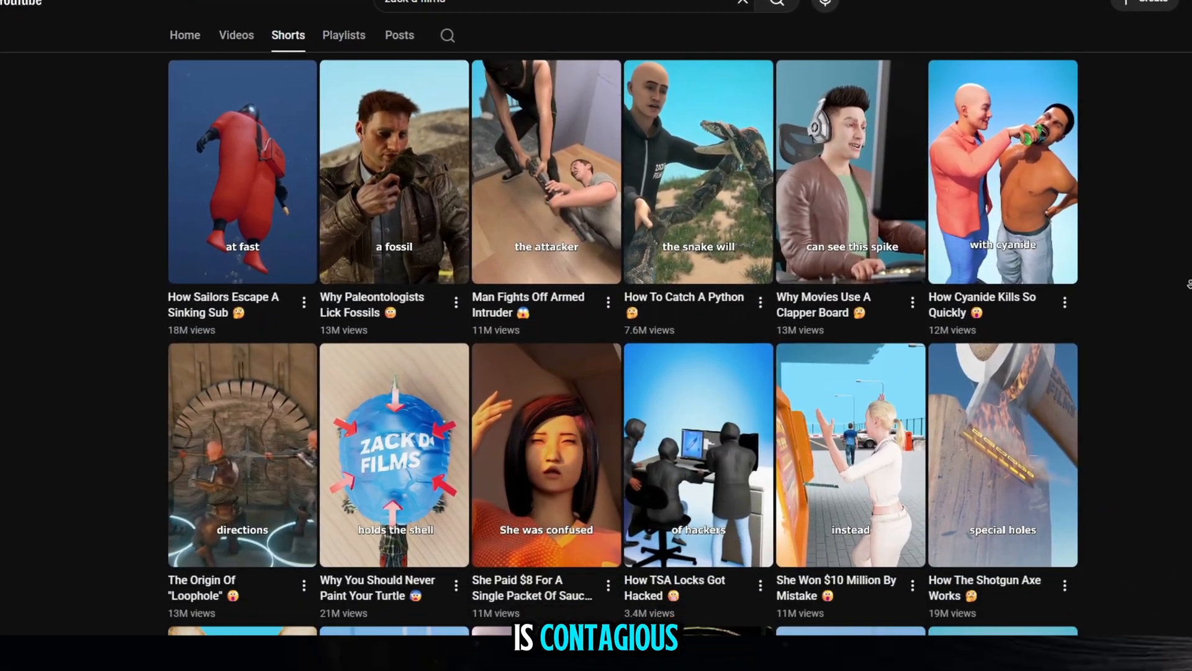
scroll(down, 3)
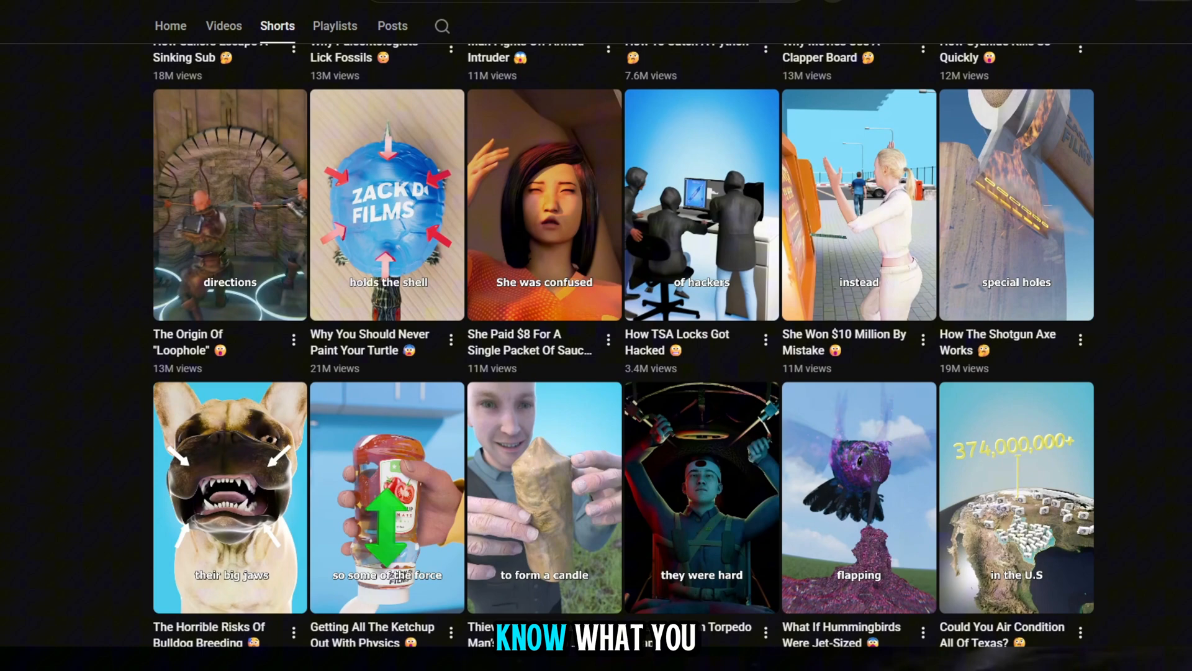
scroll(down, 3)
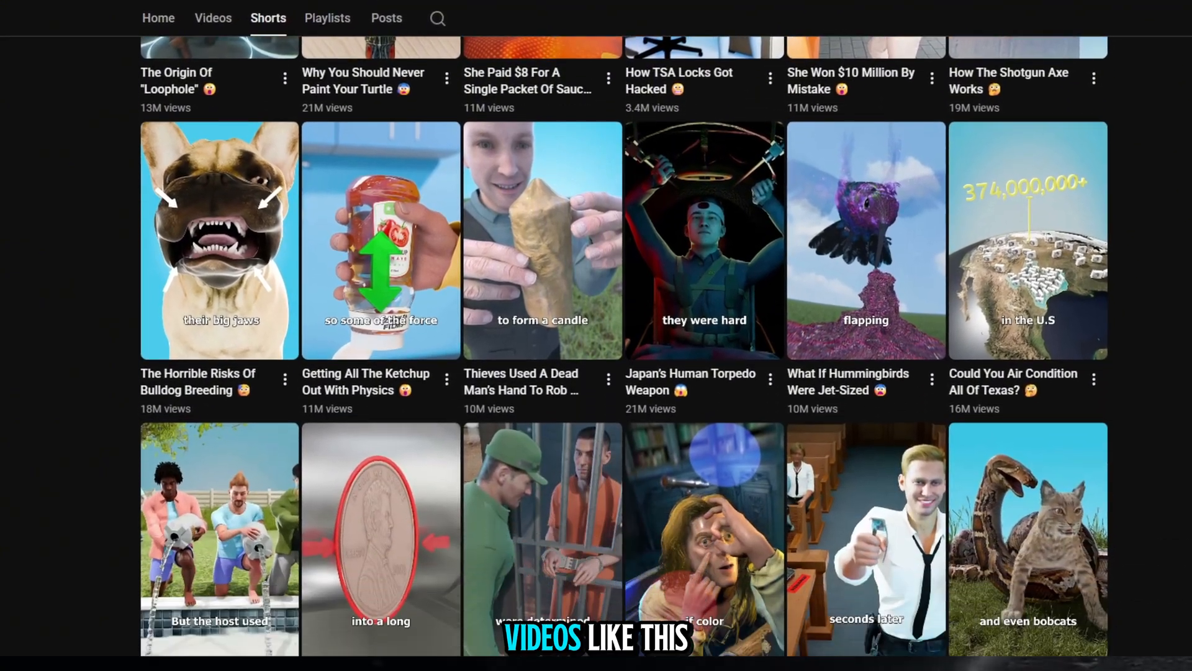
scroll(down, 3)
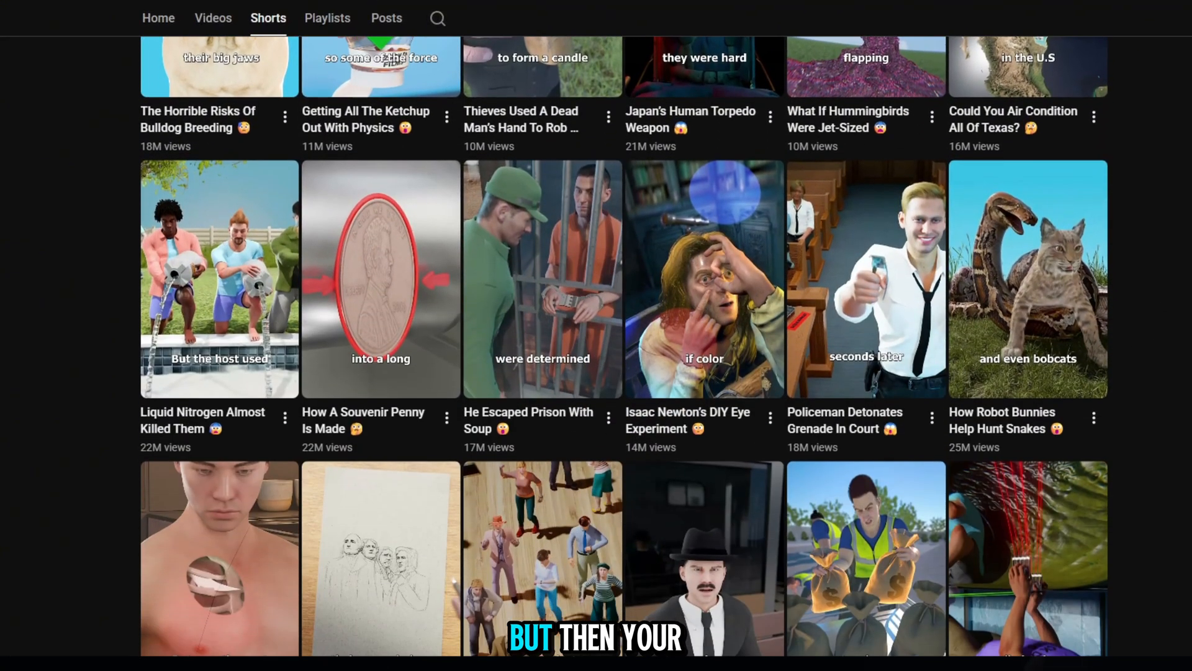
scroll(down, 3)
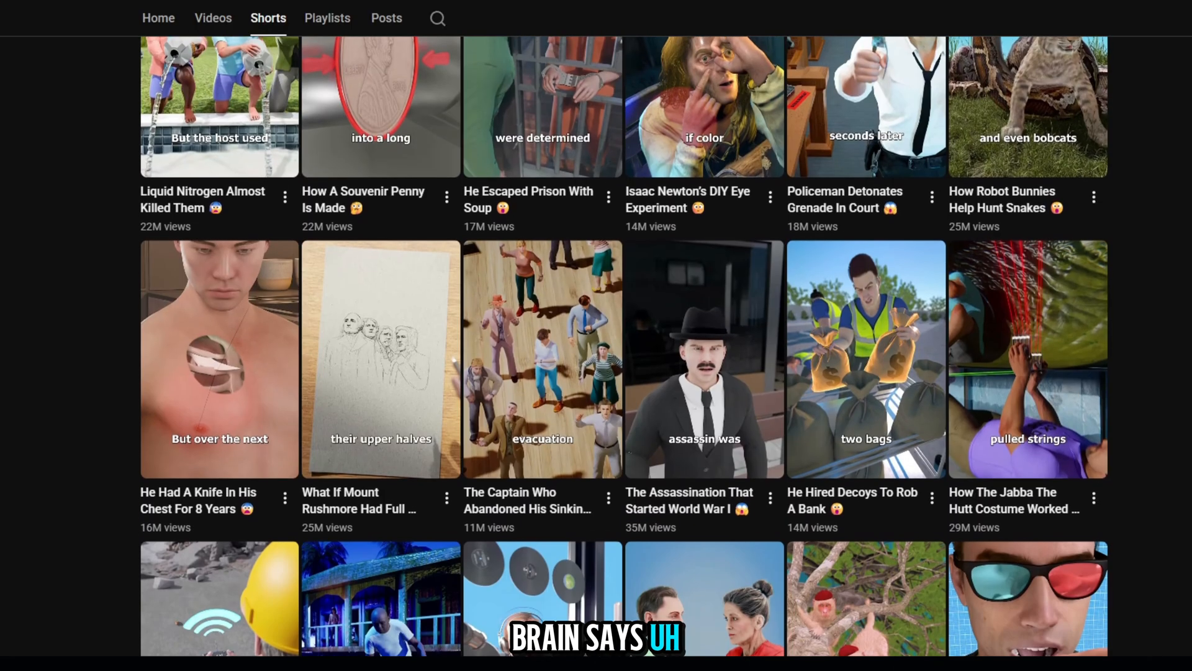
scroll(down, 3)
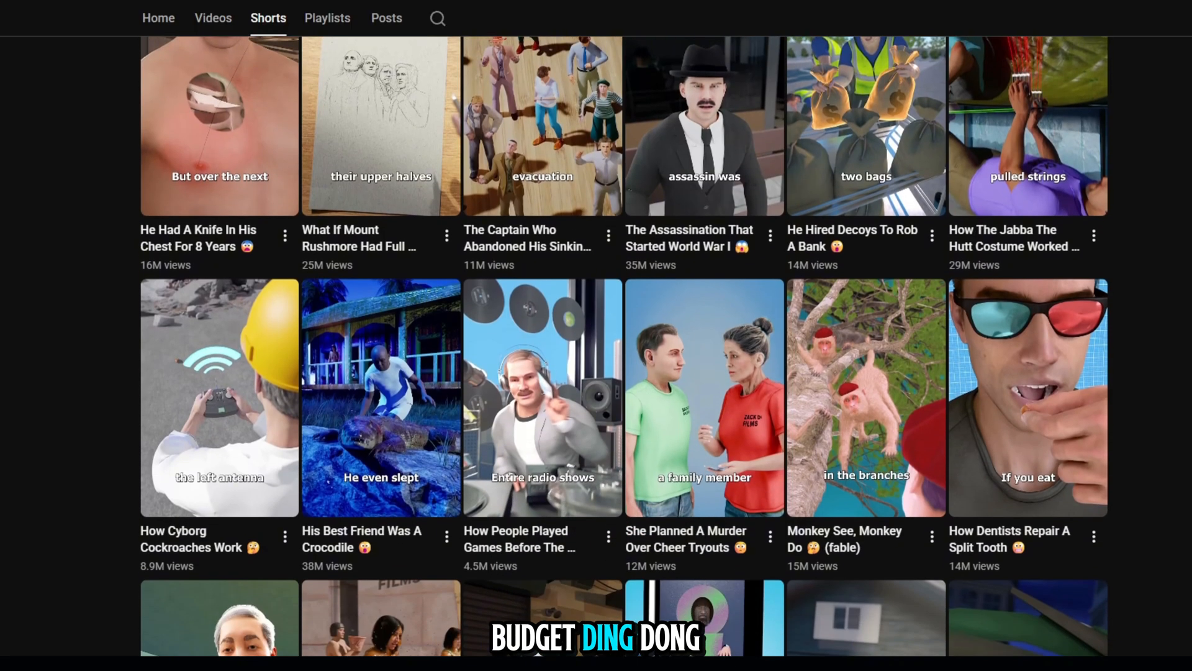
scroll(down, 3)
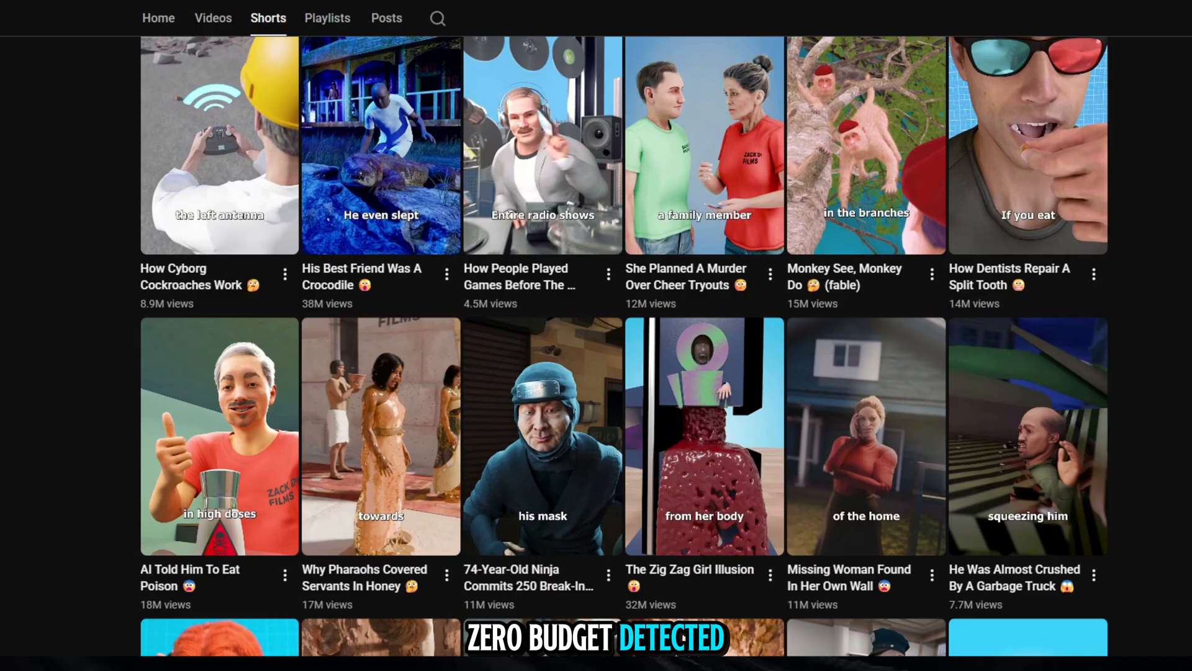
scroll(down, 3)
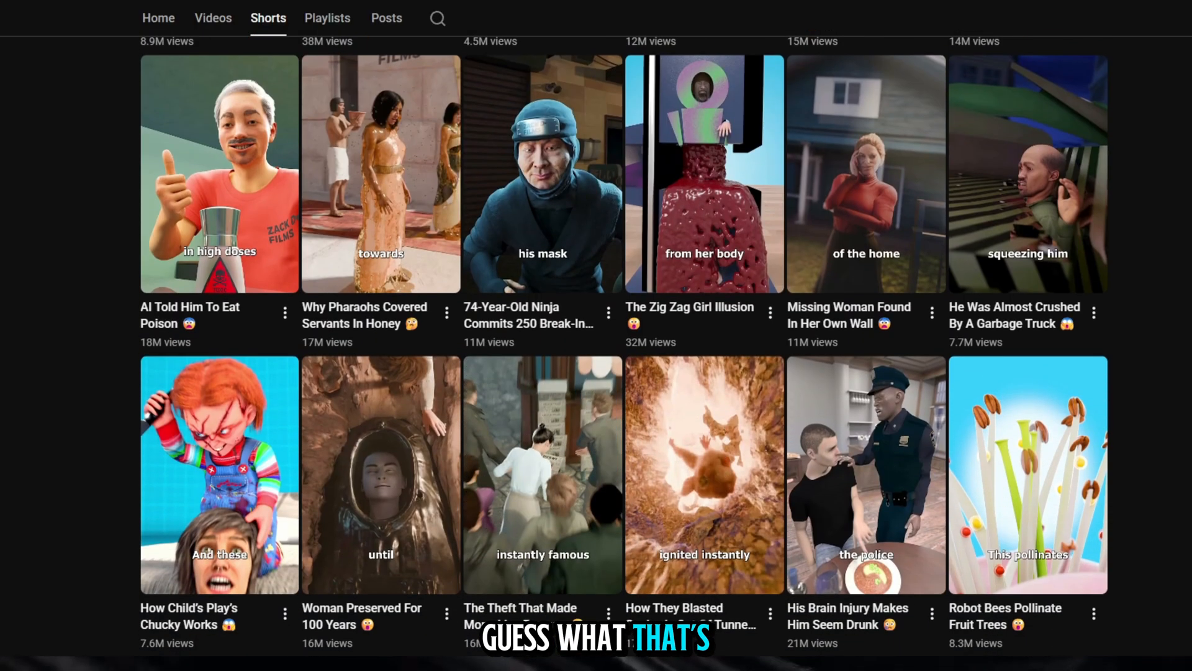
scroll(down, 3)
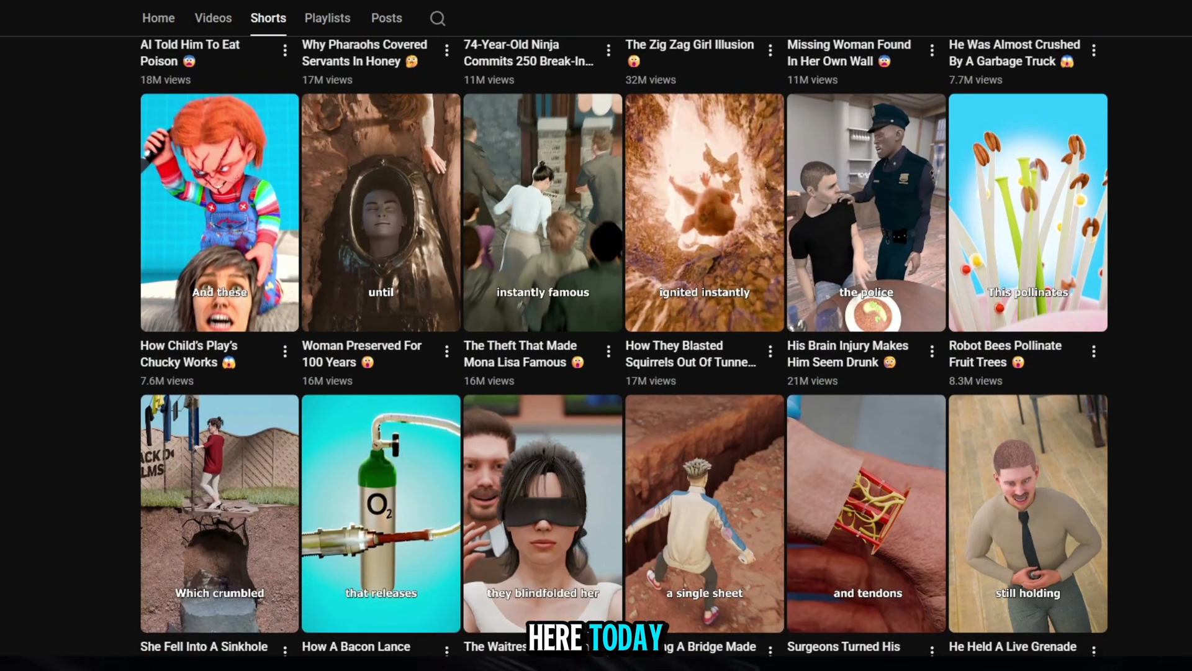
scroll(down, 3)
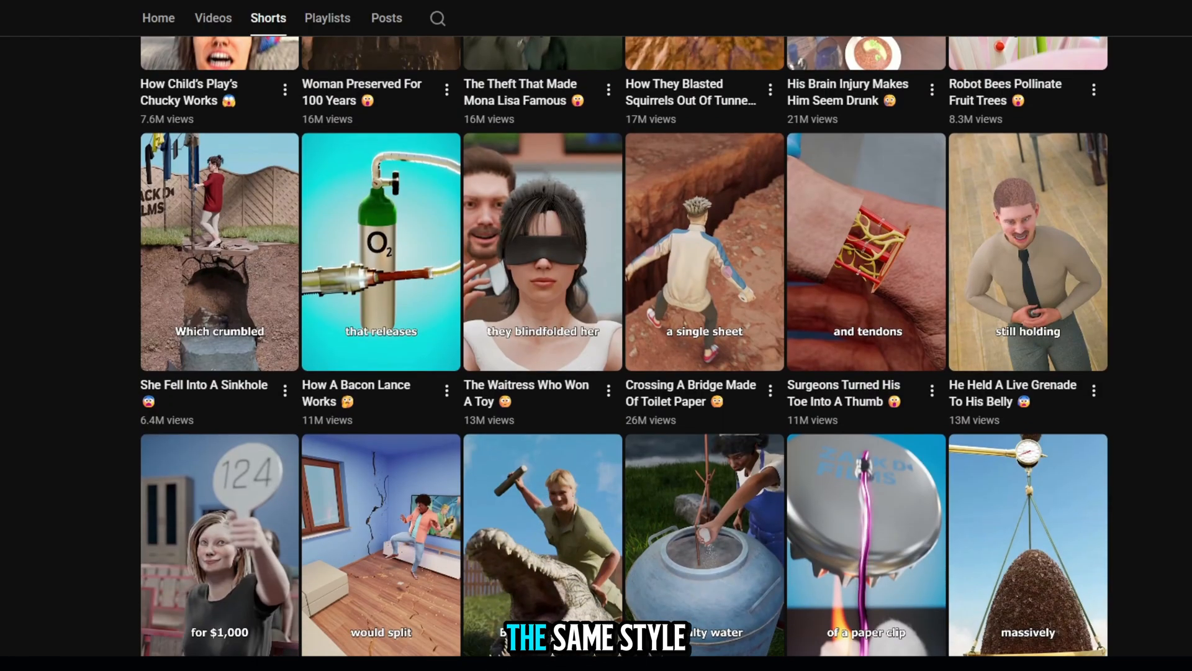
scroll(down, 3)
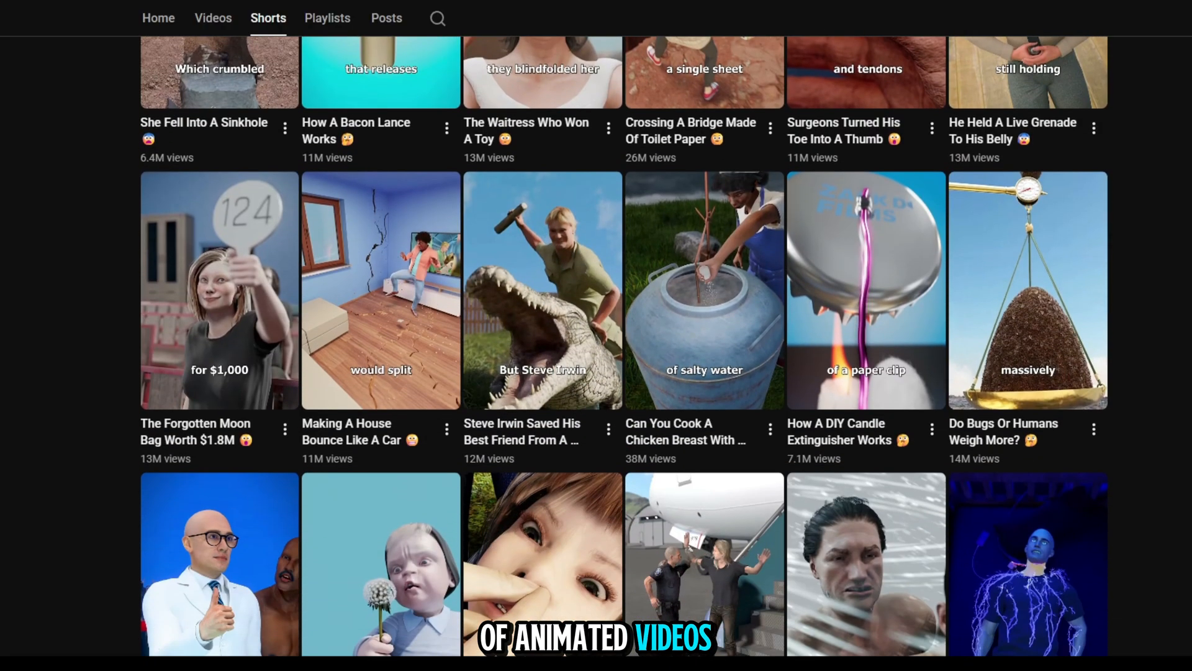
scroll(down, 3)
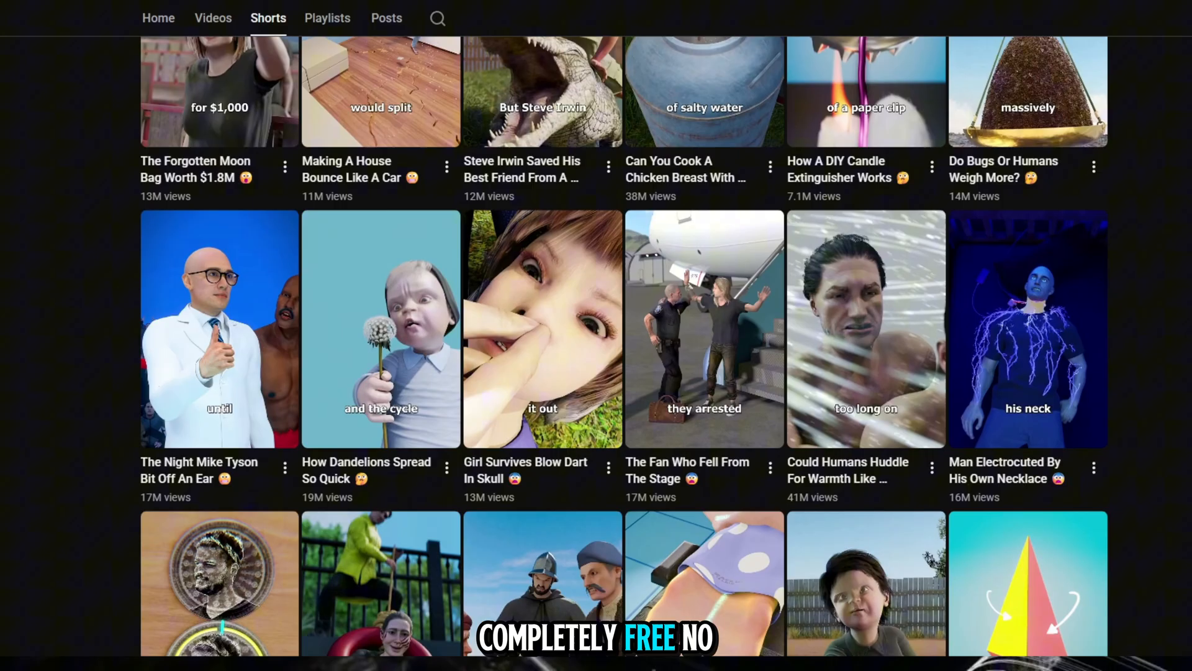
scroll(down, 3)
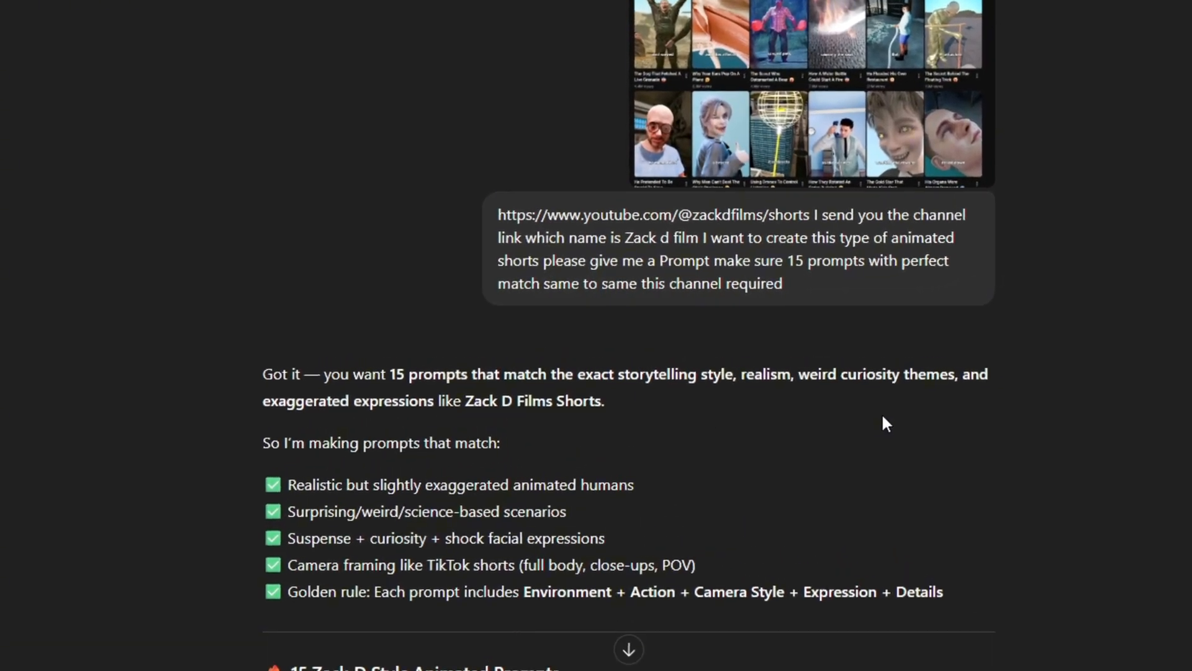
scroll(down, 3)
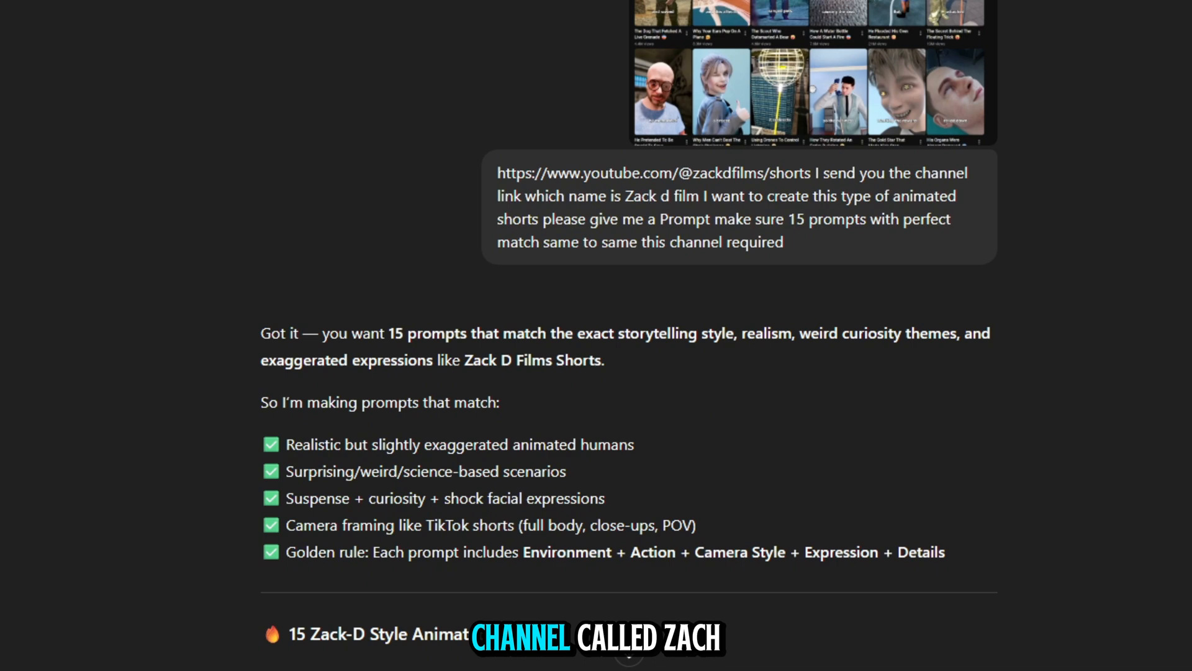
scroll(down, 3)
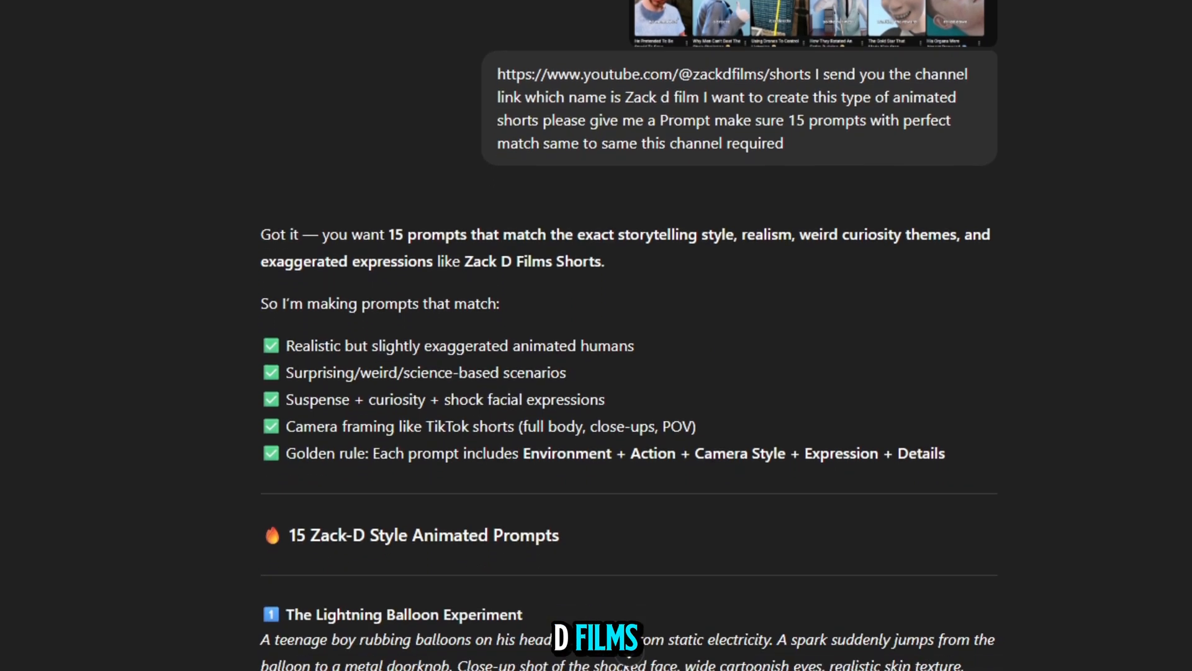
scroll(down, 3)
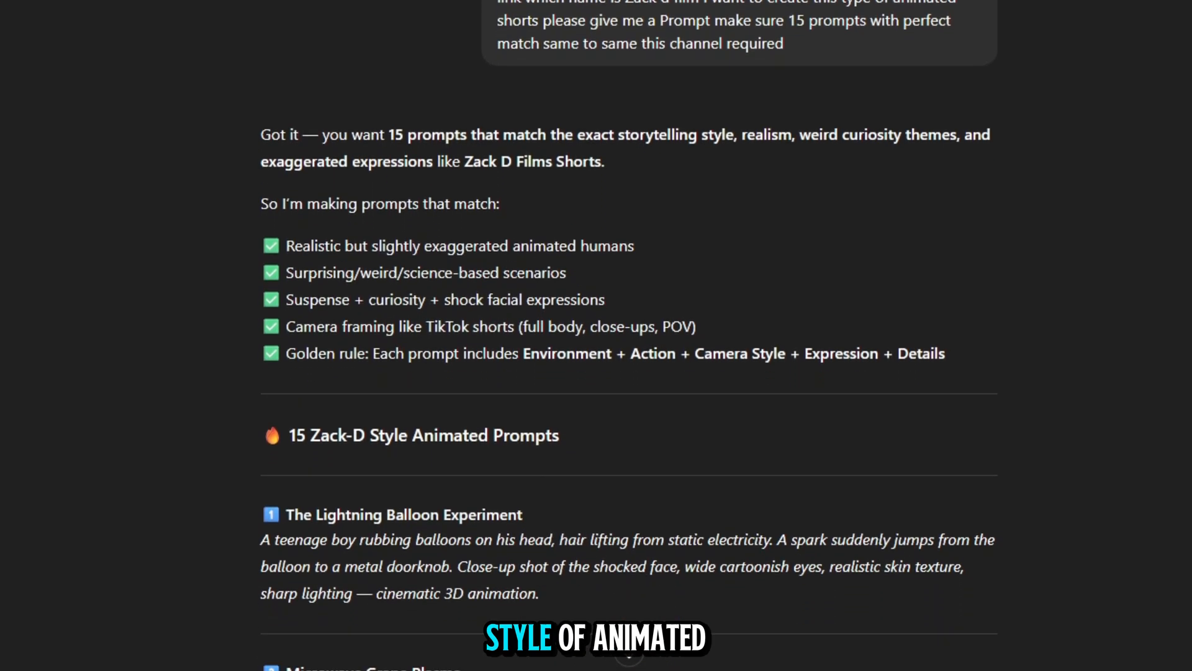
scroll(down, 3)
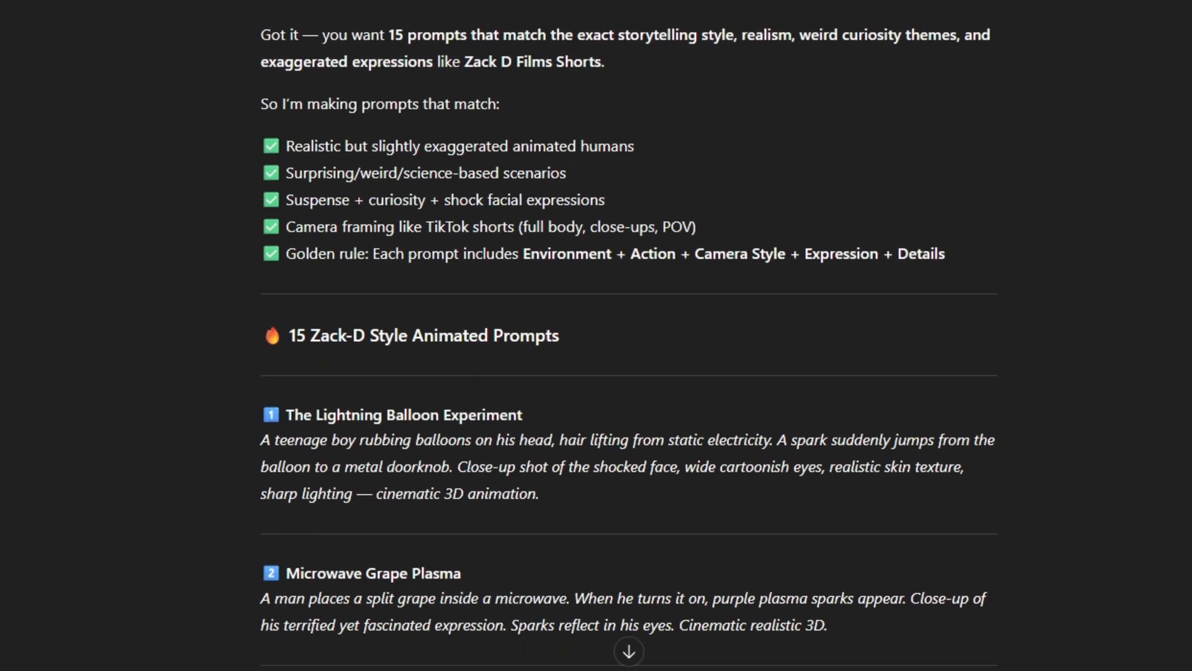
scroll(down, 3)
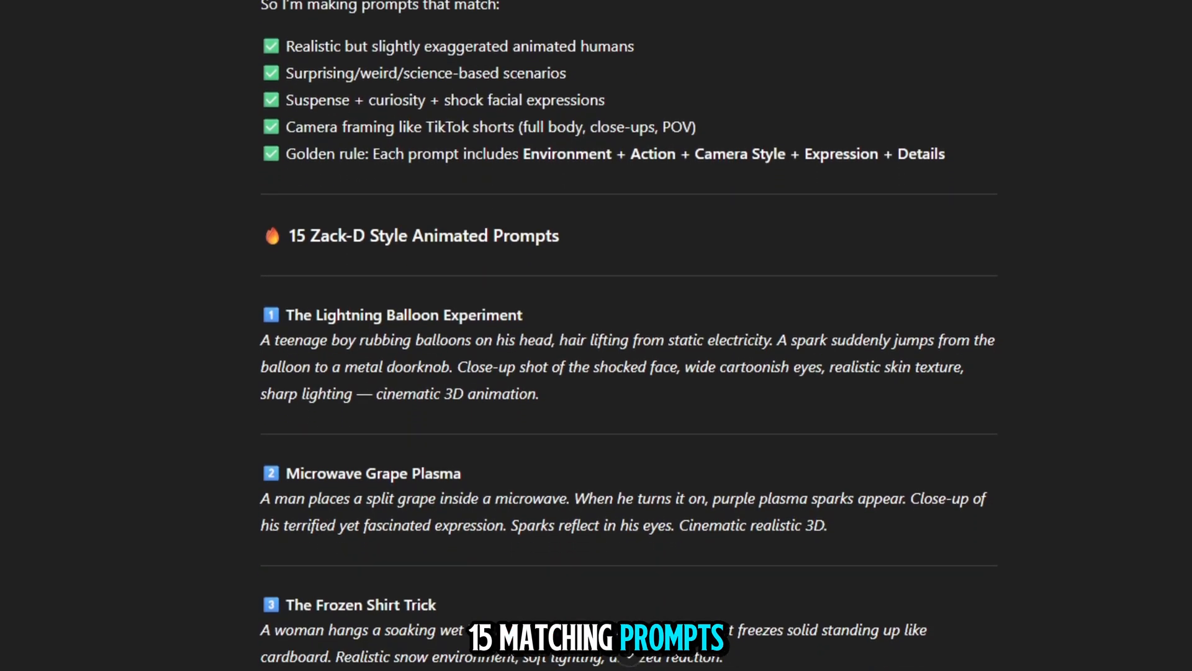
scroll(down, 3)
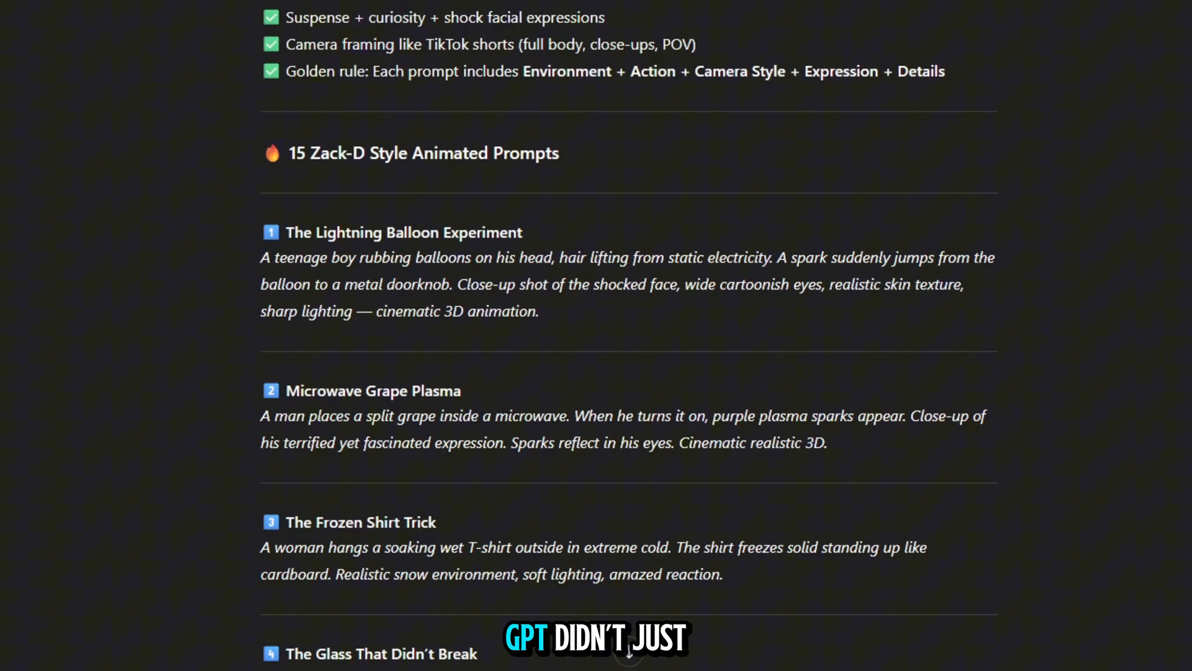
scroll(down, 3)
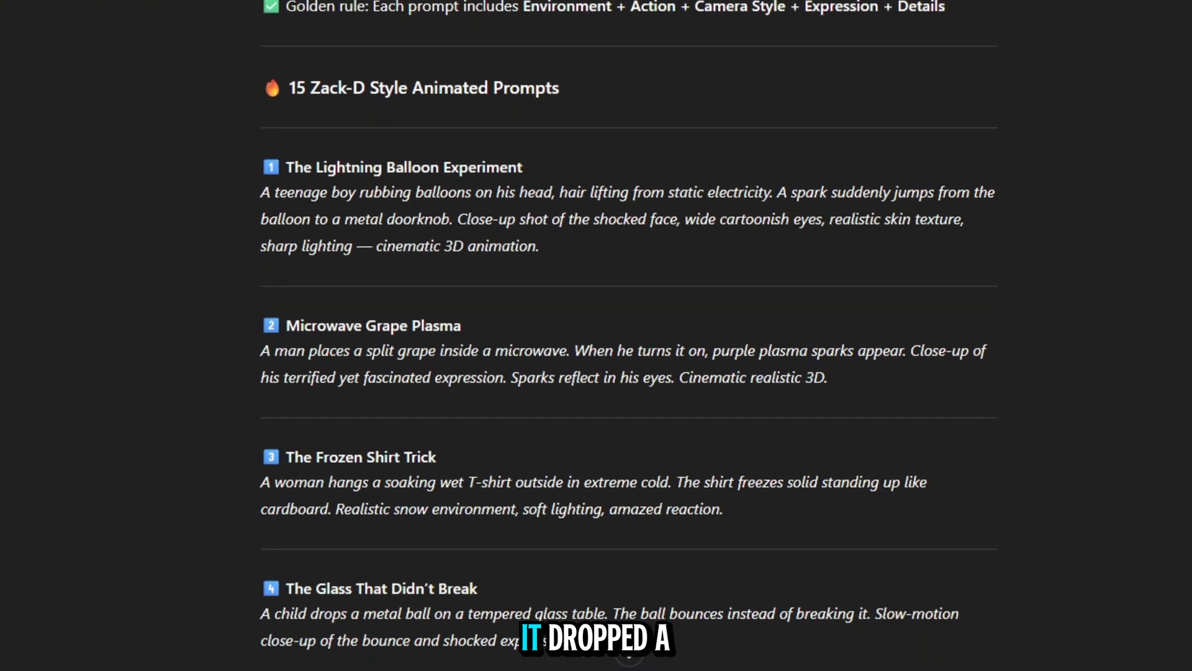
scroll(down, 3)
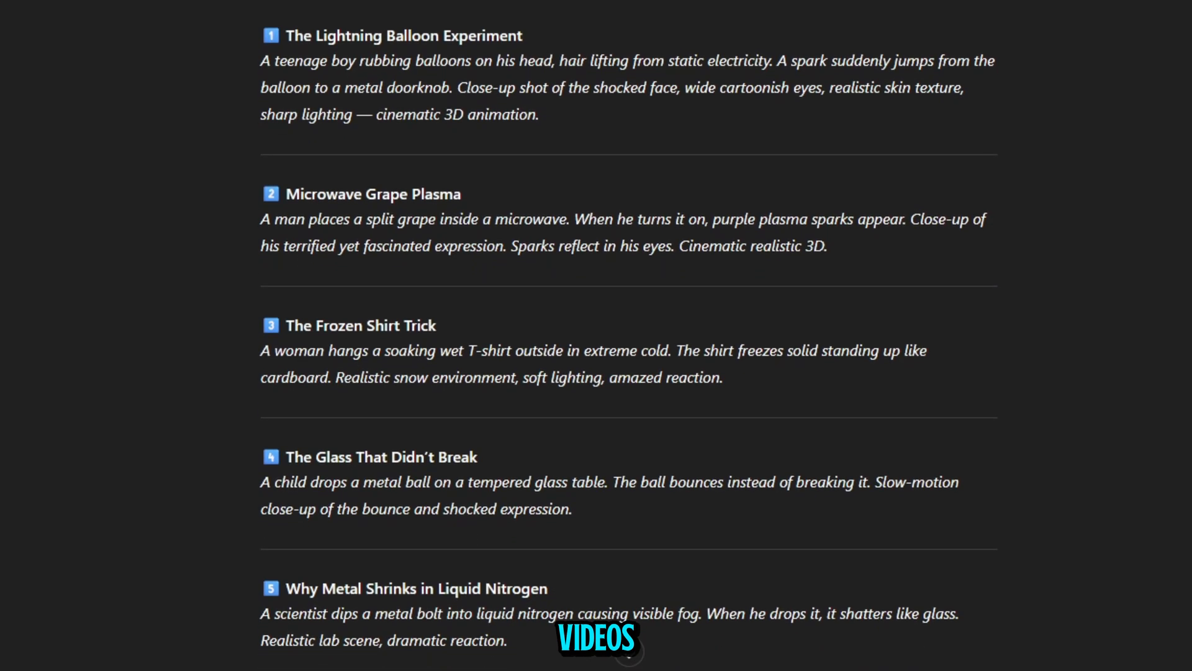
scroll(down, 3)
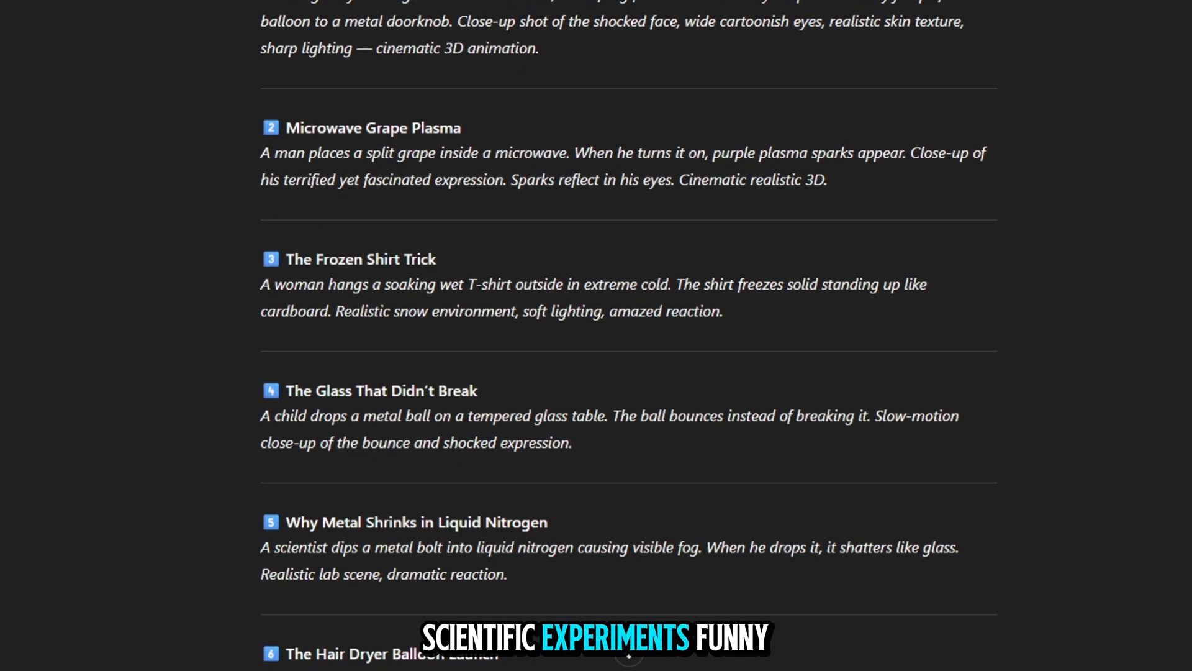
scroll(down, 3)
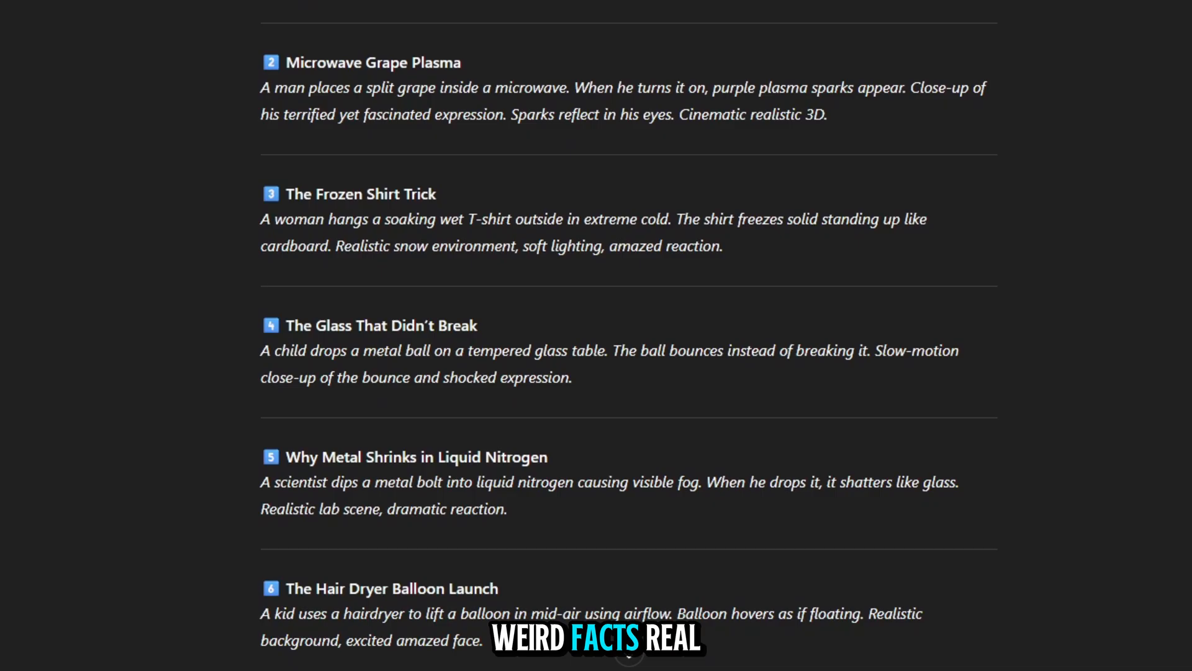
scroll(down, 3)
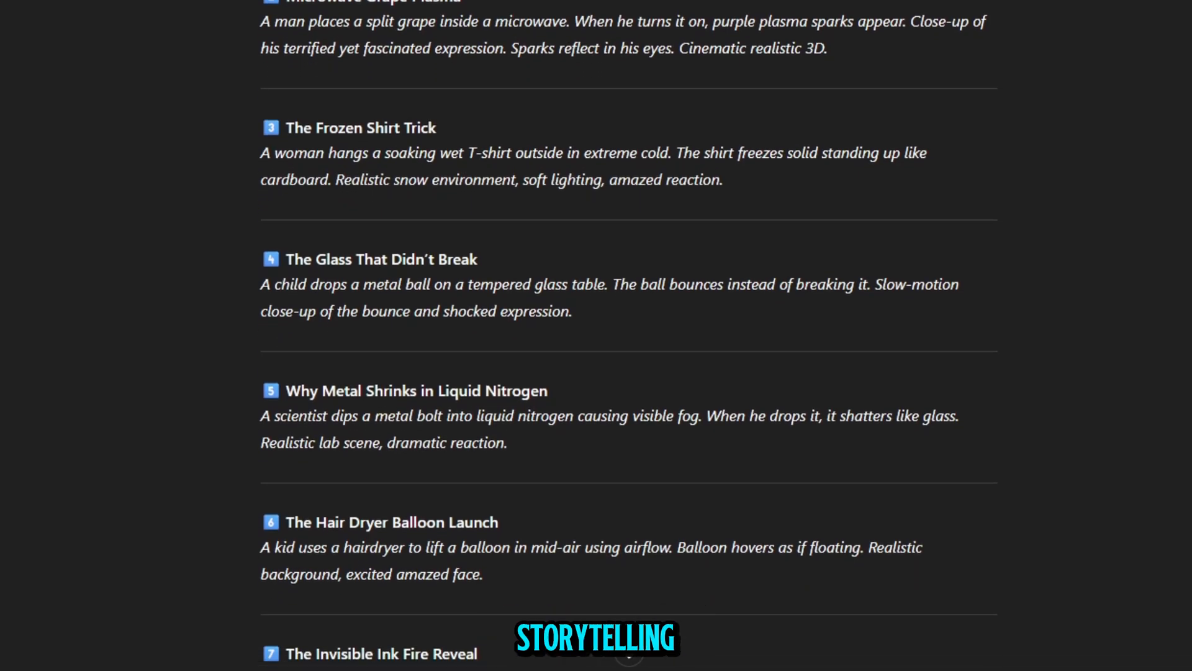
scroll(down, 3)
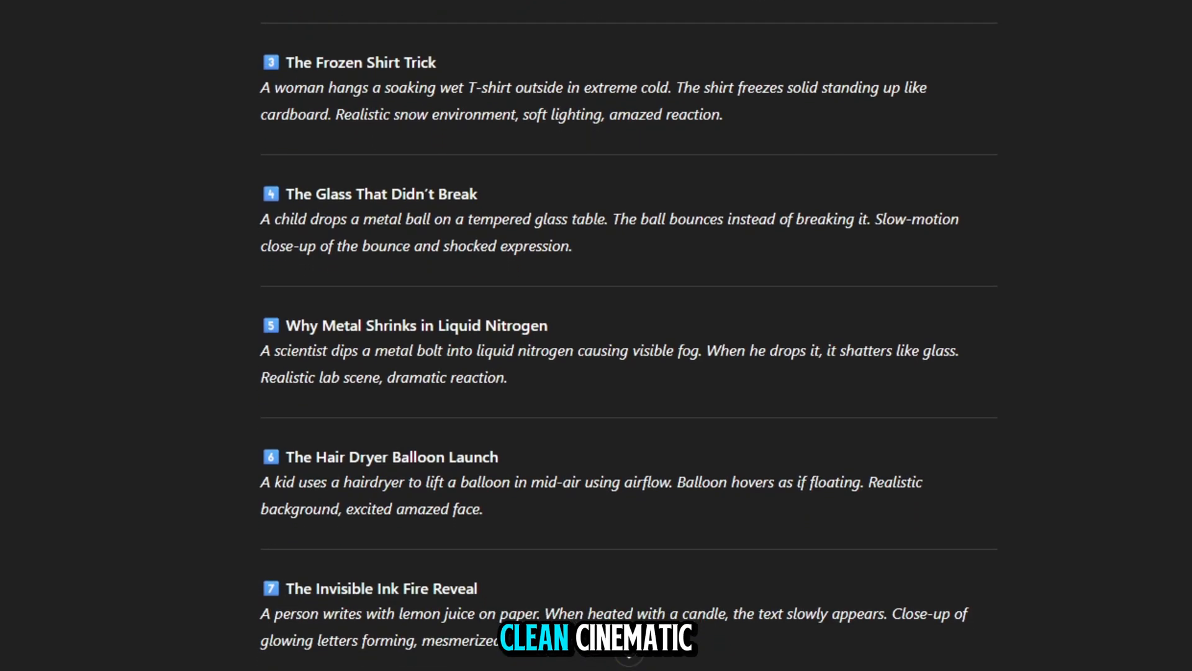
scroll(down, 3)
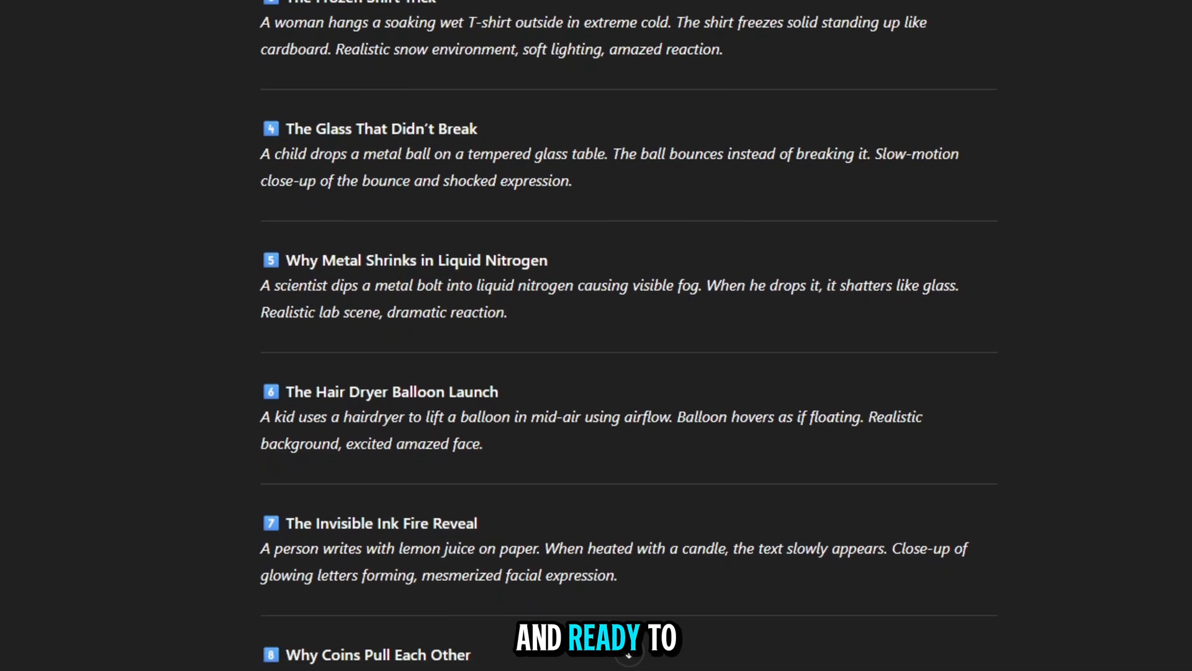
scroll(down, 3)
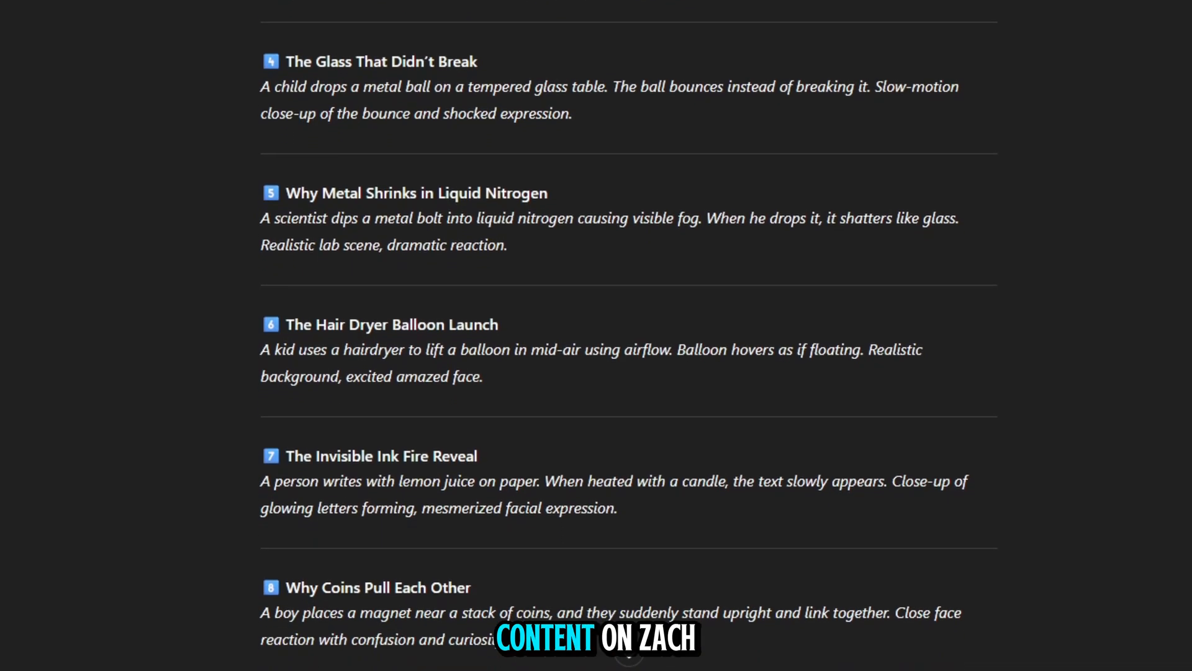
scroll(down, 3)
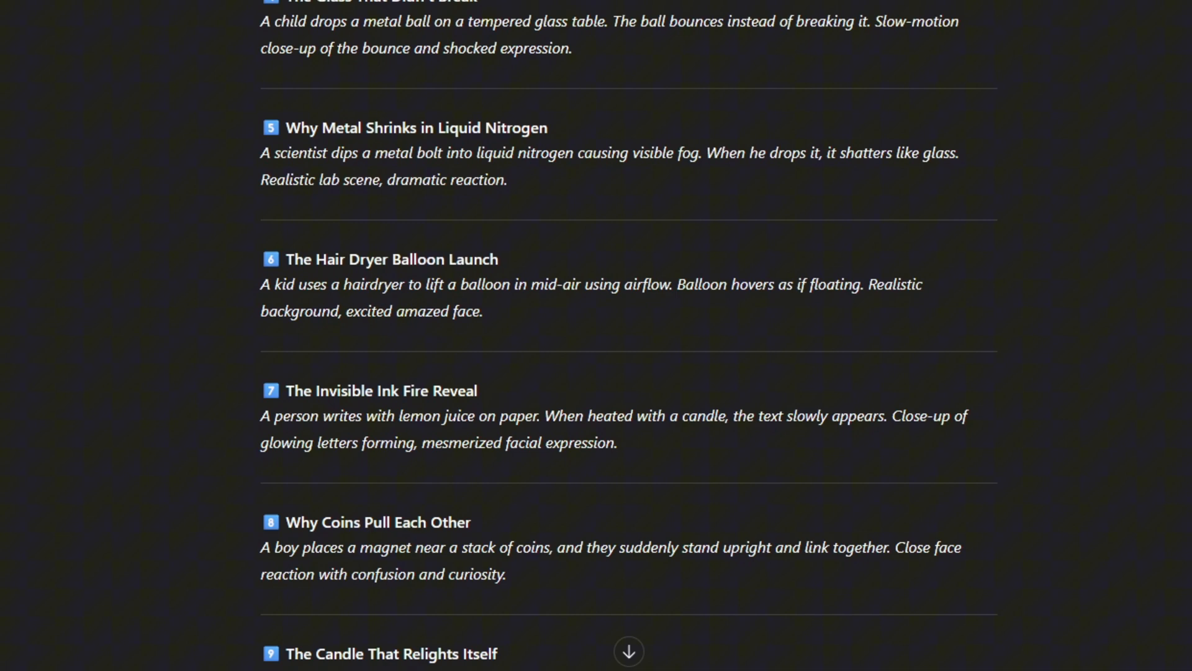
scroll(down, 3)
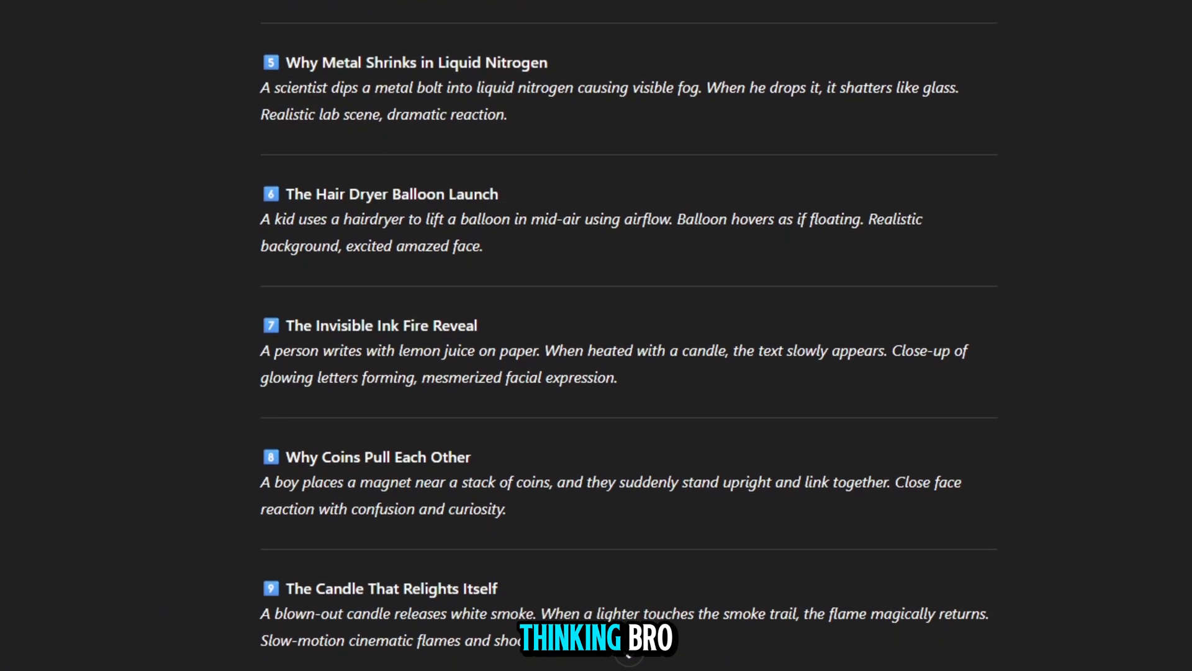
scroll(down, 3)
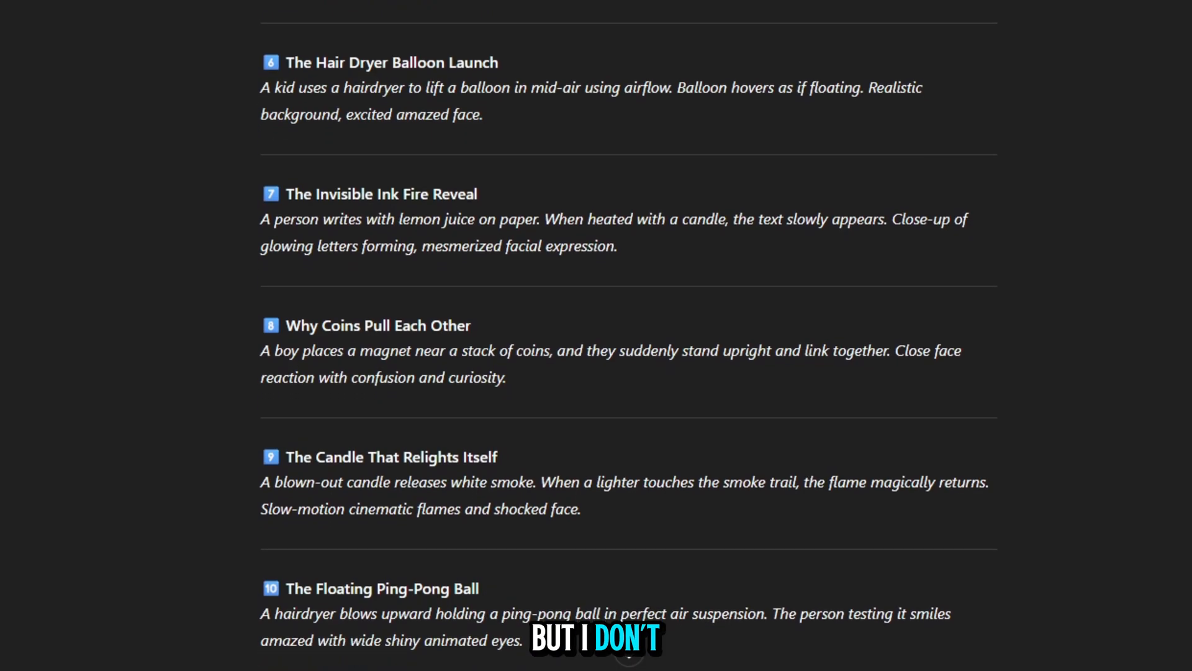
scroll(down, 3)
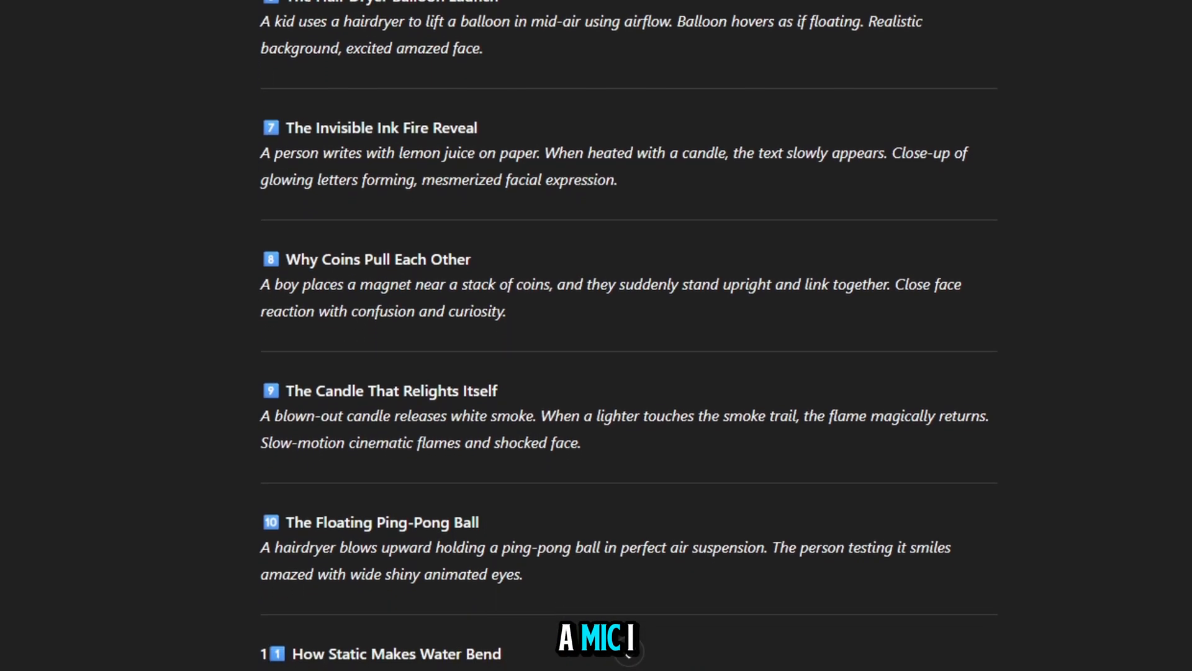
scroll(down, 3)
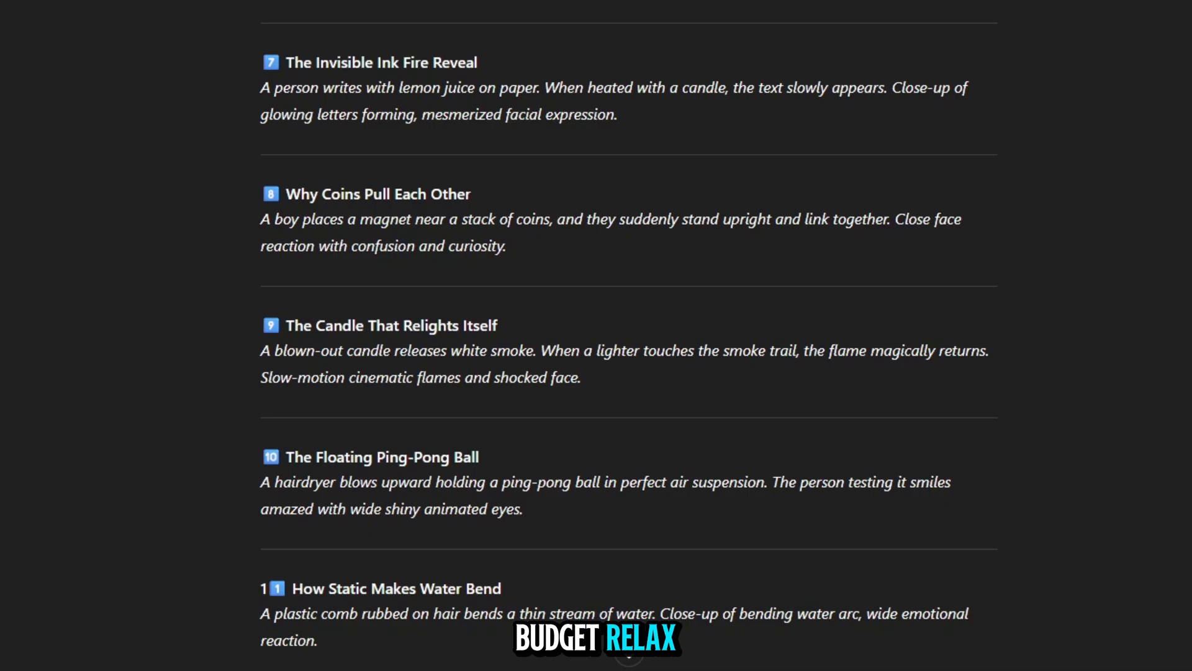
scroll(down, 3)
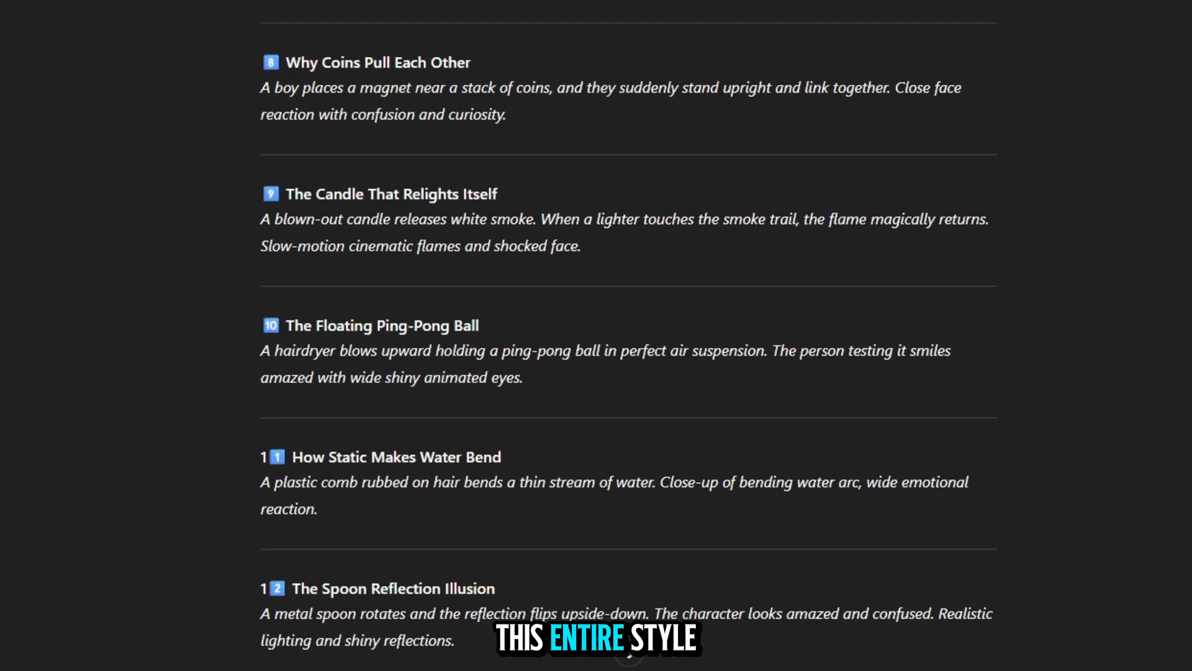
scroll(down, 3)
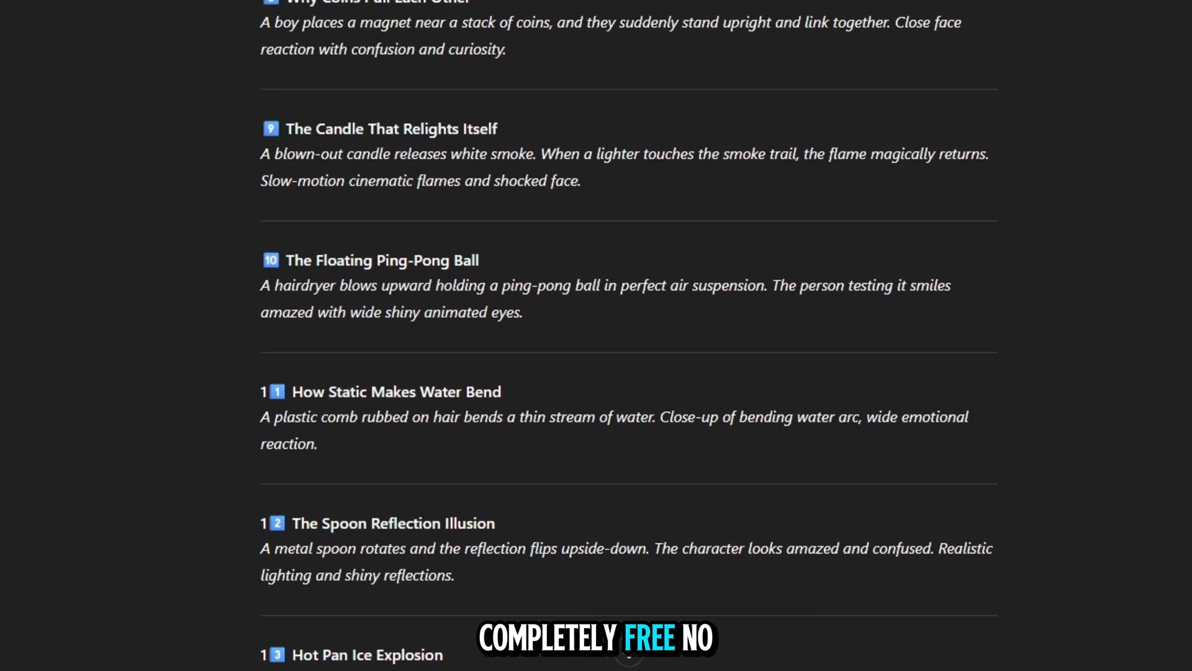
scroll(down, 3)
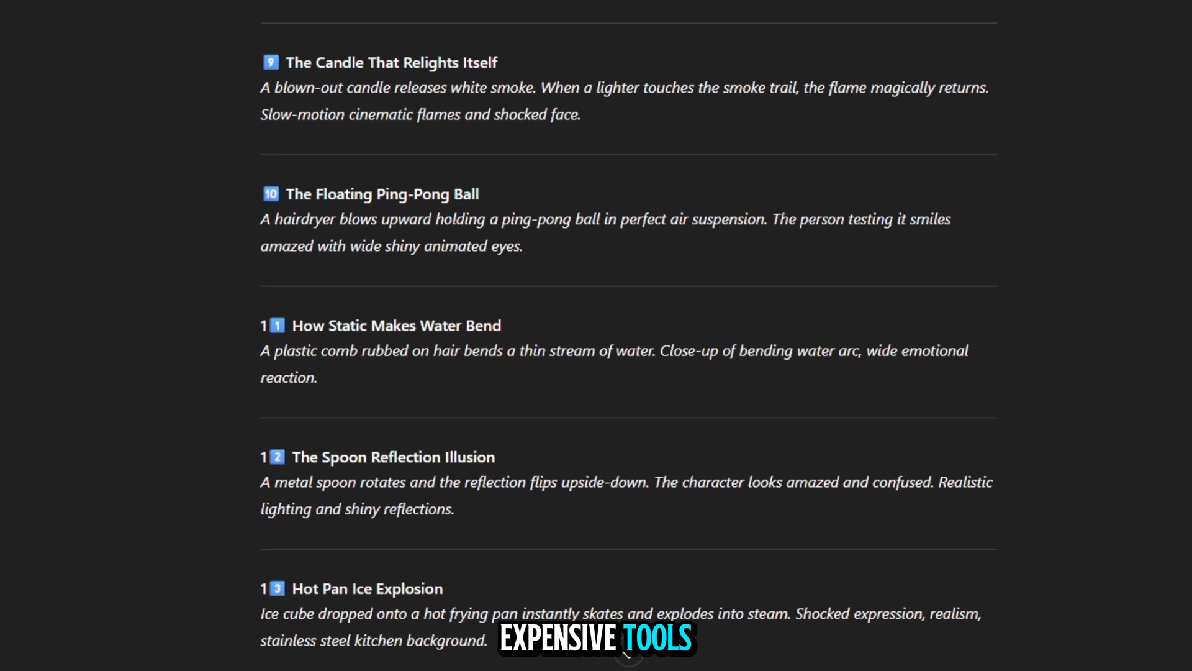
scroll(down, 3)
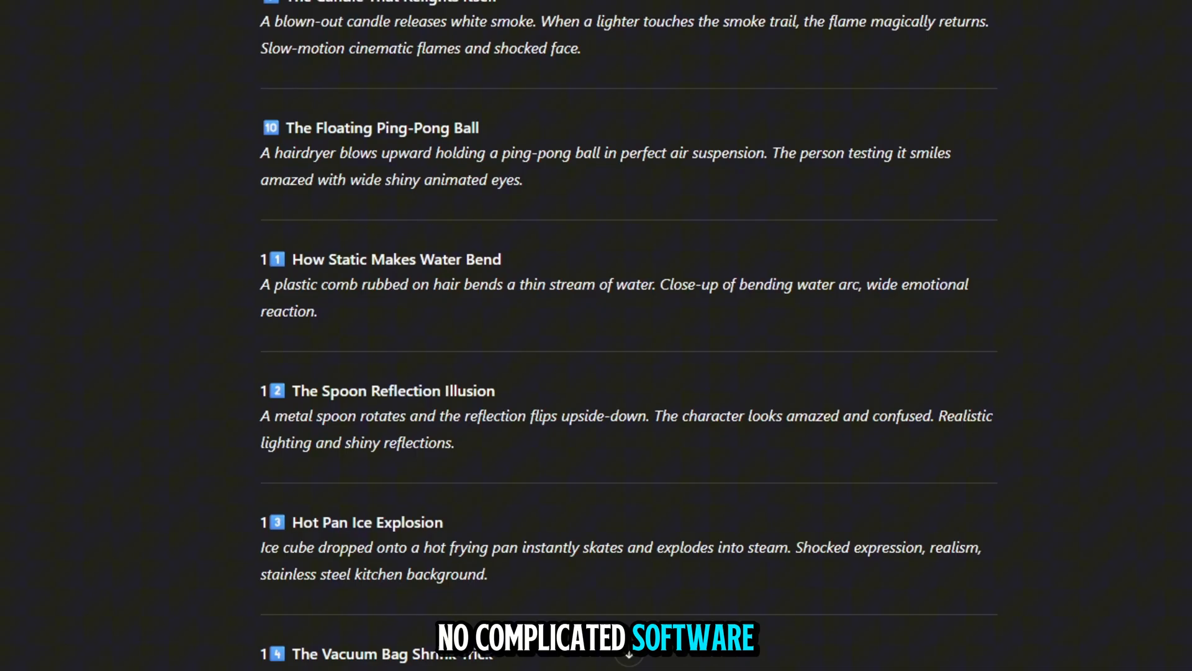
scroll(down, 3)
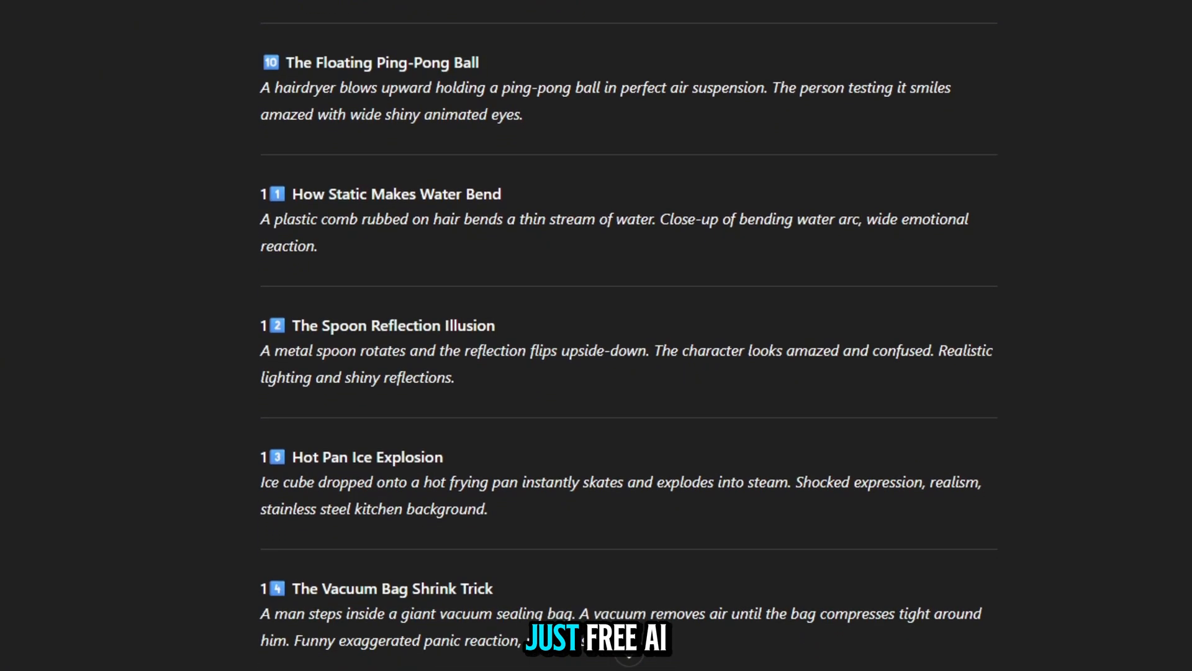
scroll(down, 3)
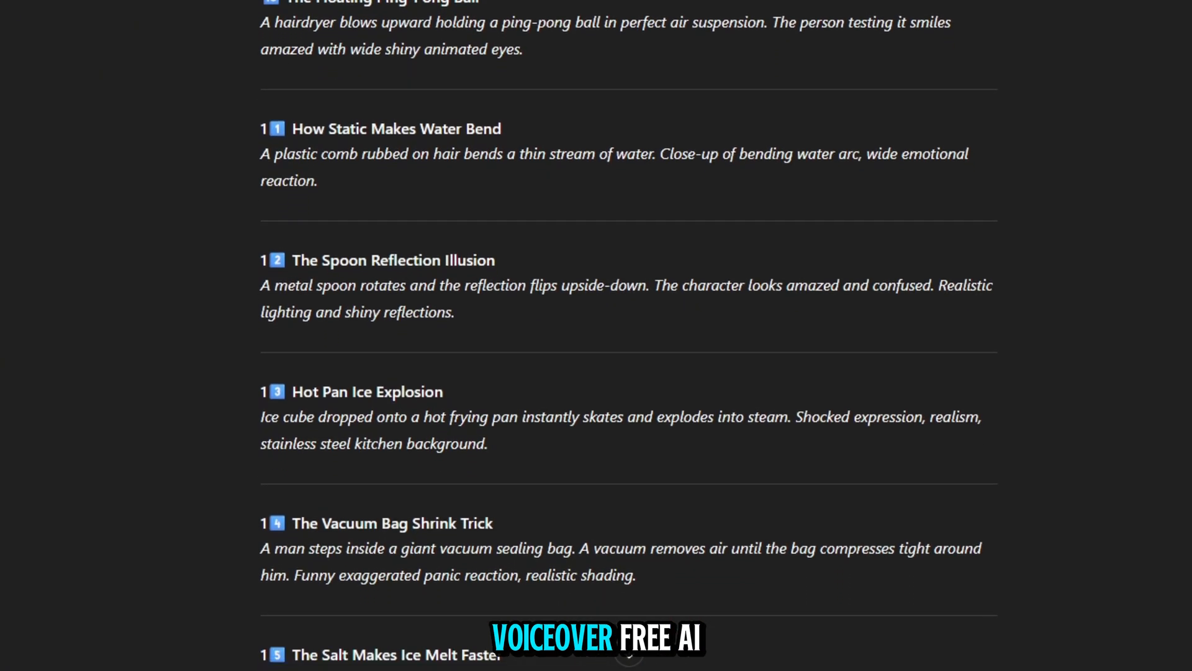
scroll(down, 3)
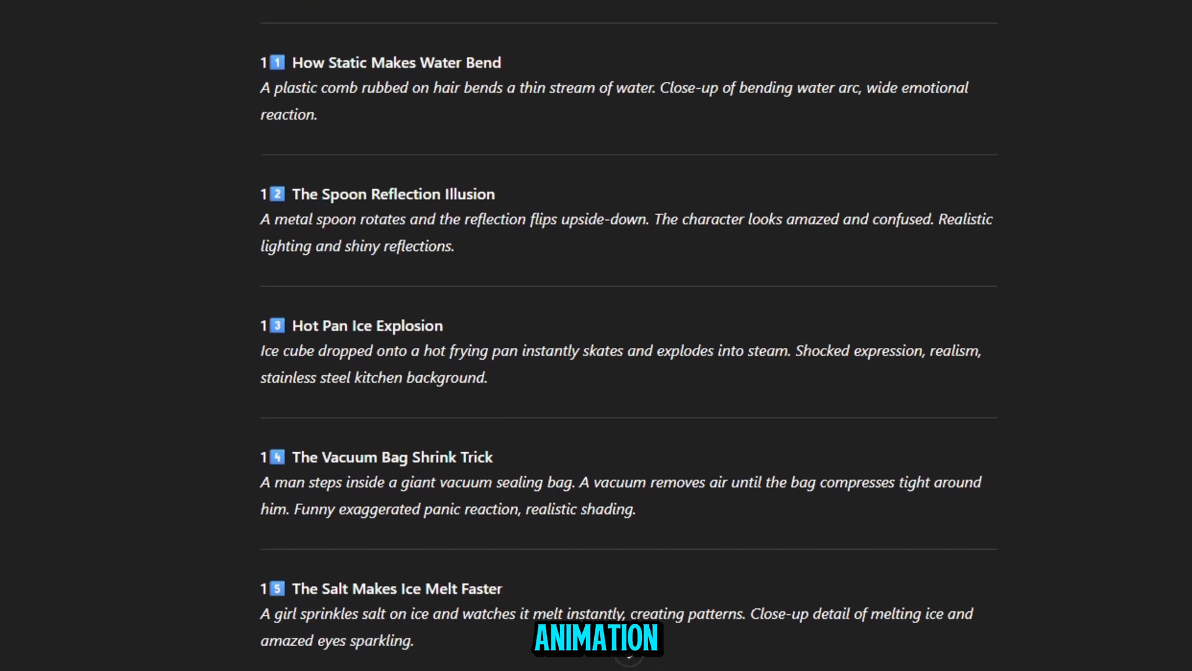
scroll(down, 3)
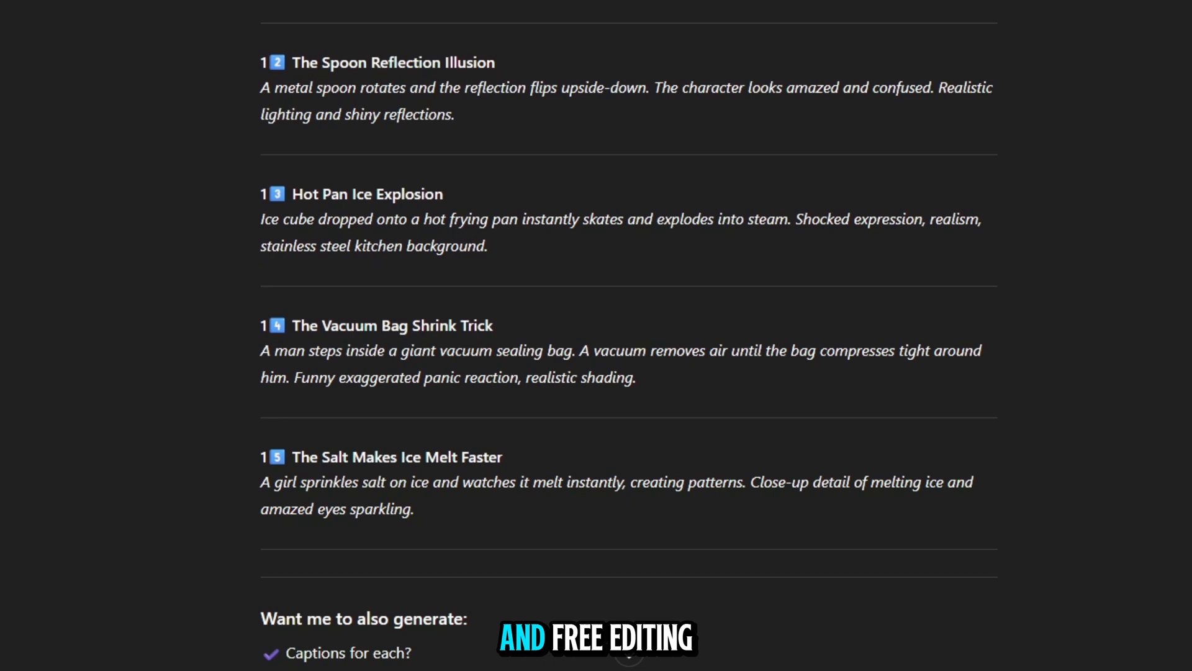
scroll(down, 3)
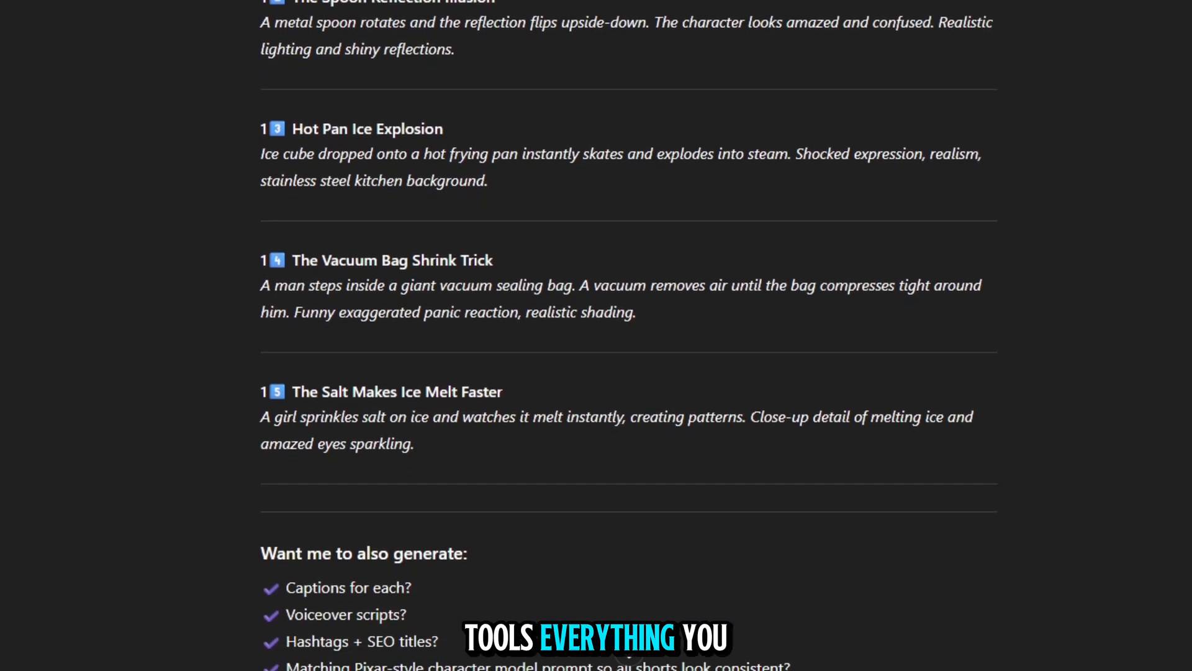
scroll(down, 3)
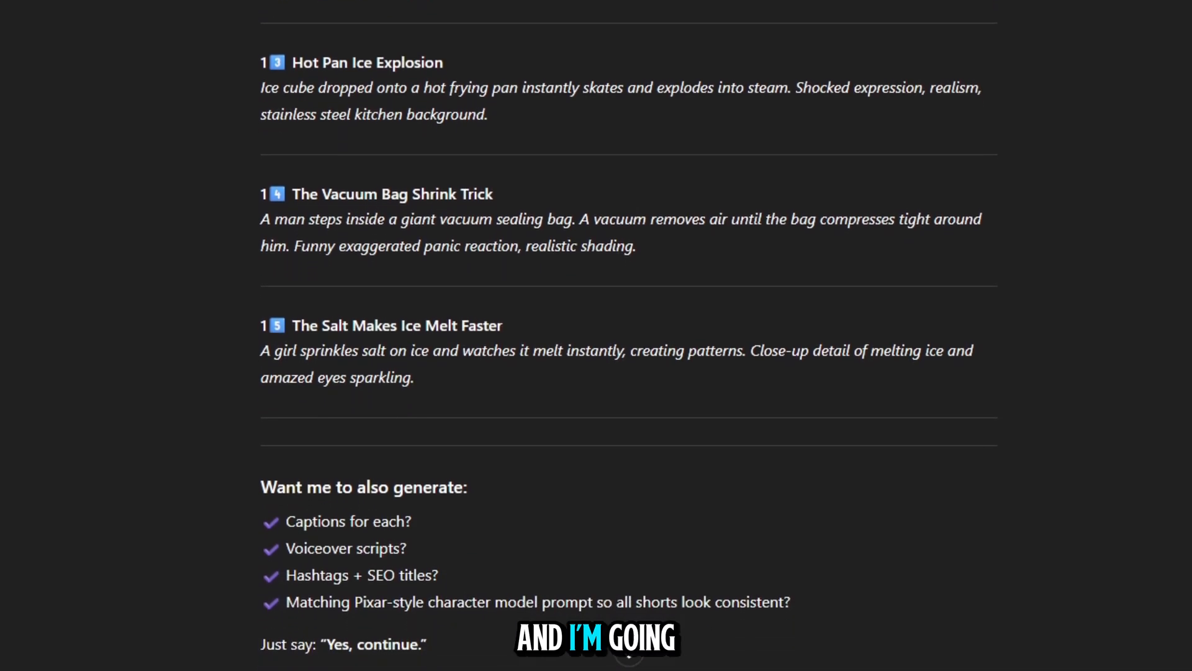
scroll(down, 3)
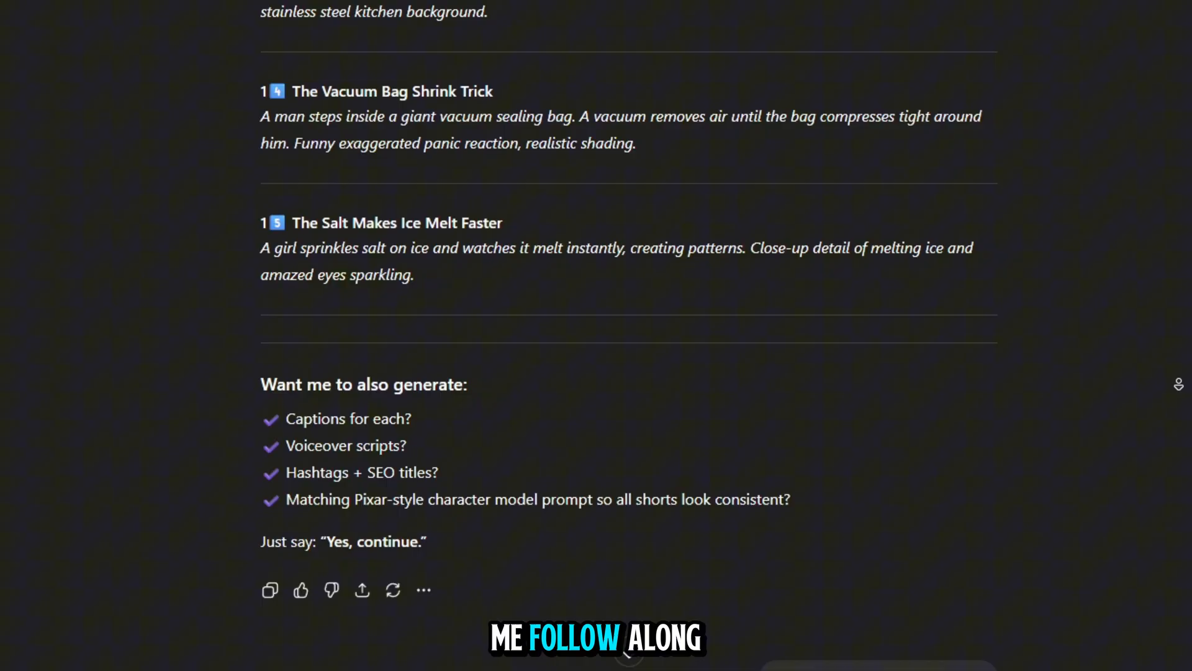
Step: Scroll down to ChatGPT's 15 prompts rewritten with consistent 3D animated characters
scroll(down, 3)
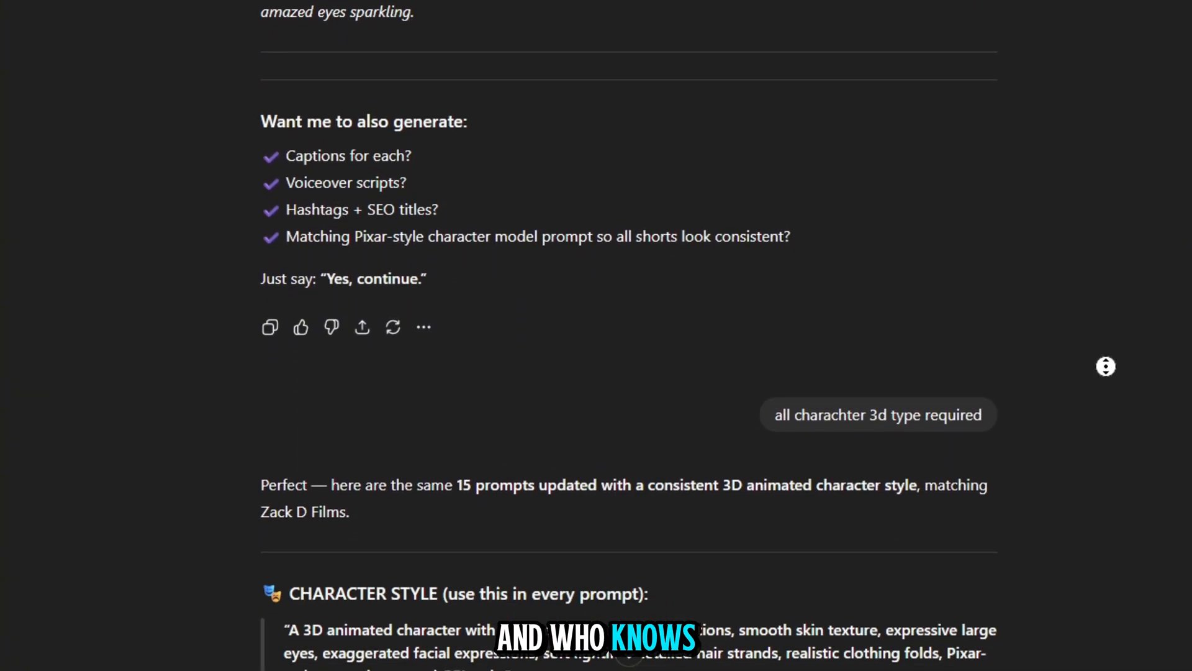
scroll(down, 3)
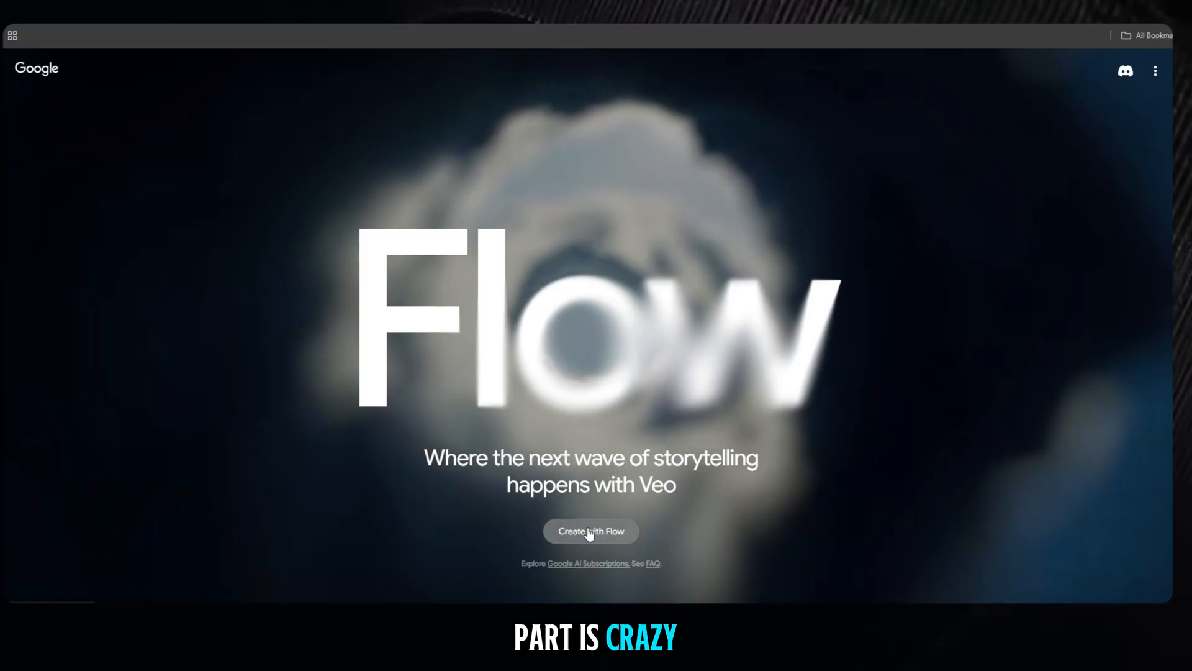
Step: Enter Flow, confirm 100 AI credits in the account menu, and create a new project
click(590, 531)
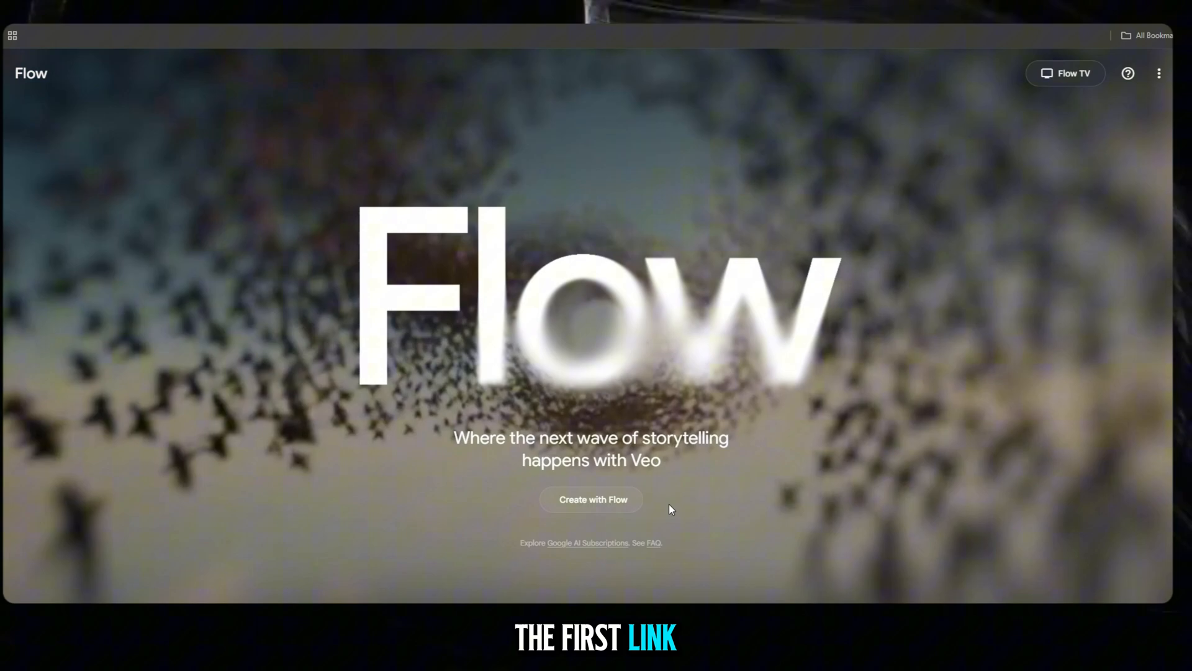
click(591, 499)
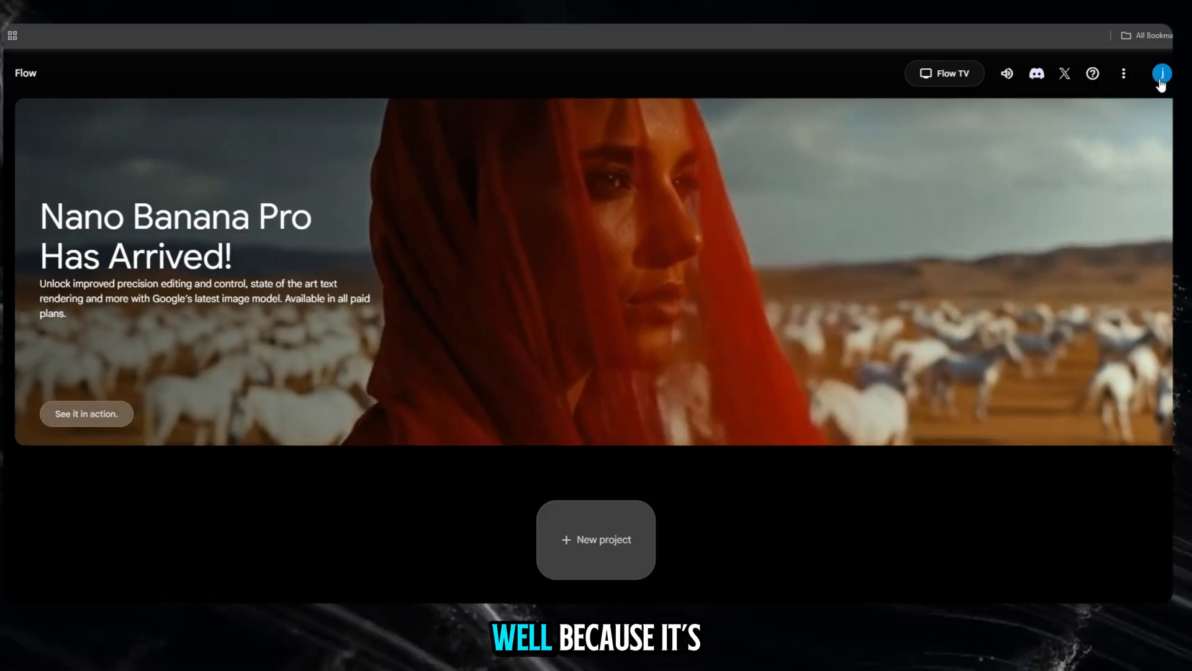
click(1161, 73)
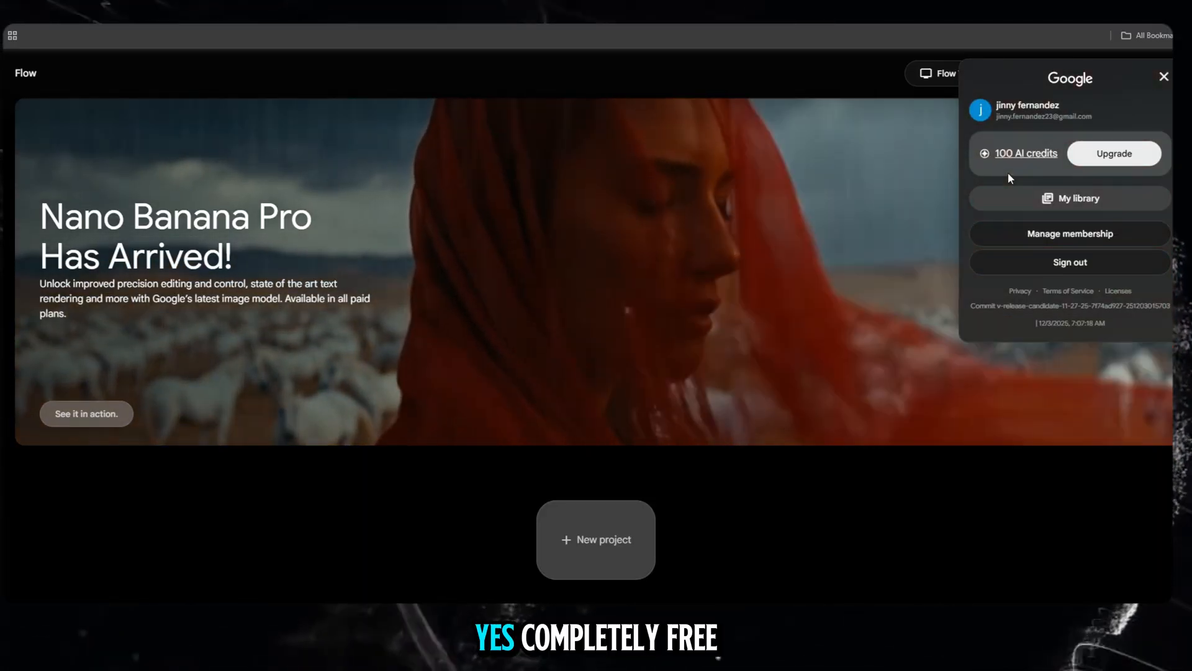
mouse_move(833, 62)
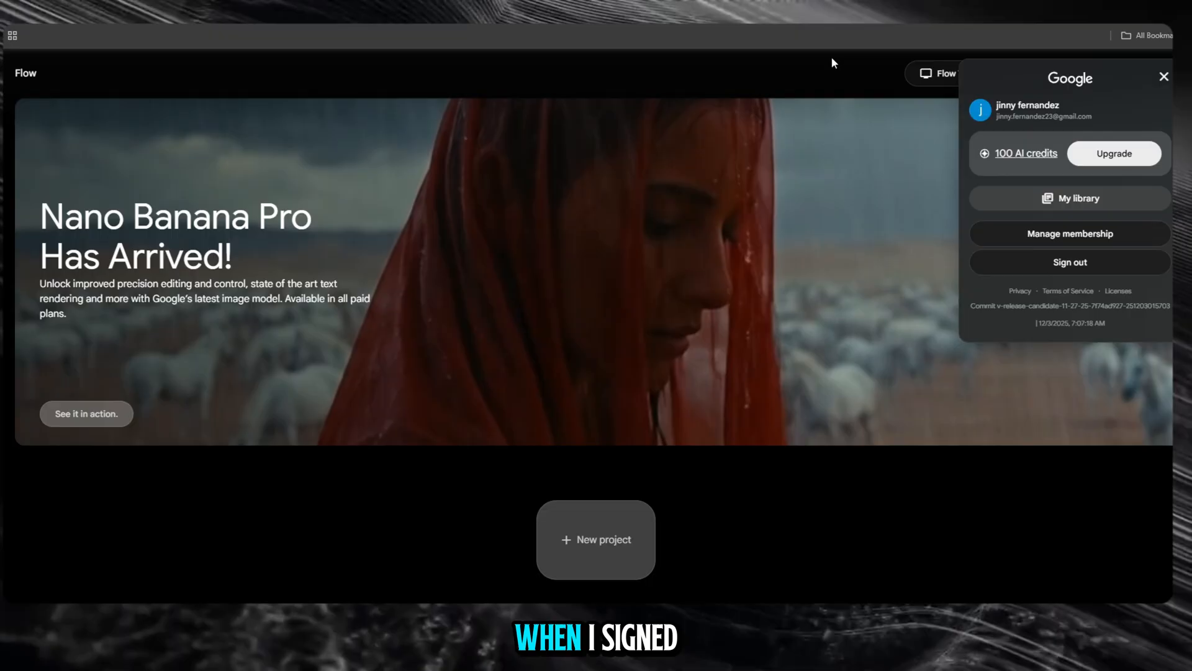
click(1163, 76)
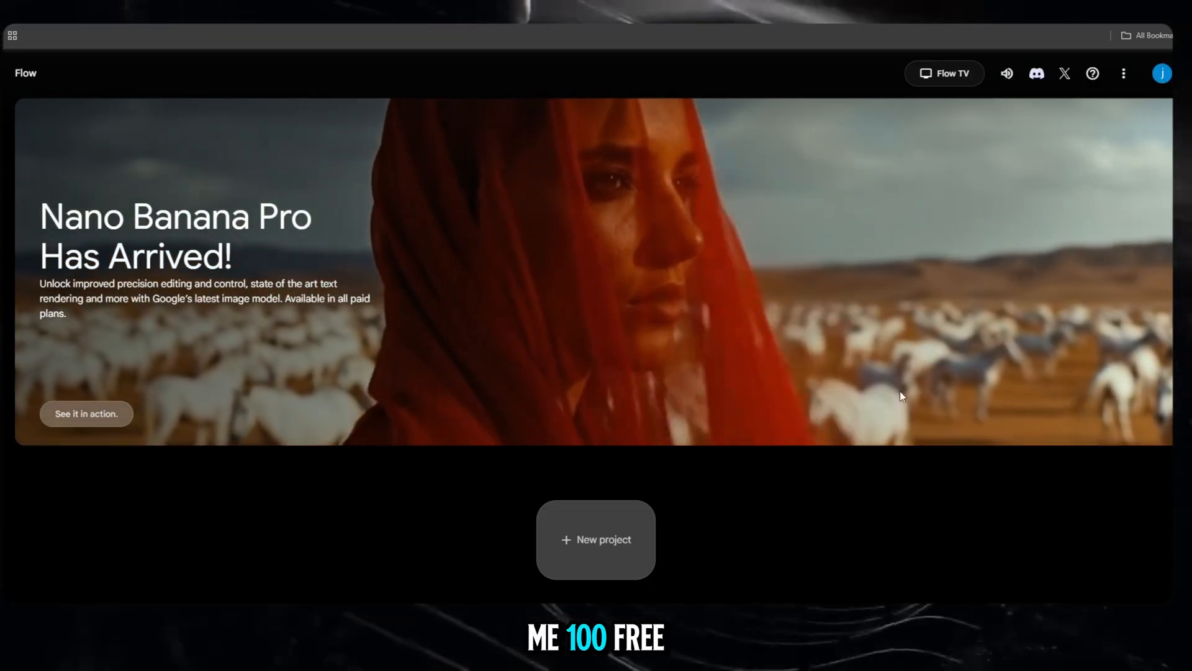
click(596, 539)
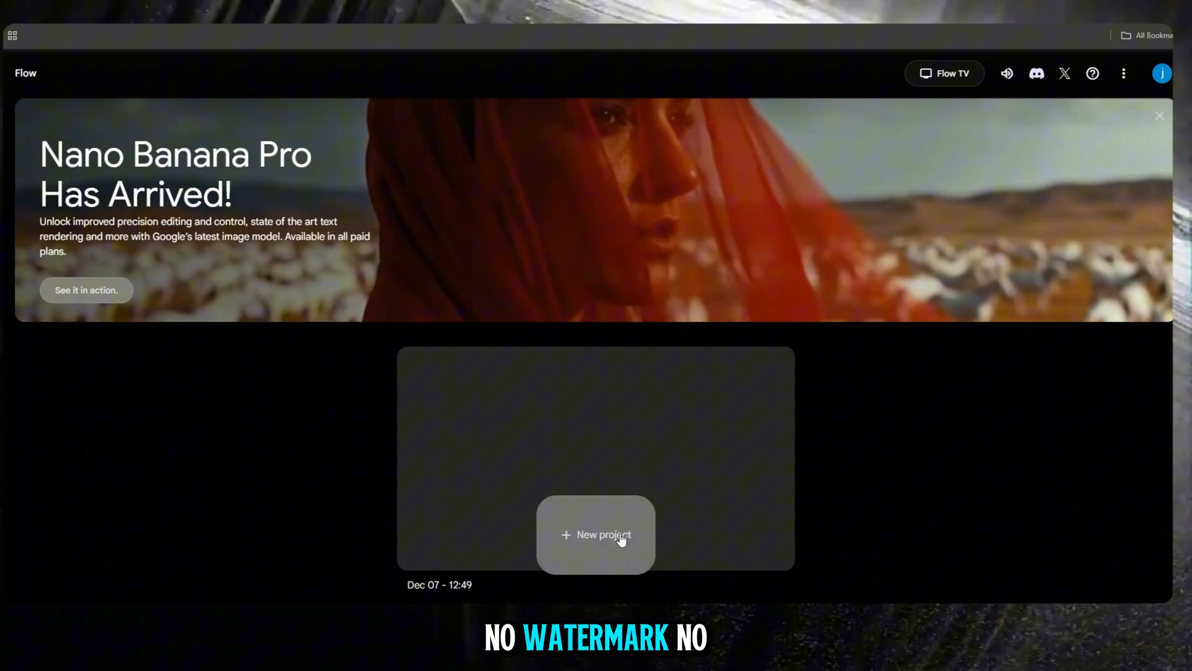
Step: Open the Dec 07 project, keep Text to Video, and enter the balloon-static boy prompt
click(595, 535)
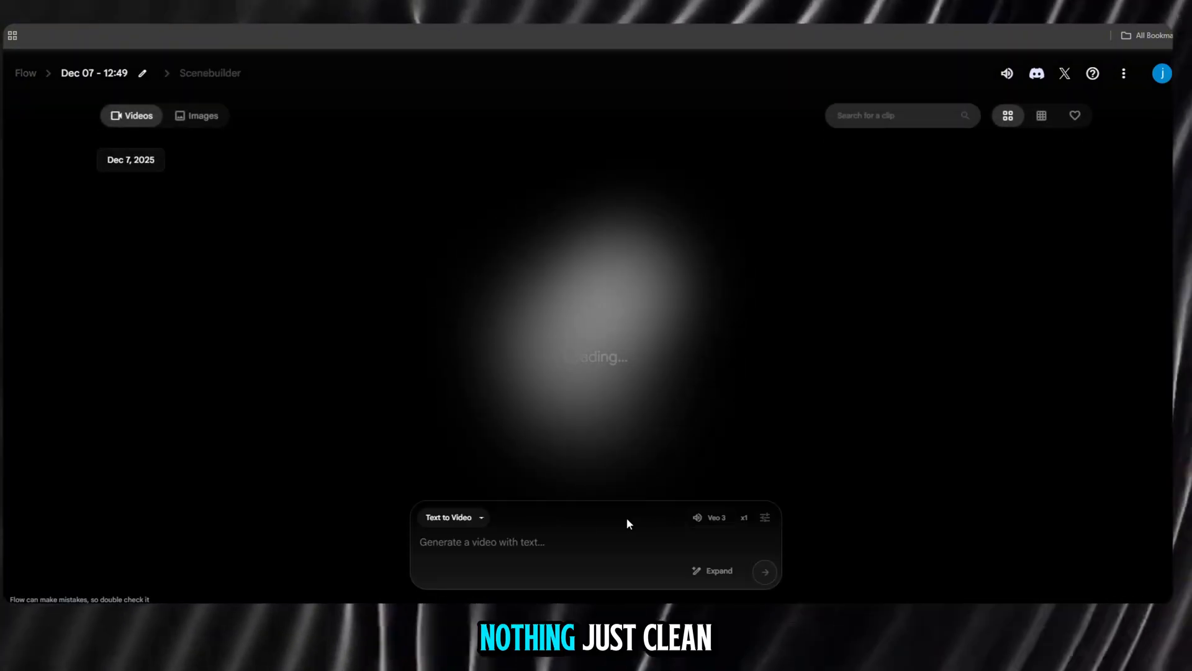
click(453, 517)
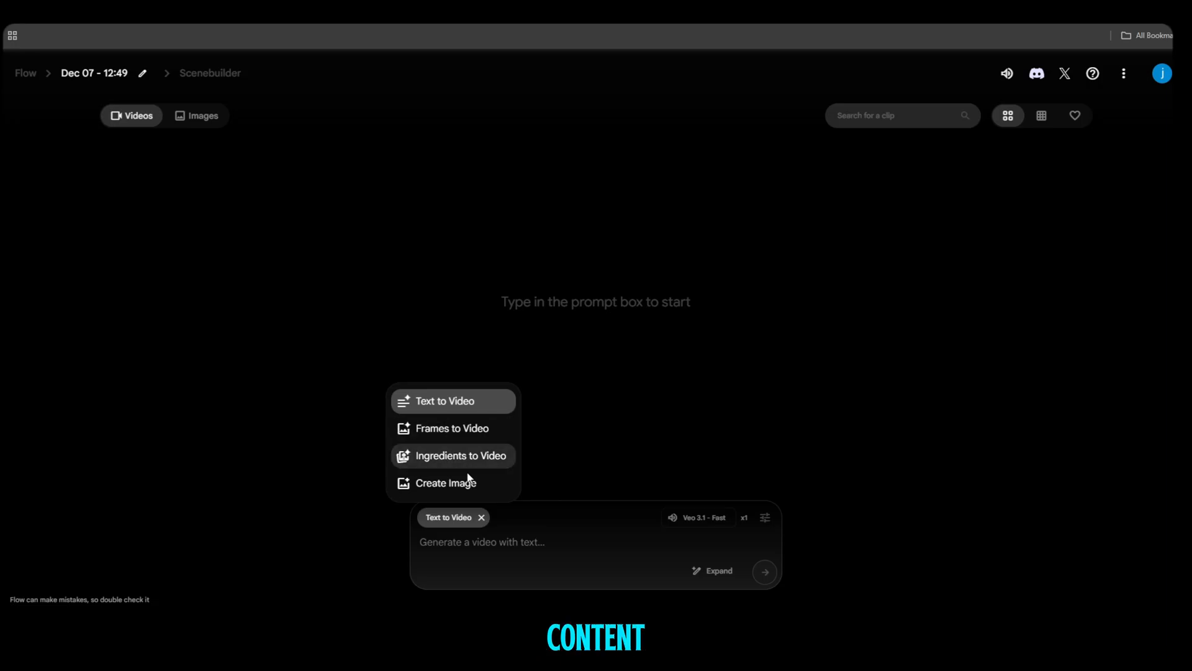
click(448, 400)
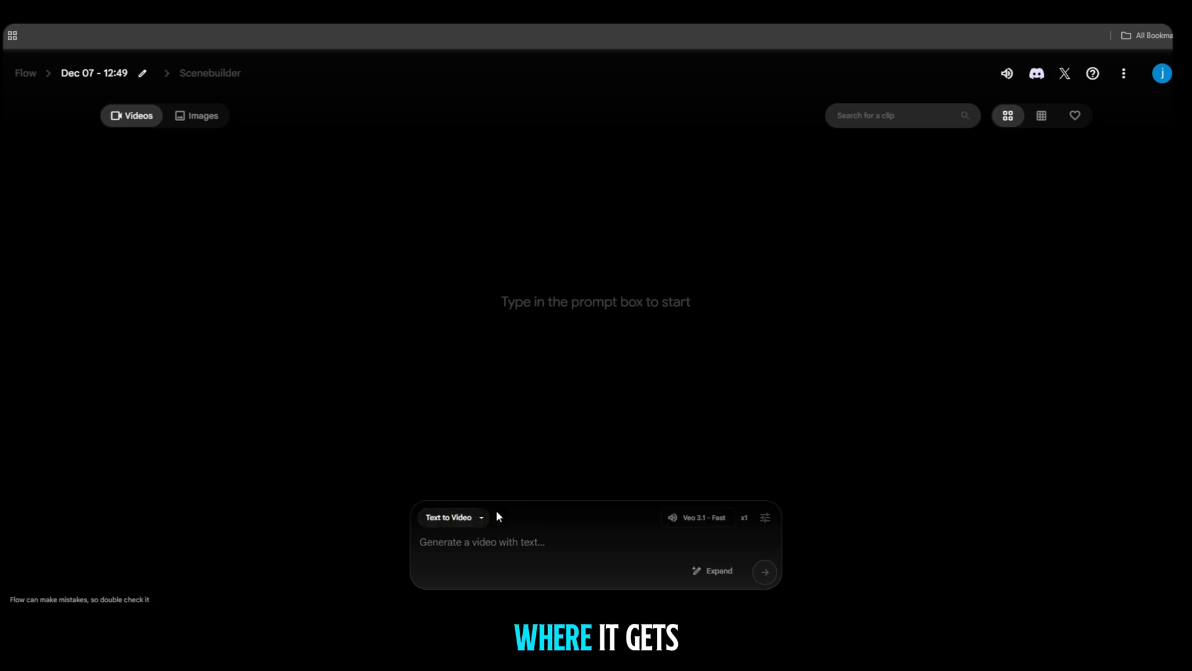
text(A 3D animated teenage boy rubs two balloons on his hair, causing his hair to stand up dramatically from static electricity. The 3D character has exaggerated shocked expression, big open eyes, realistic fabric hoodie. Sparks jump toward a metal doorknob. Close-up cinematic shot.)
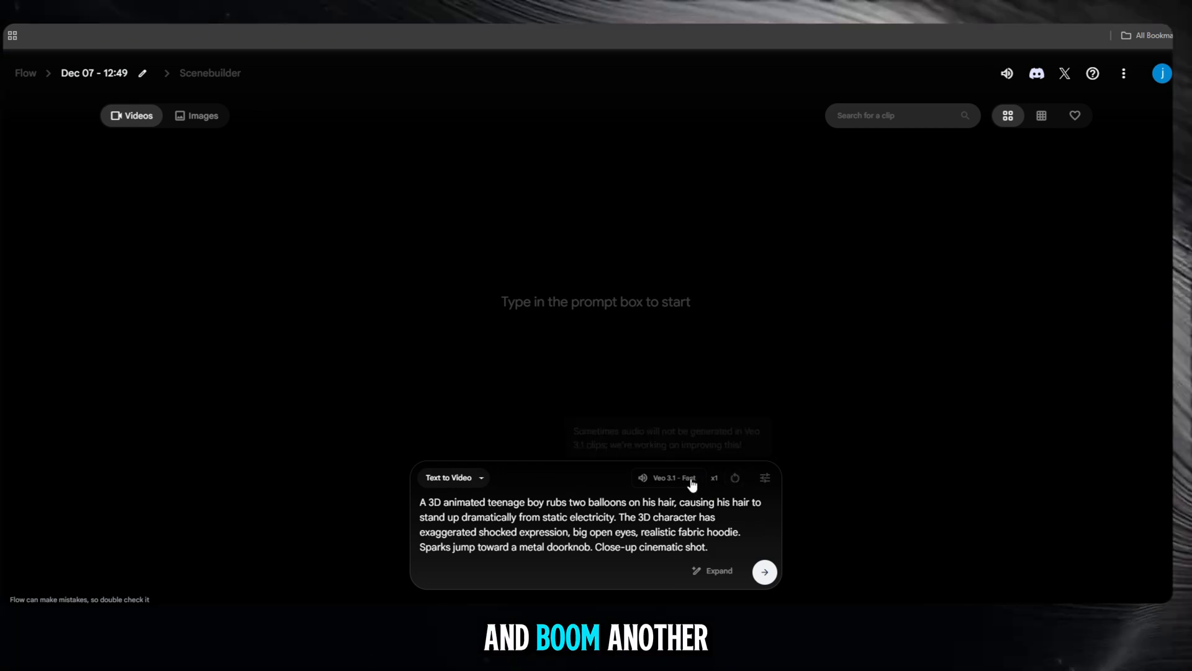
Step: Generate the balloon hair clip in portrait 9:16 on Veo 3.1 Fast
click(765, 478)
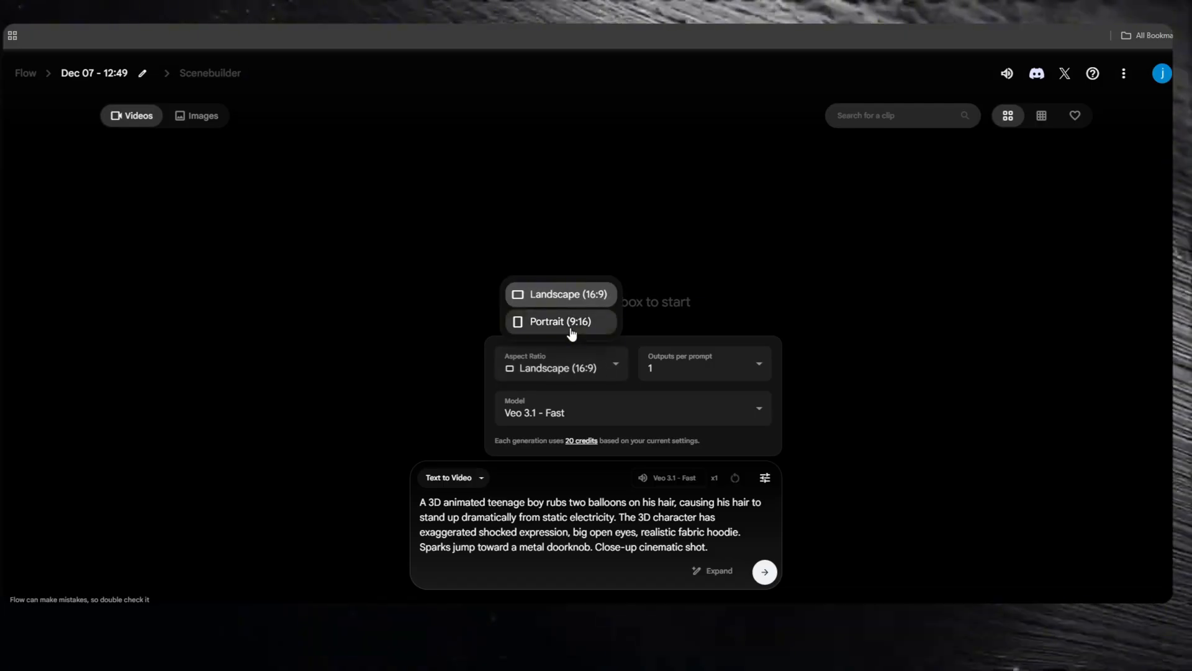
click(560, 321)
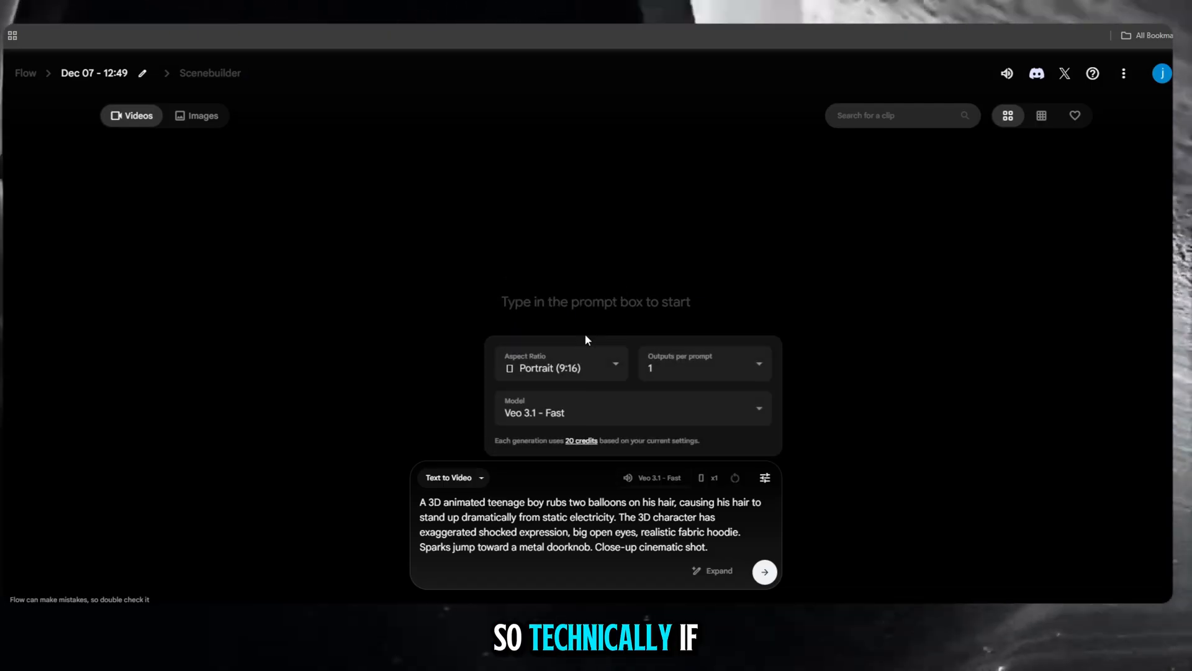
click(630, 412)
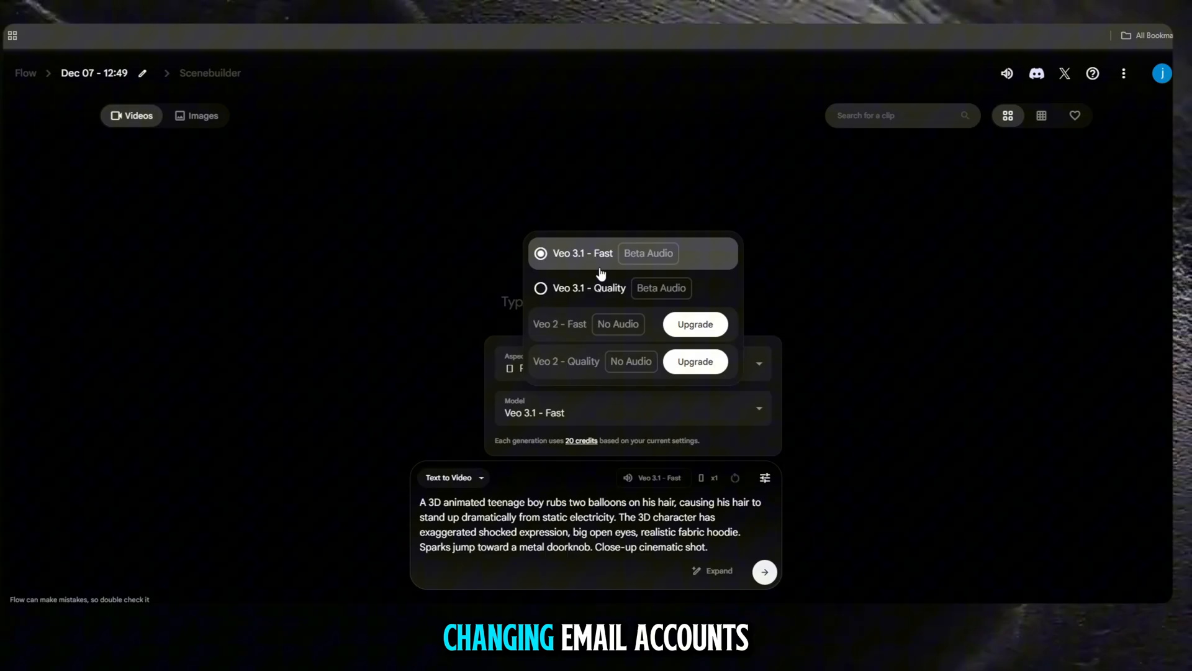
mouse_move(603, 293)
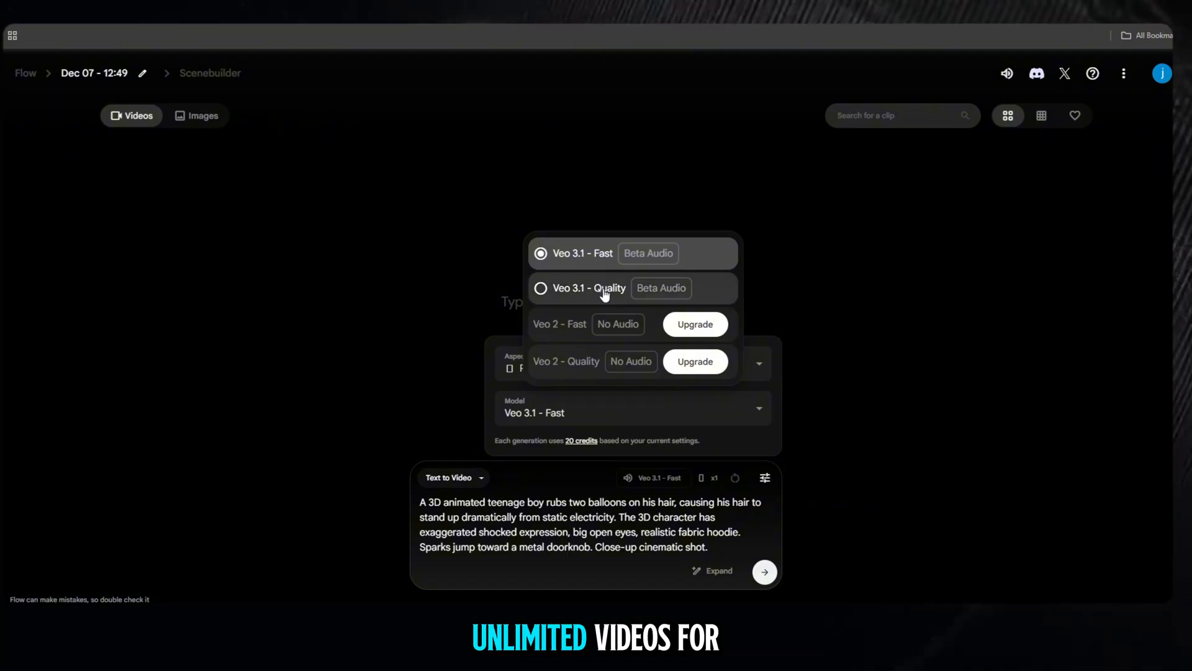
mouse_move(585, 267)
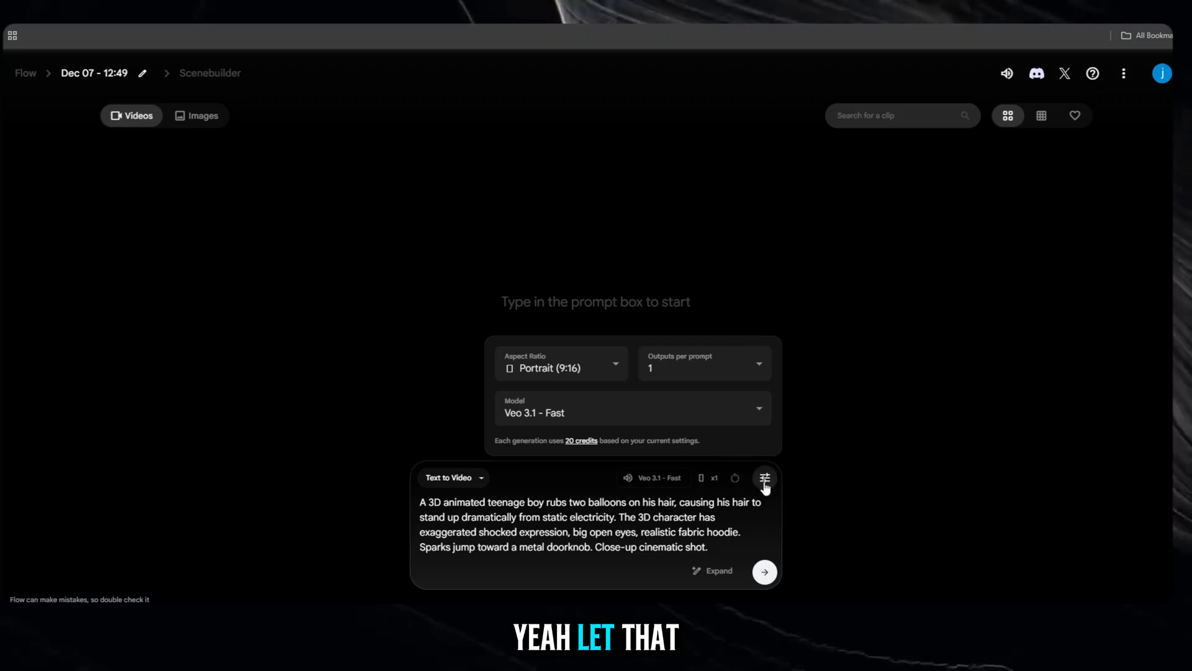
click(765, 477)
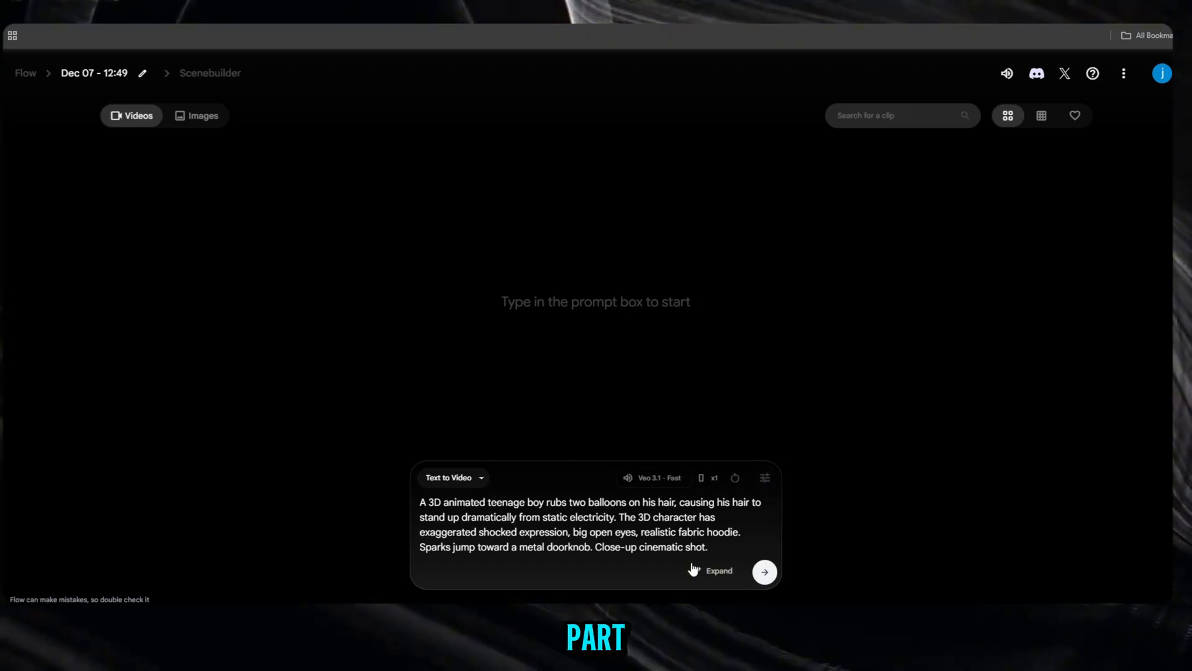
click(764, 571)
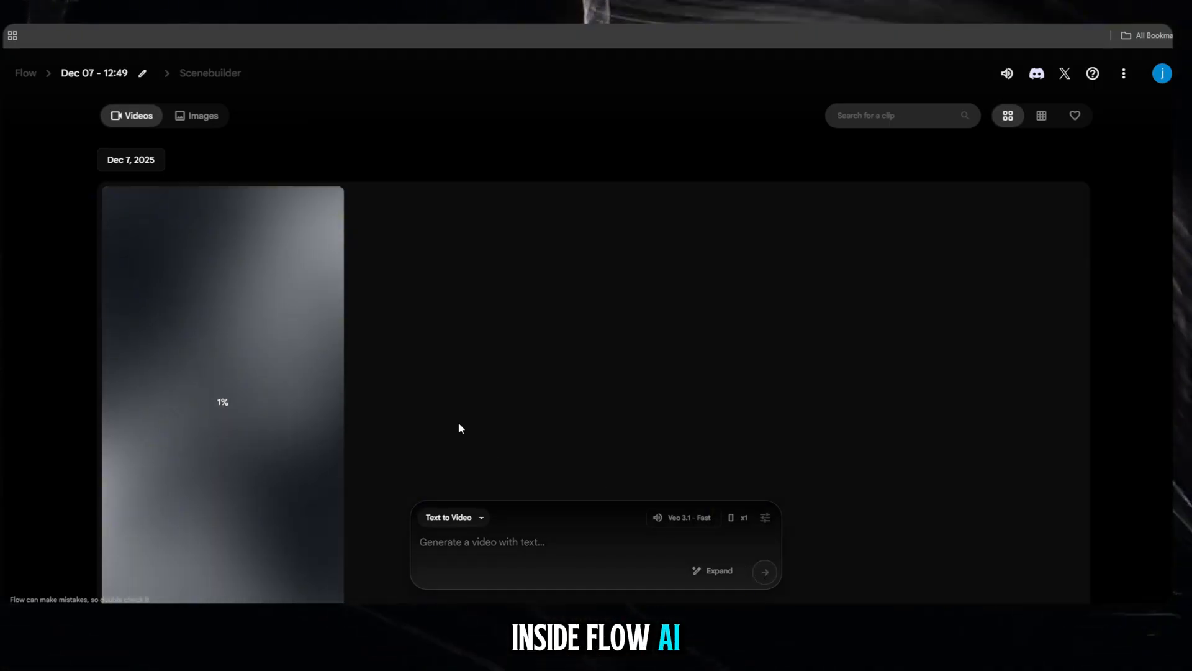
Step: Paste the tempered glass bounce prompt, check its model settings, and copy the next prompt
key(alt+tab)
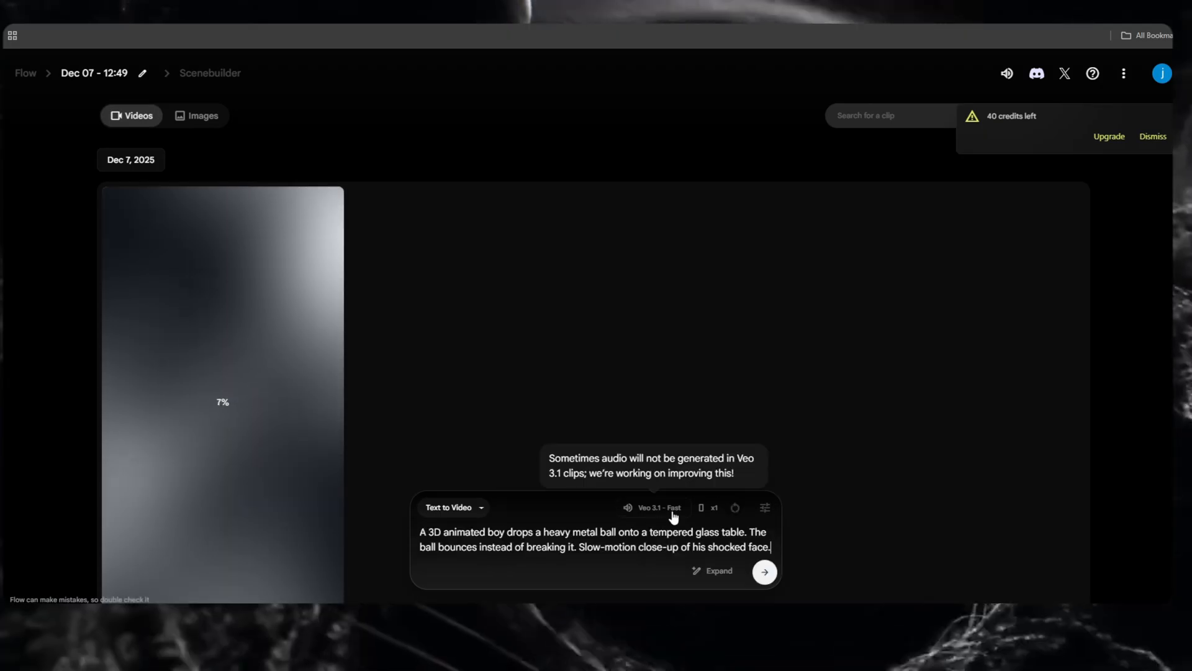
click(765, 507)
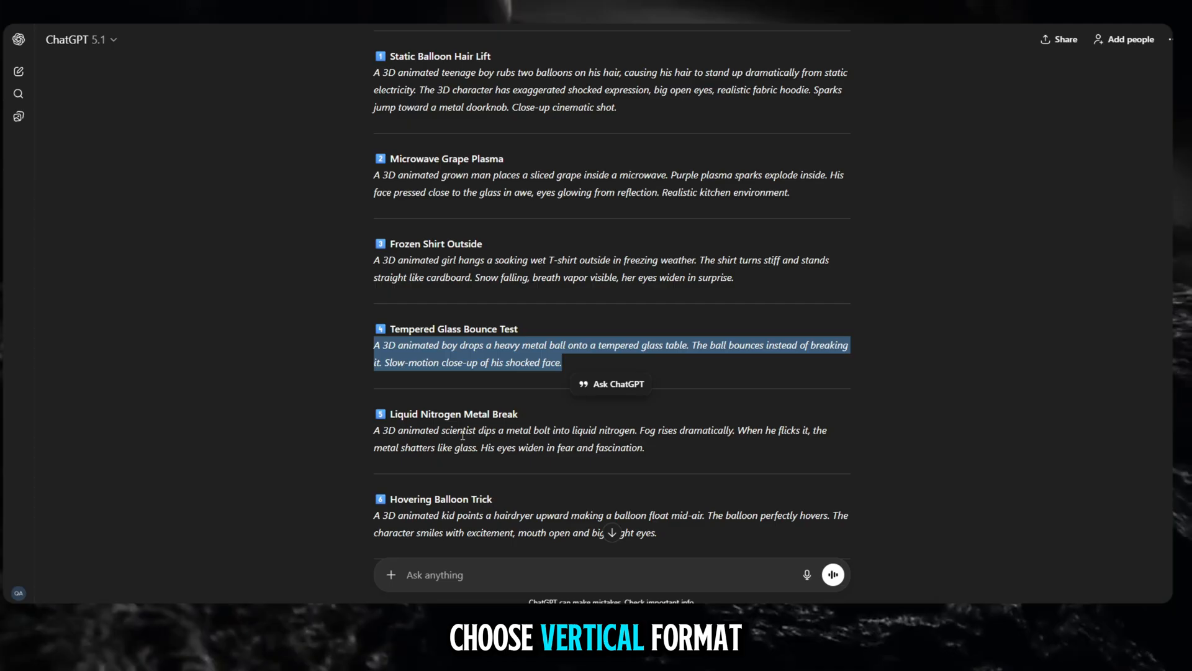
right_click(481, 541)
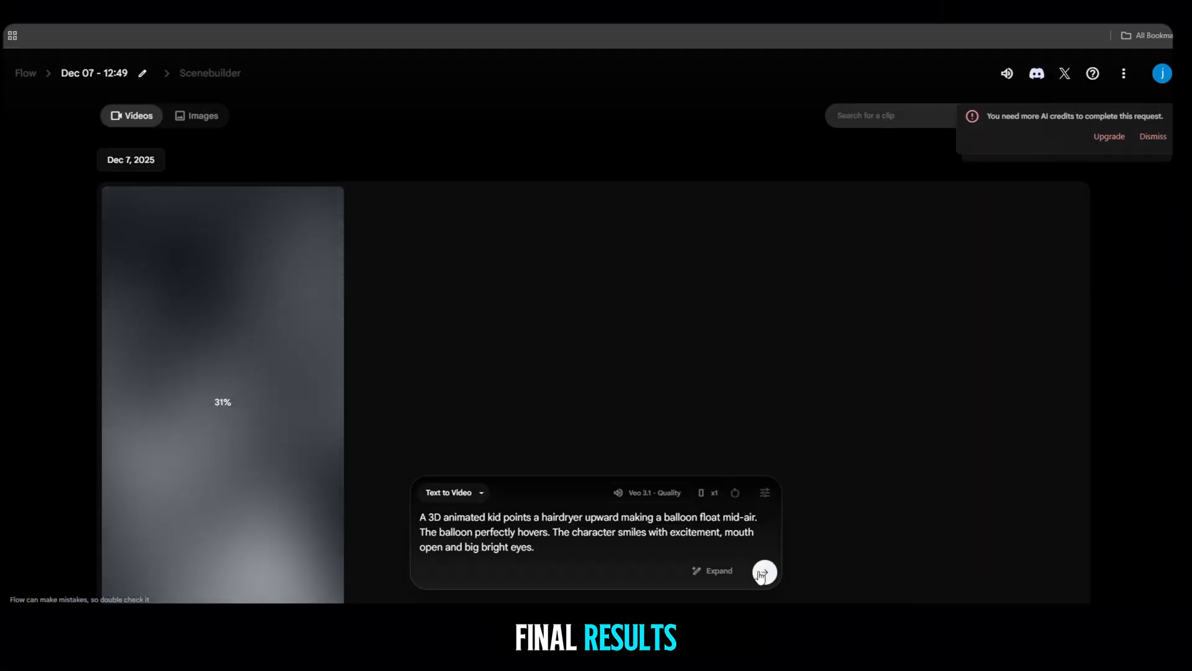
Step: Resend the hairdryer balloon clip on Veo 3.1 Fast after Quality failed for credits
click(764, 571)
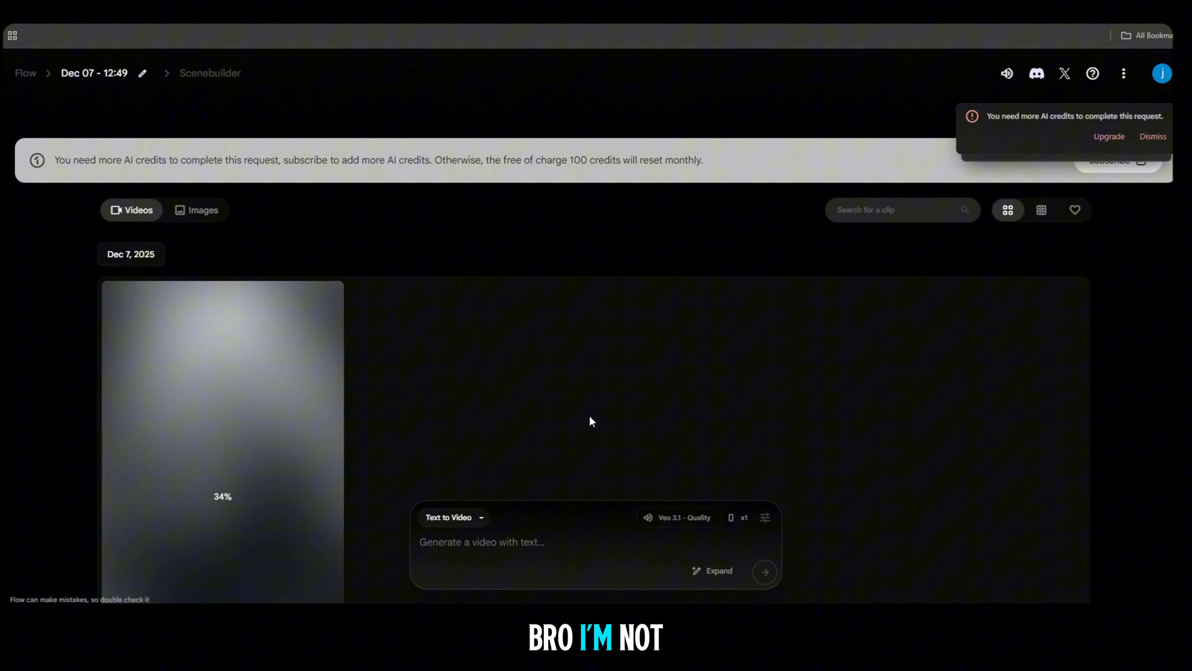
scroll(down, 3)
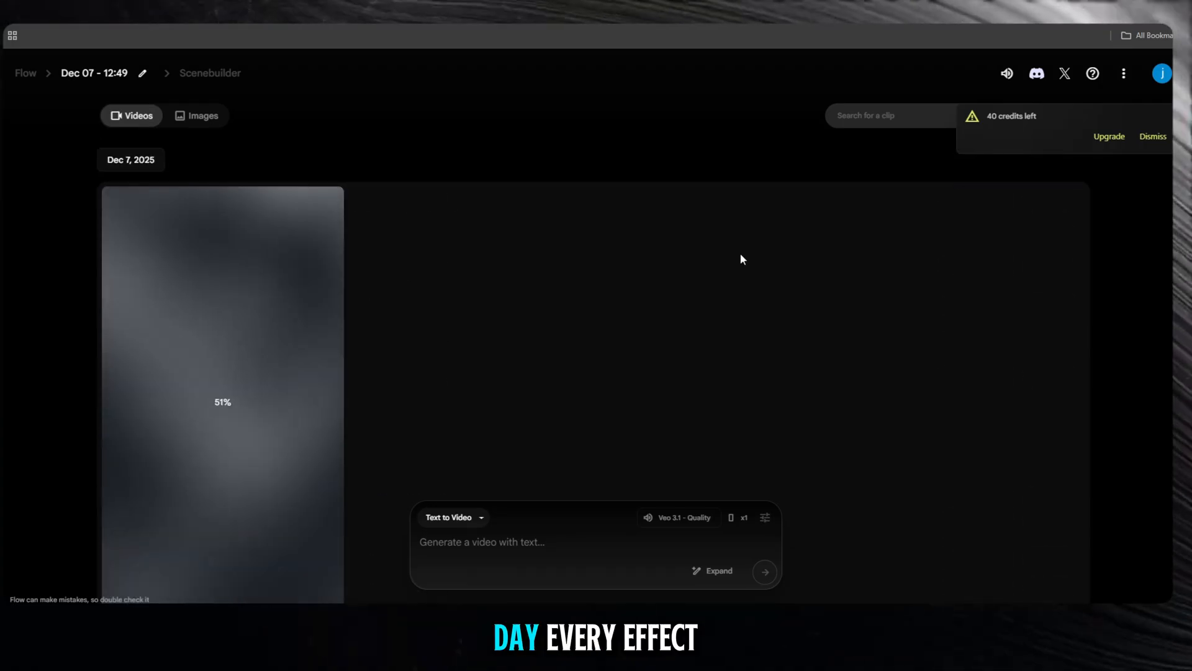
text(A 3D animated kid points a hairdryer upward making a balloon float mid-air. The balloon perfectly hovers. The character smiles with excitement, mouth open and big bright eyes.)
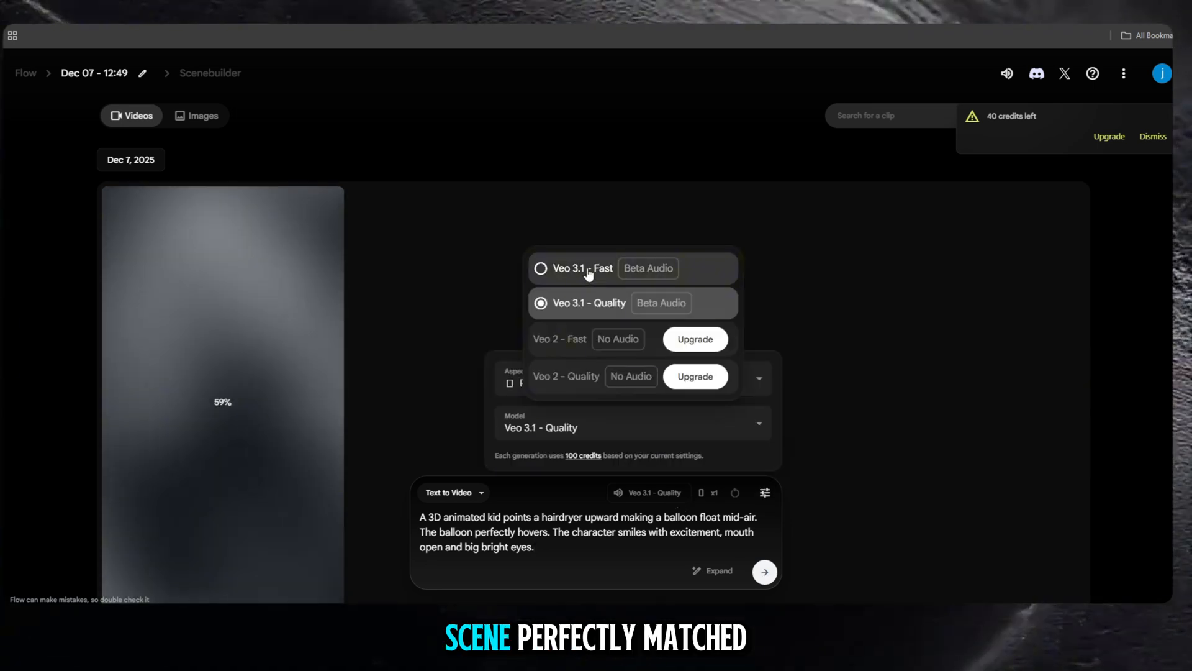
click(765, 571)
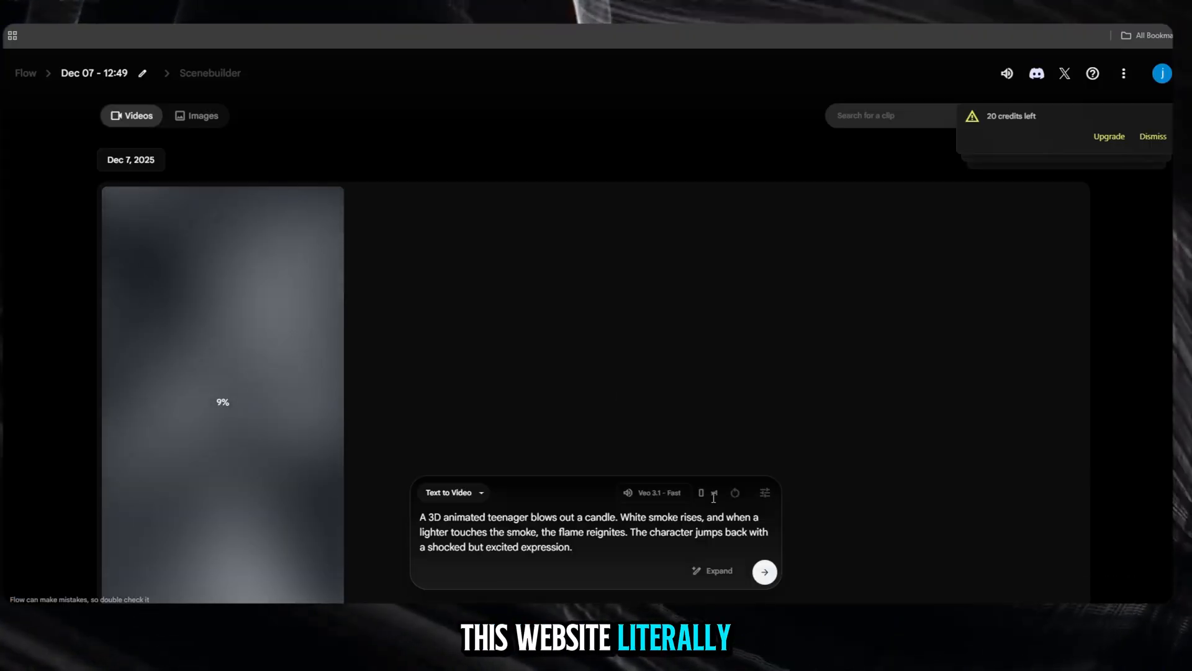
click(763, 571)
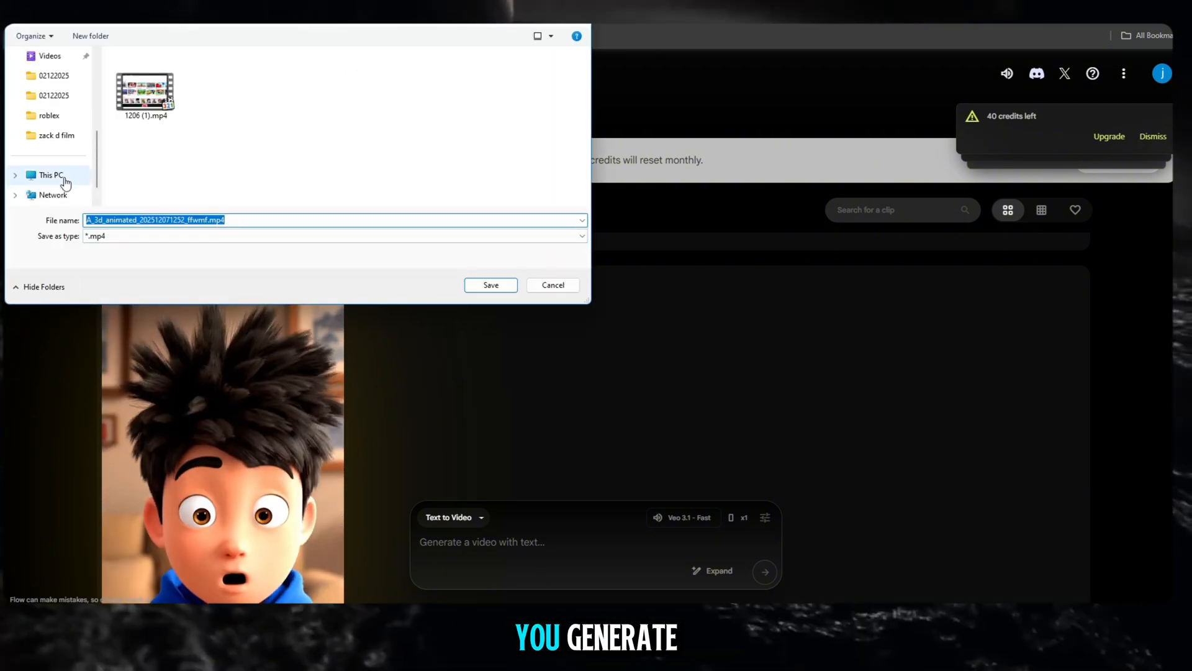
Step: Save the pending clip and download the microwave clip
click(489, 284)
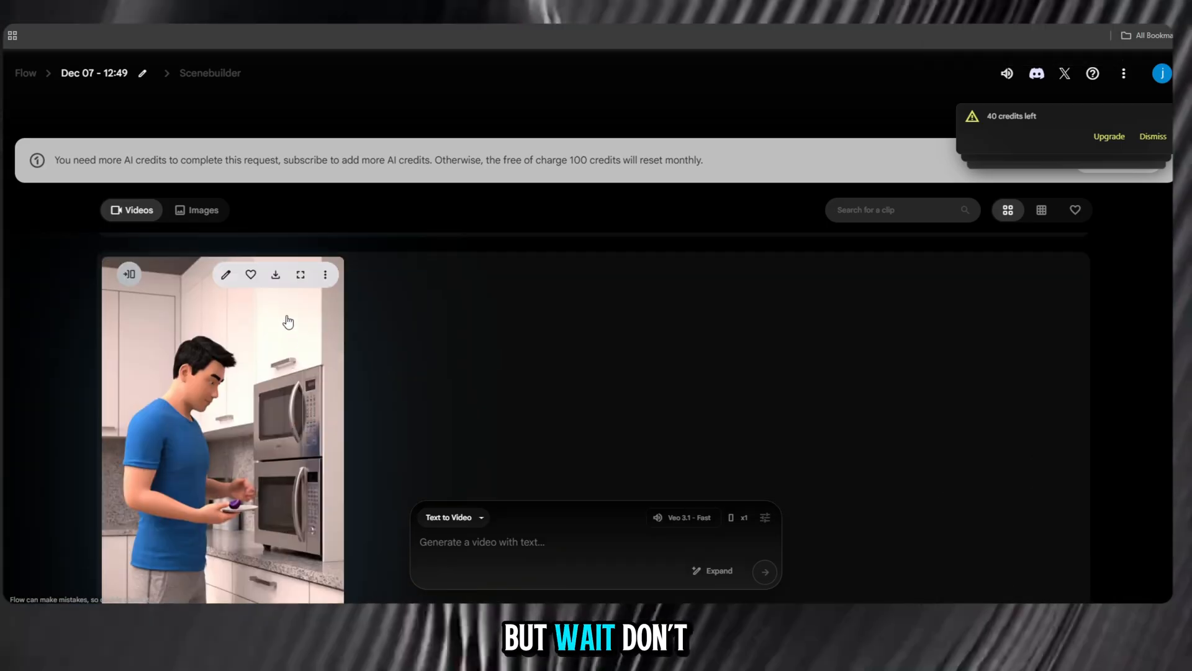
click(300, 274)
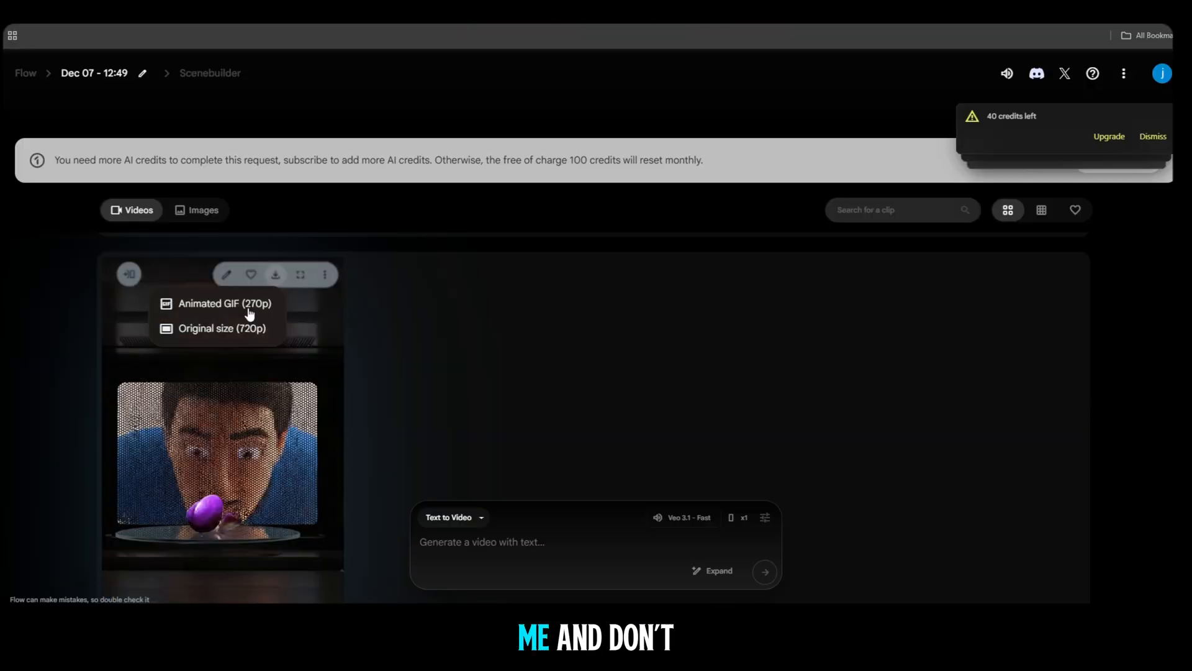
click(221, 328)
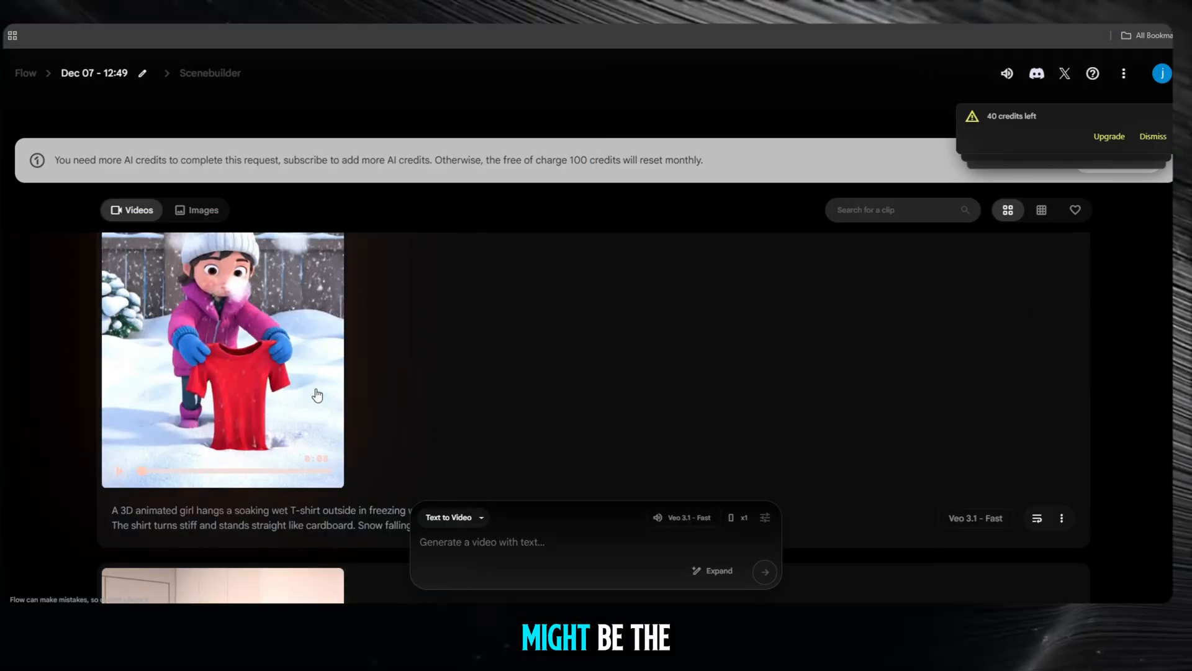
Step: Download the frozen shirt clip at original size and save the MP4
click(223, 358)
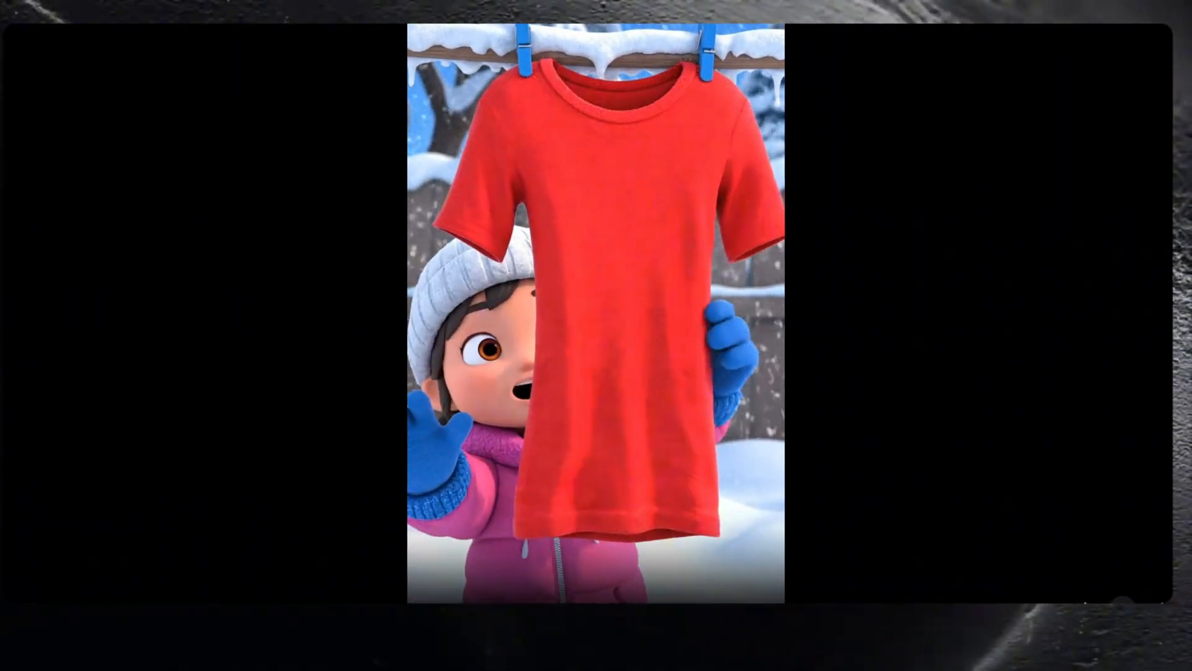
click(275, 261)
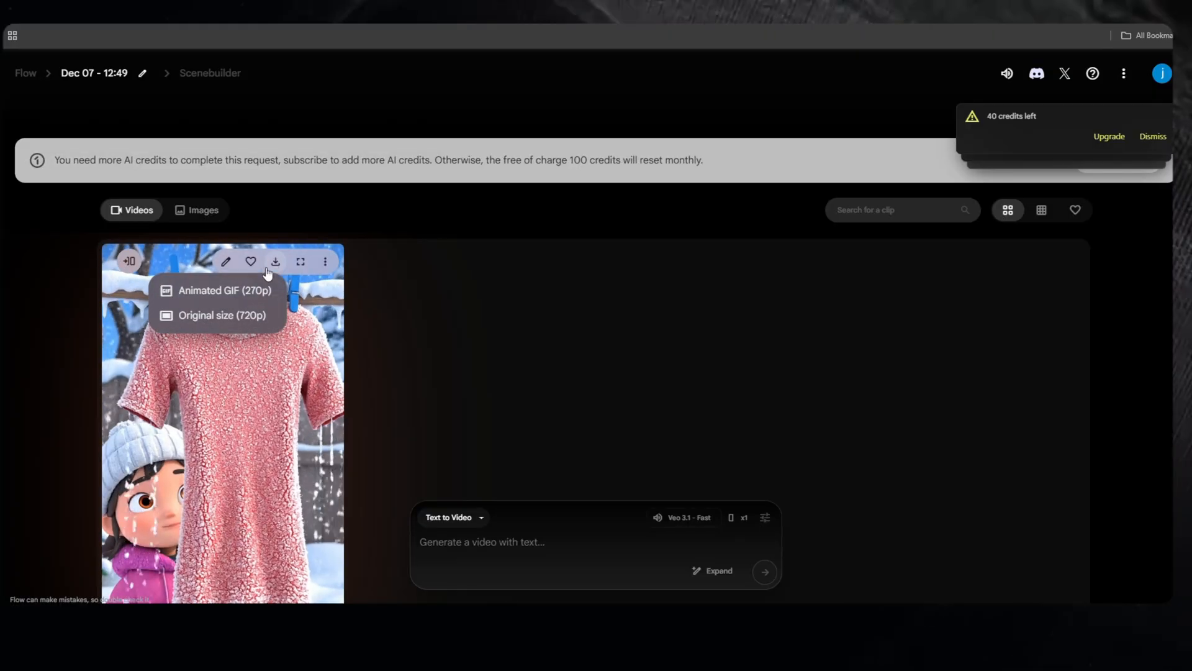
click(219, 315)
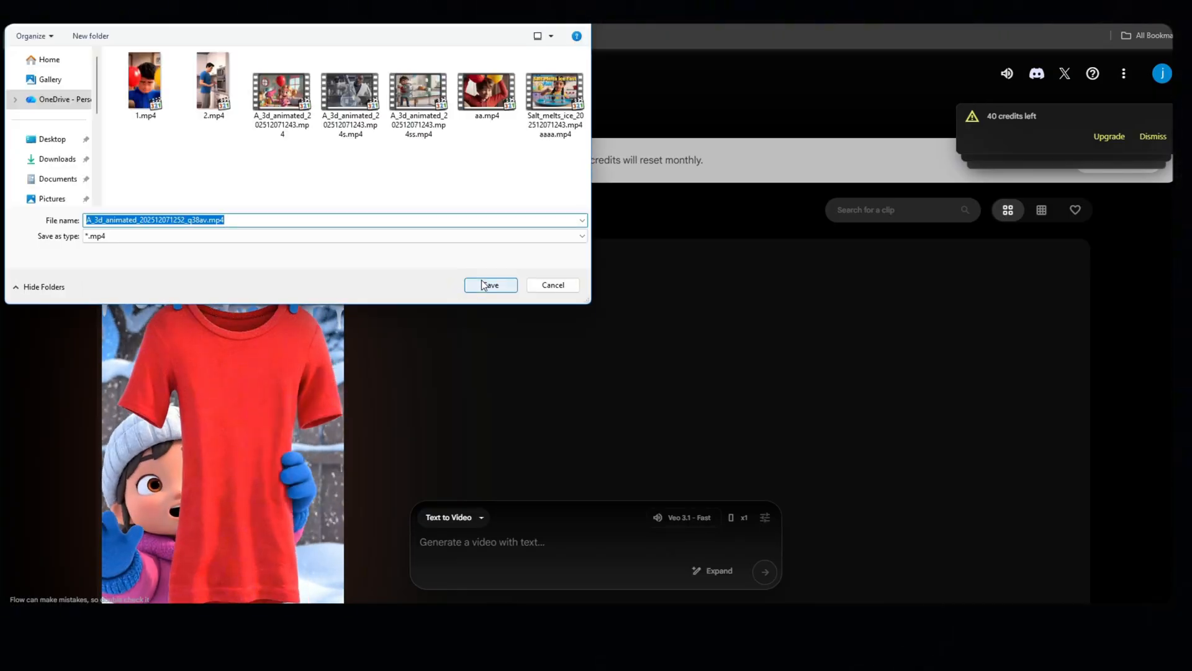
click(490, 284)
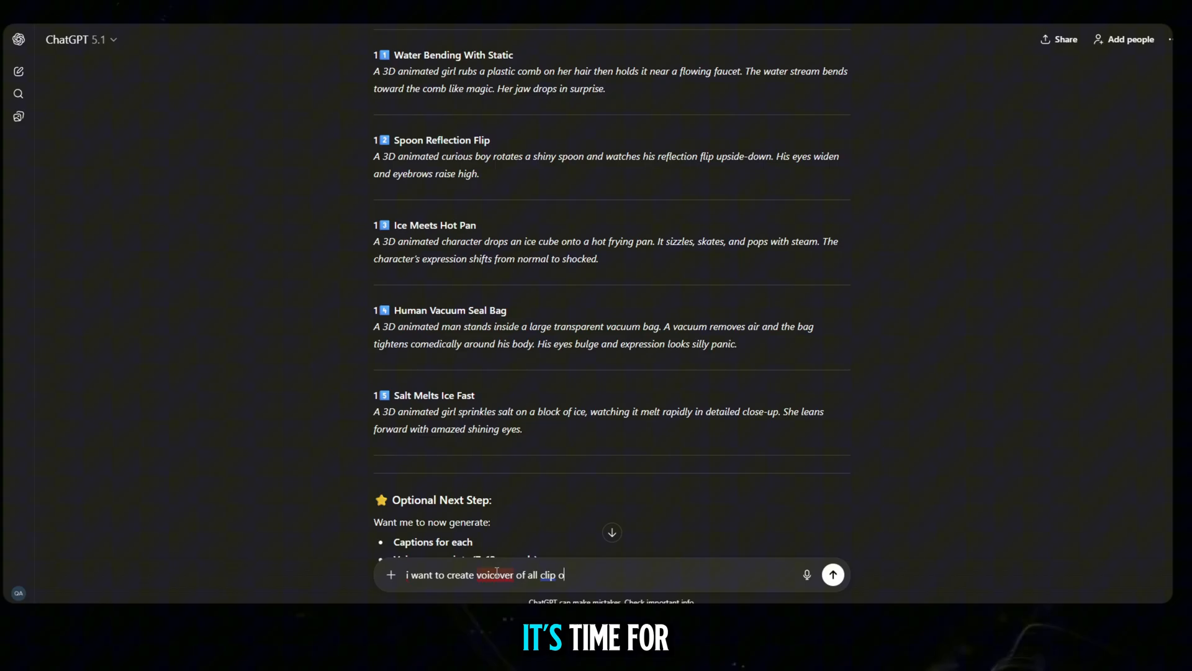
Step: Send ChatGPT 'one by one please give me a voicover all scene'
text(one by one please give me)
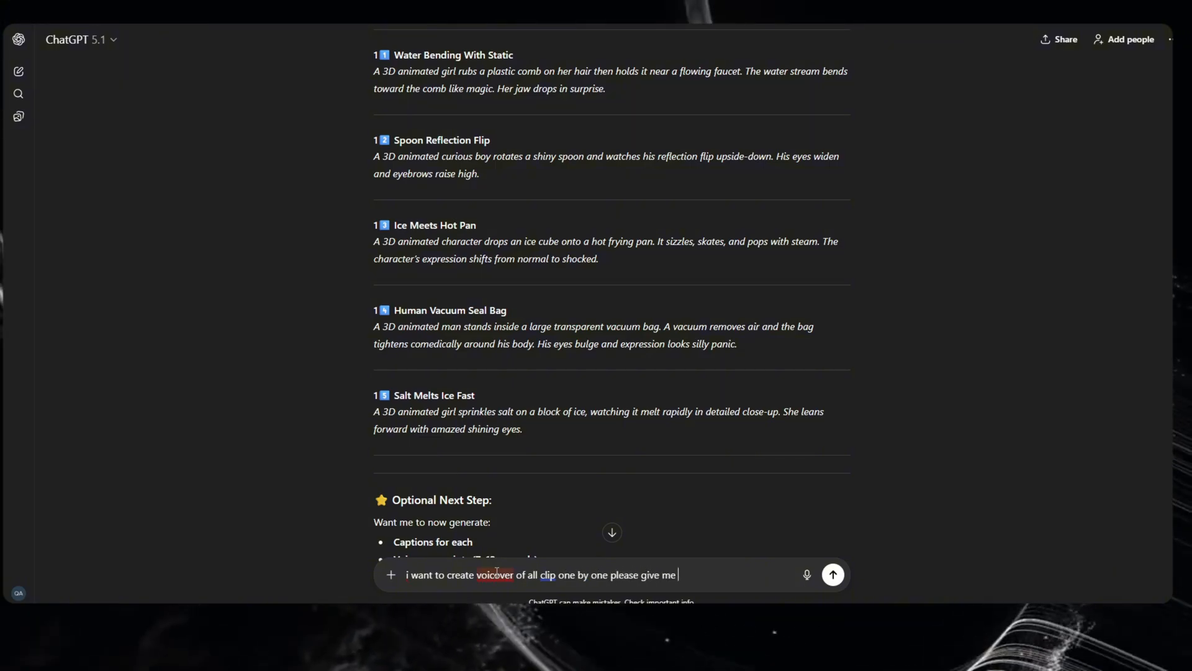
text(a voicover all scene)
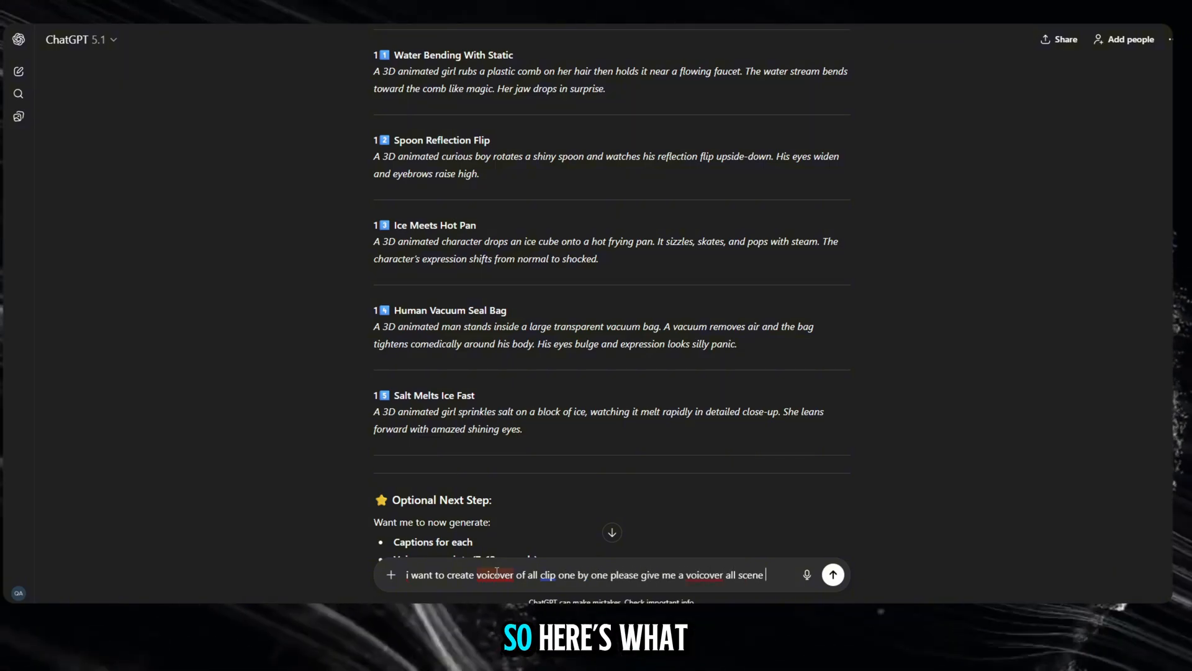
click(832, 574)
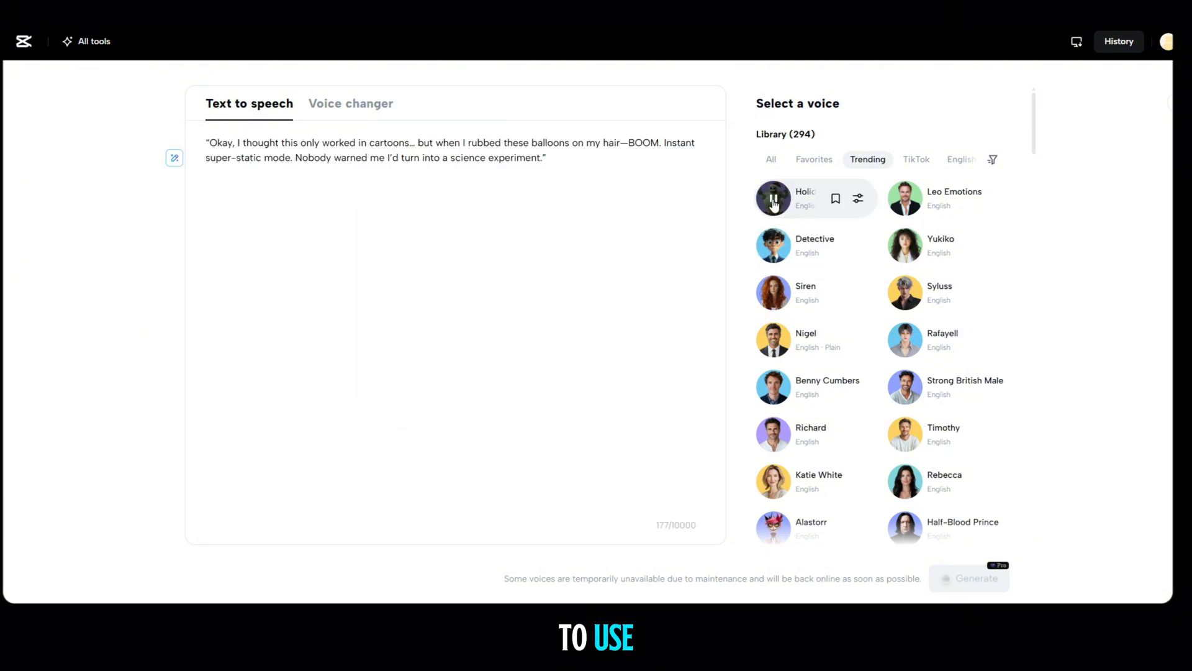
mouse_move(905, 246)
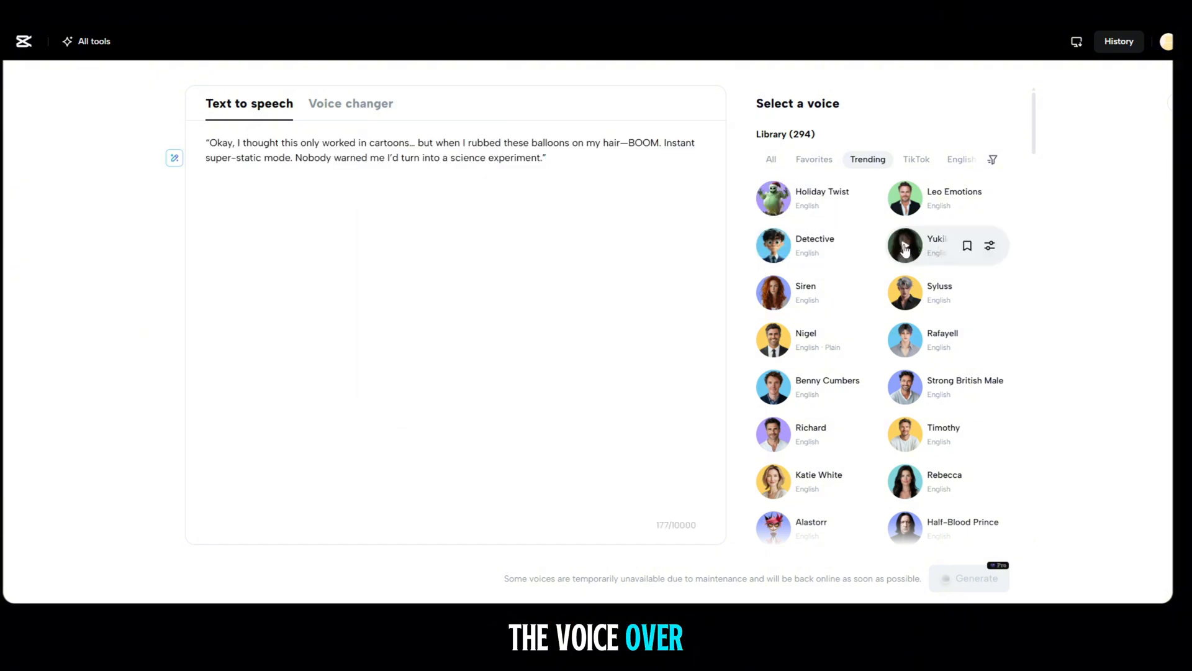
Step: Scroll the voice library and generate the balloon-hair voiceover with Charlie M
scroll(down, 3)
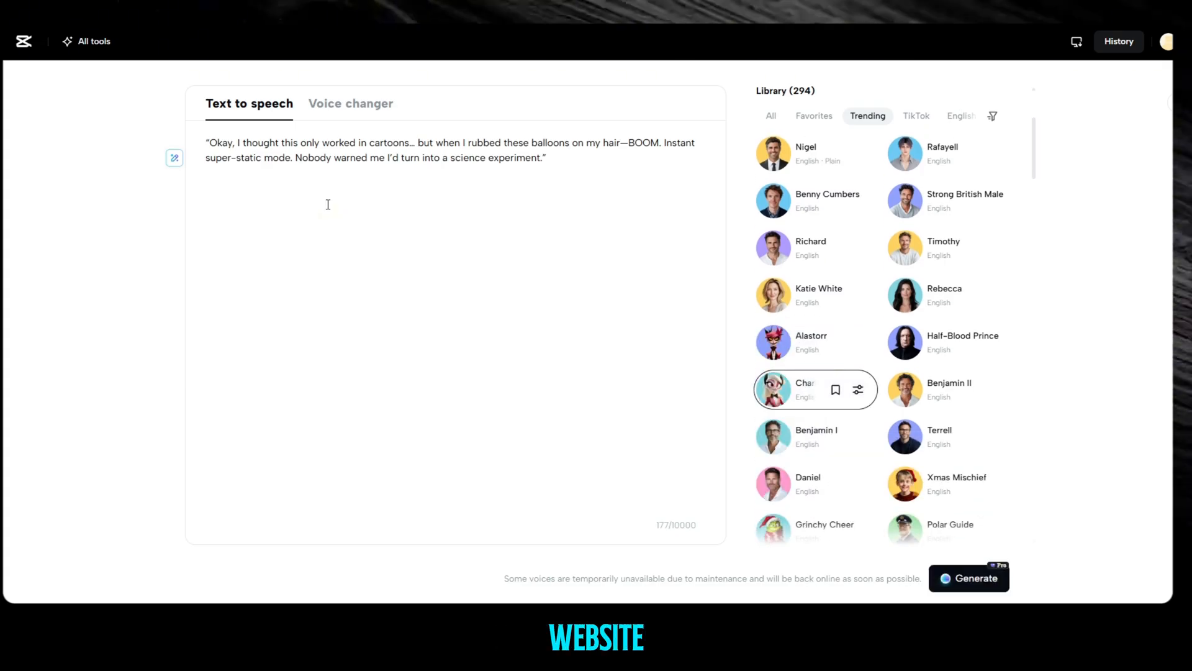
click(975, 578)
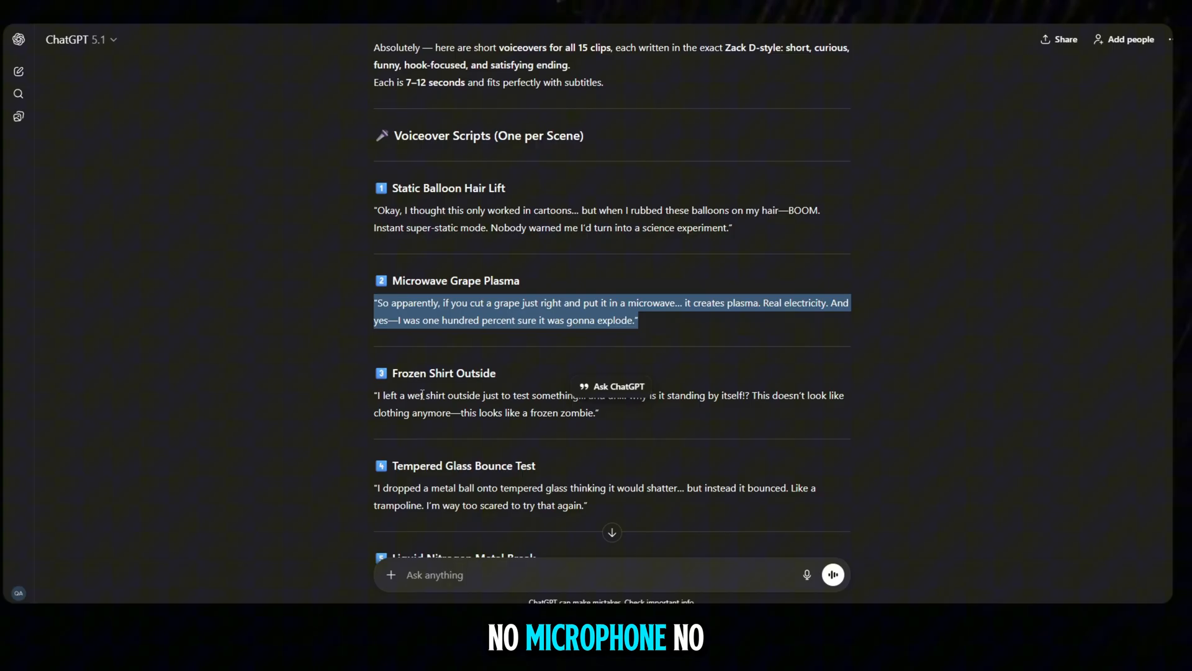
Step: Copy the Microwave Grape Plasma script and scroll down to the Frozen Shirt Outside script
right_click(456, 395)
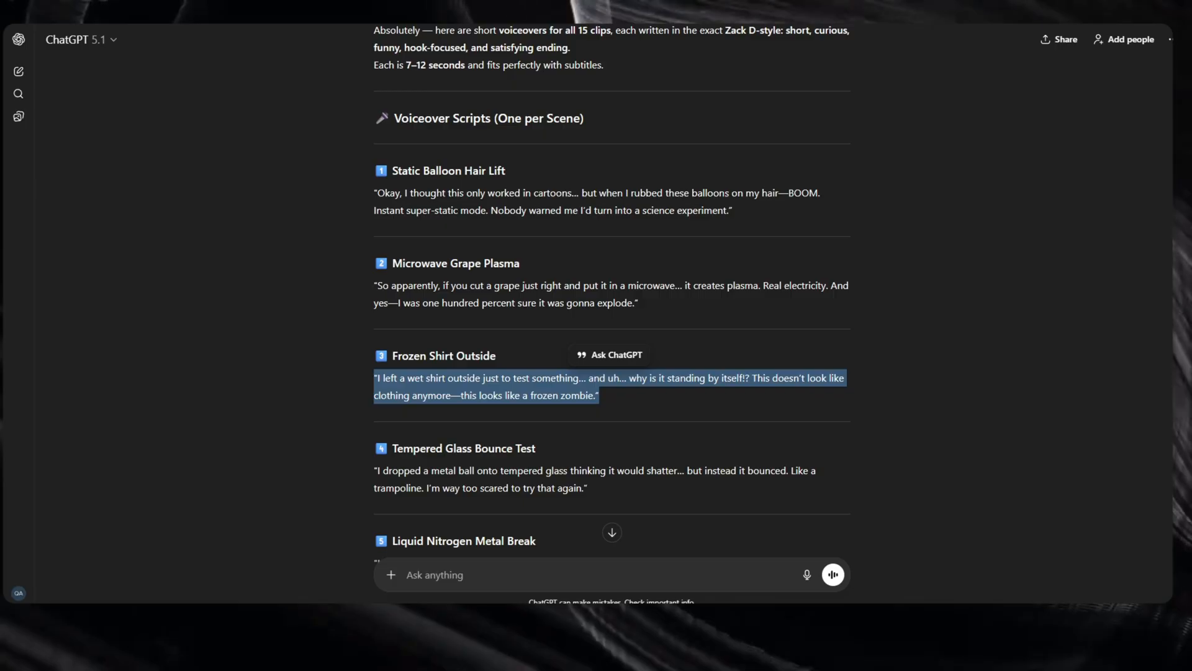
scroll(down, 3)
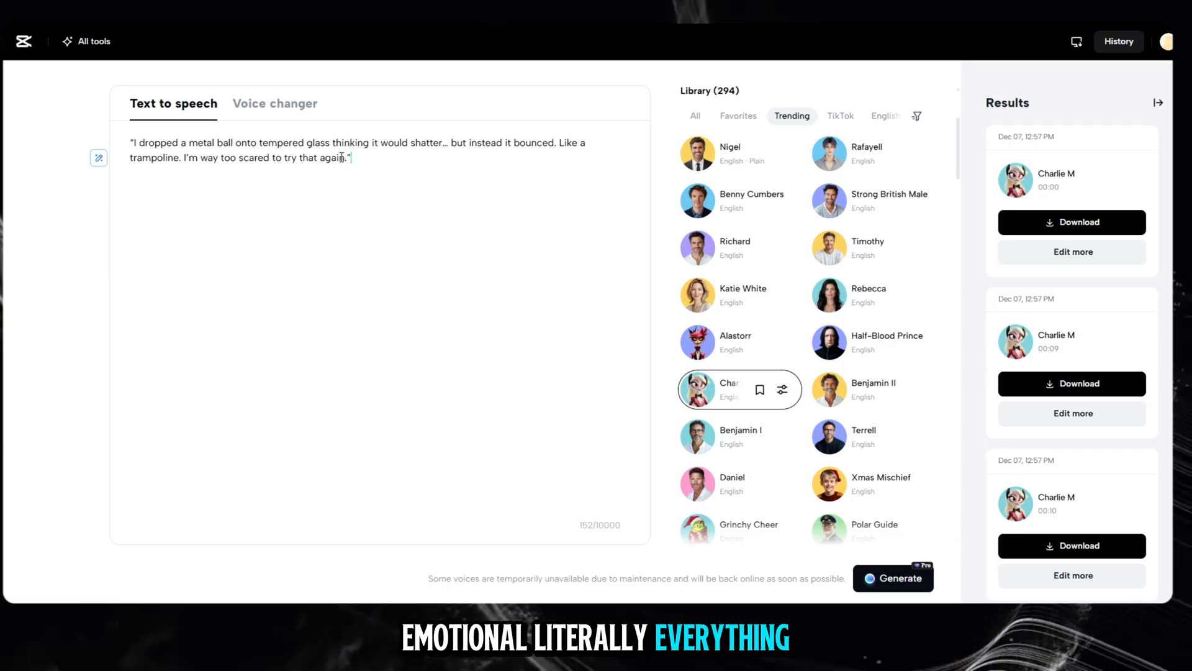
Step: Generate the Charlie M voiceover for the pasted script, preview it, and save it as mp3
click(893, 578)
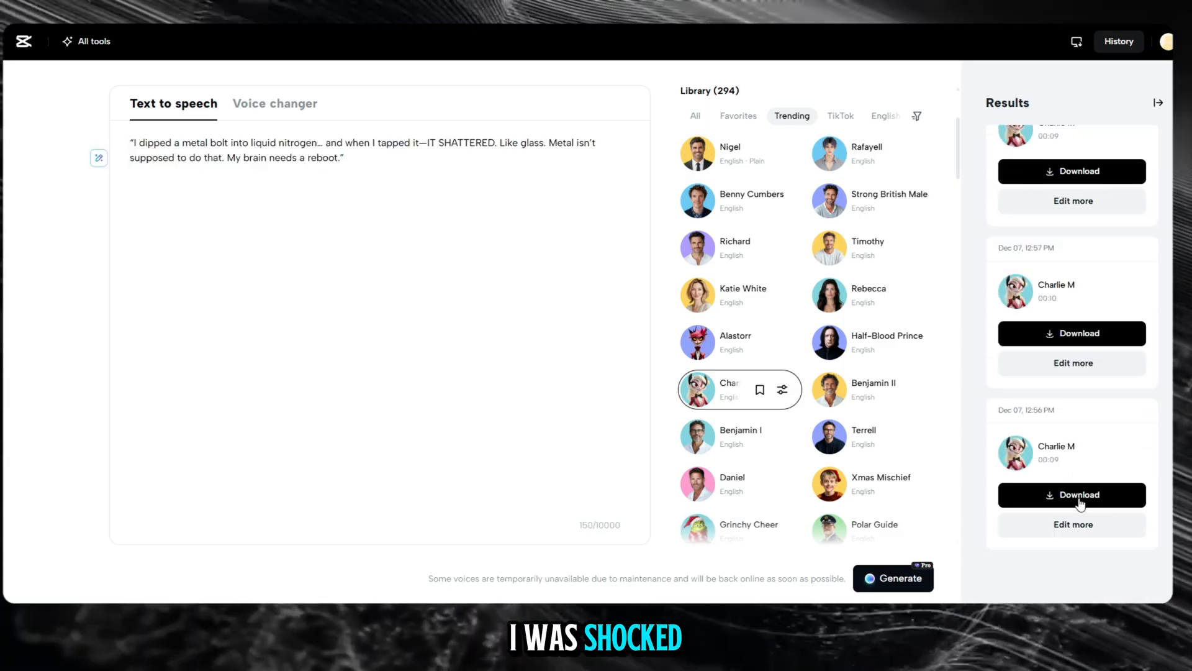
click(1015, 452)
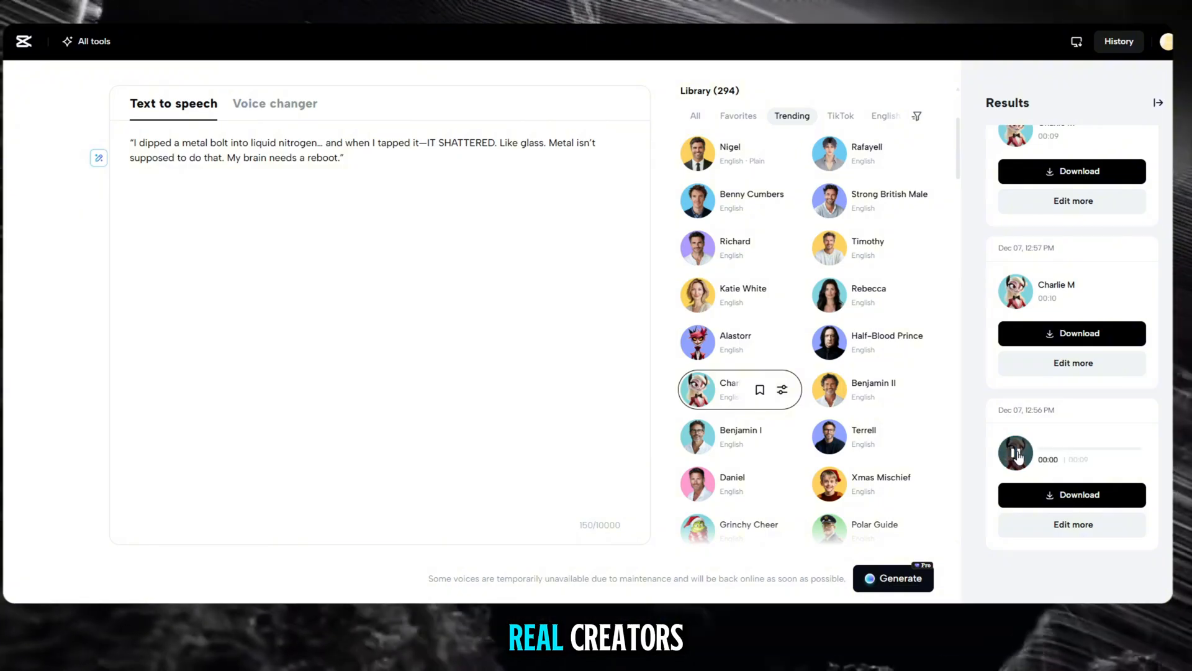
click(1017, 453)
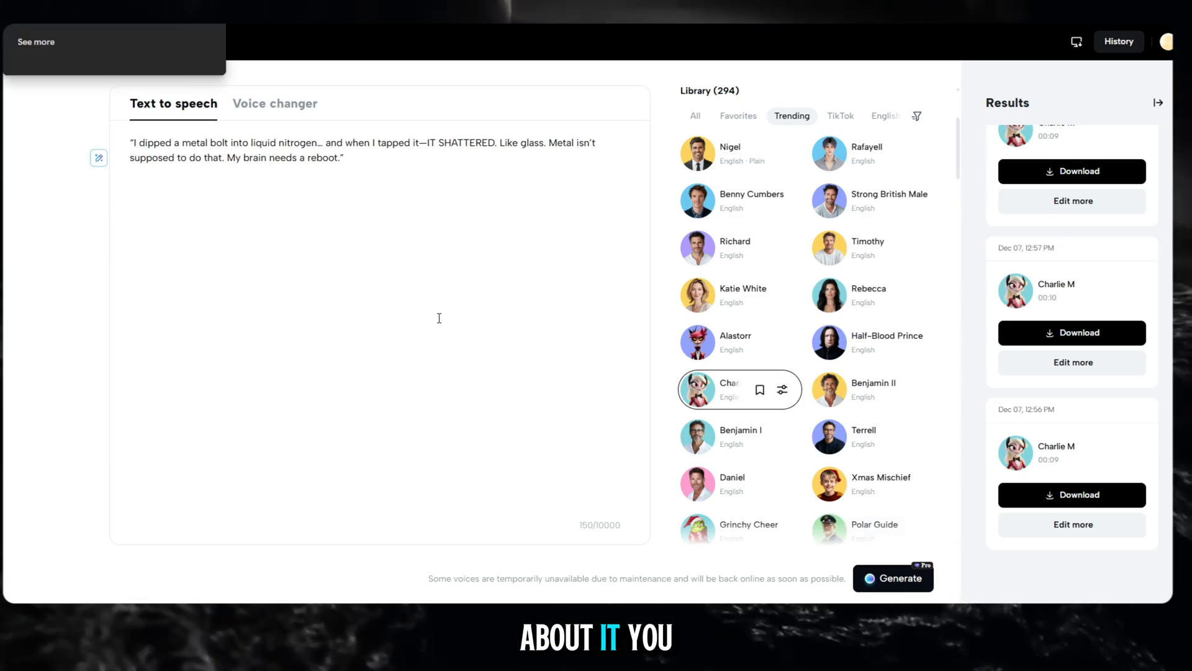
click(1072, 171)
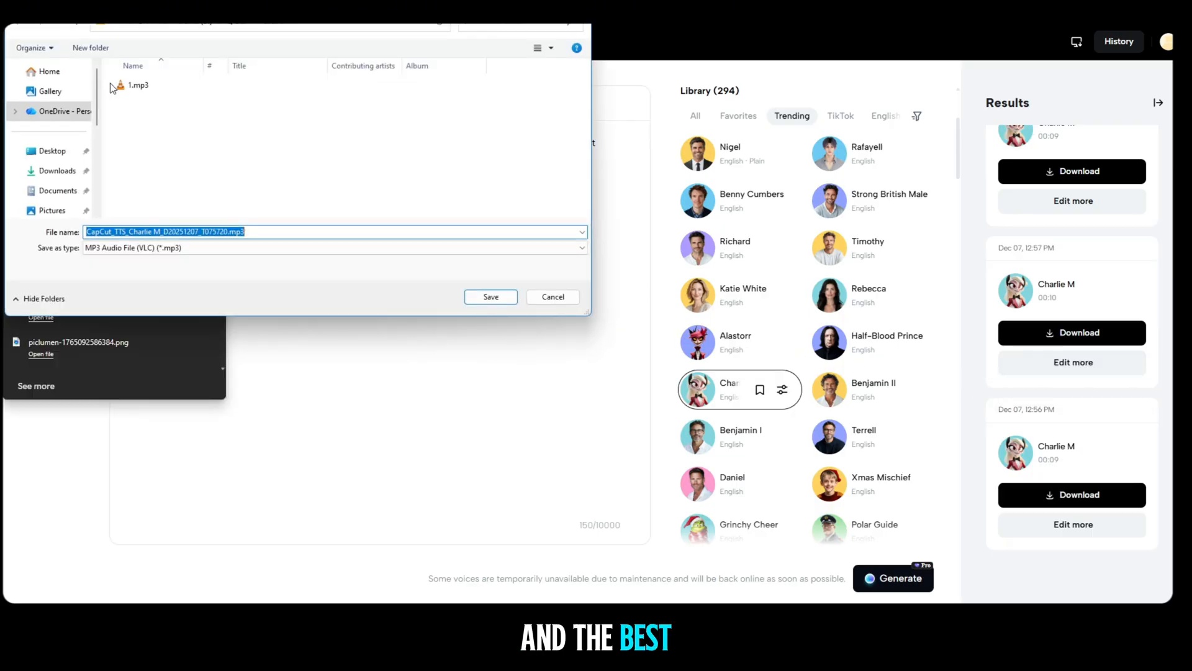
click(491, 297)
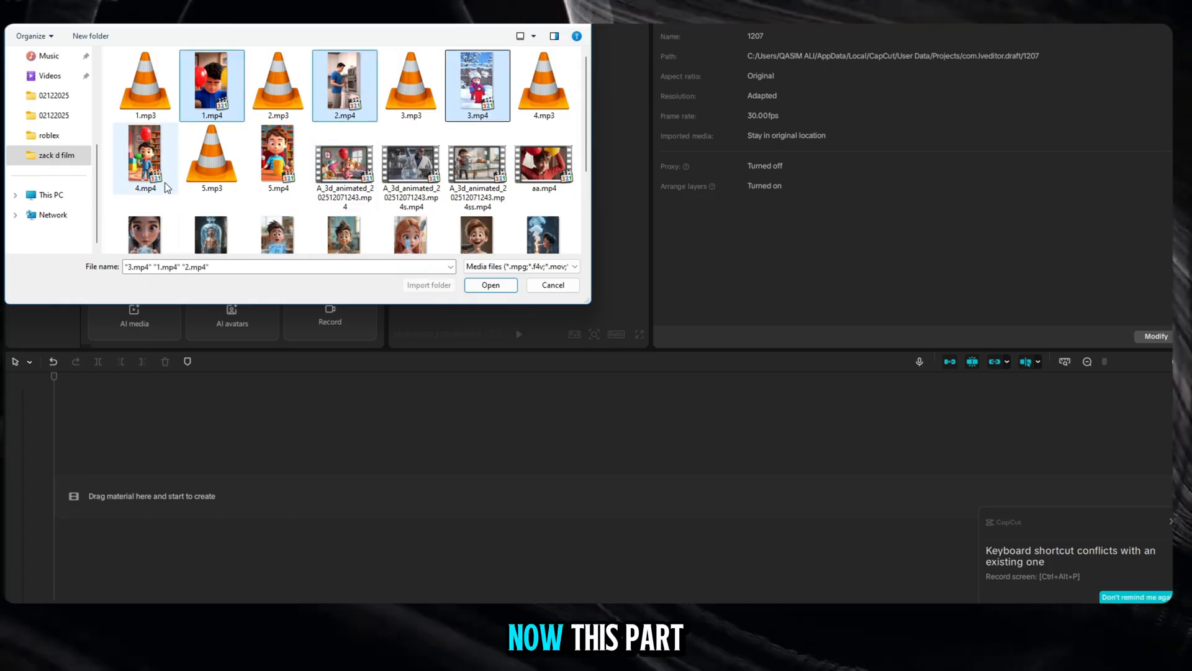
Step: Import clips 1–5.mp4 onto the timeline, then import the five voiceover mp3s beneath them
click(278, 157)
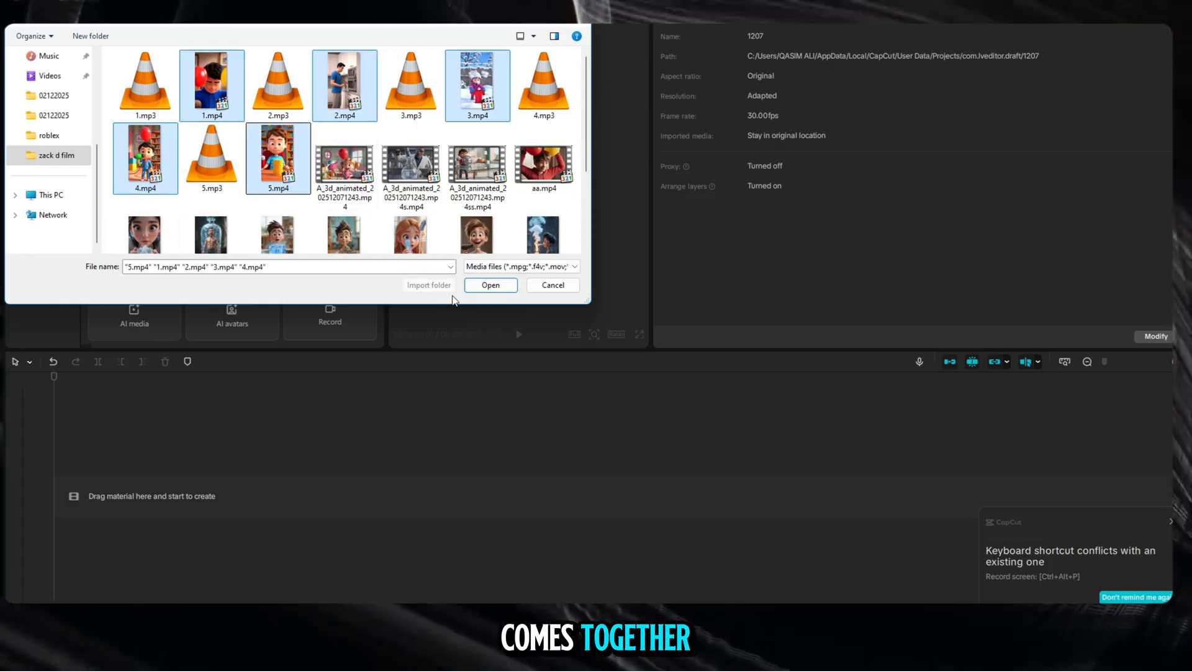
click(491, 284)
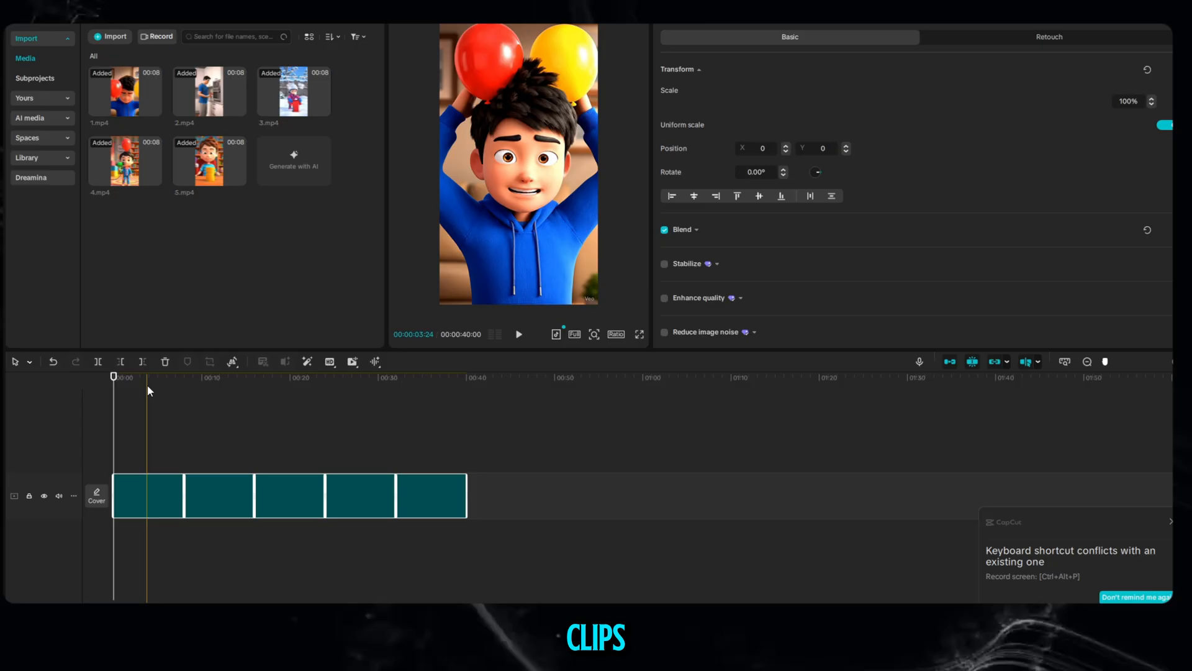
click(113, 36)
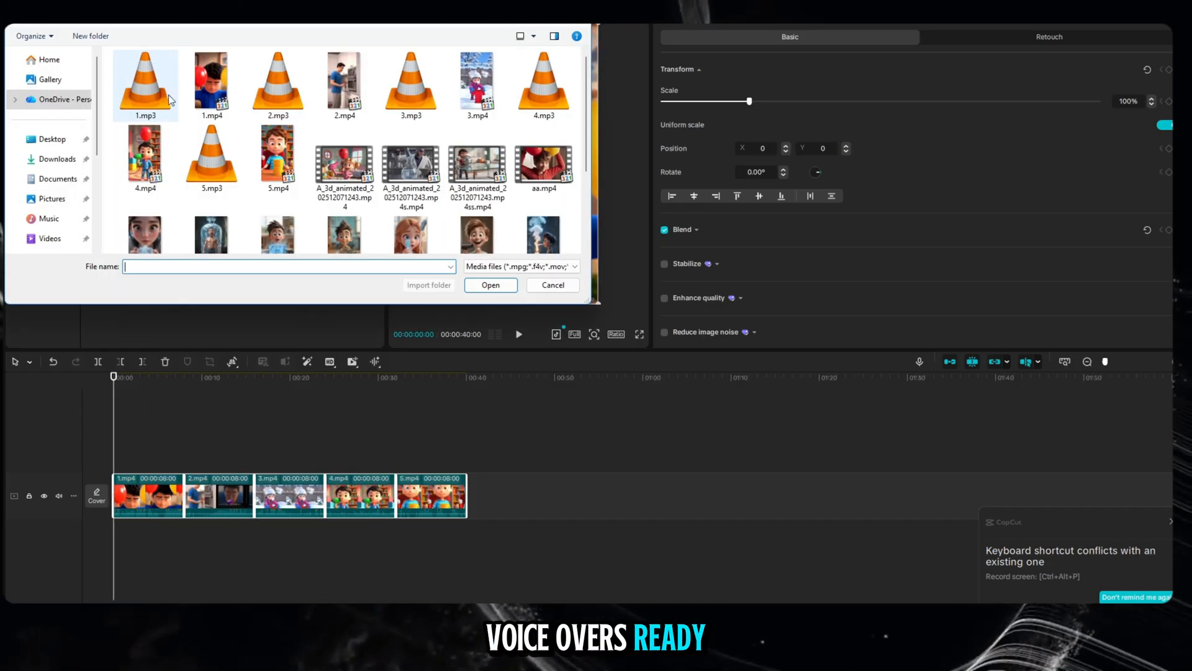
click(278, 76)
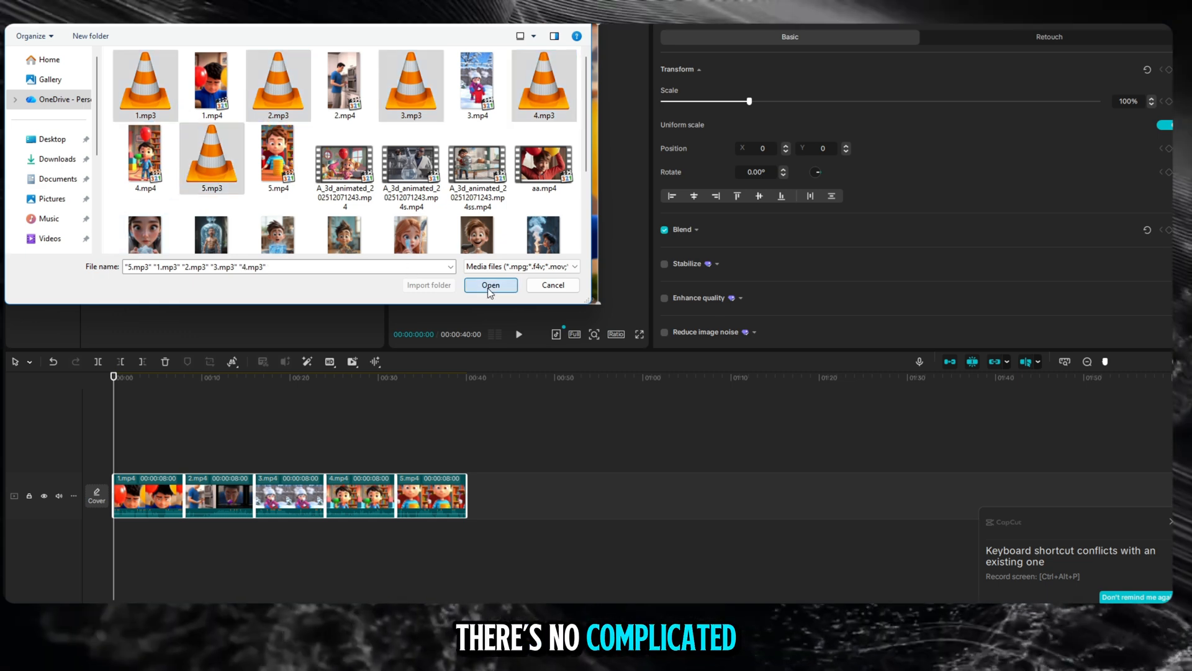
click(491, 285)
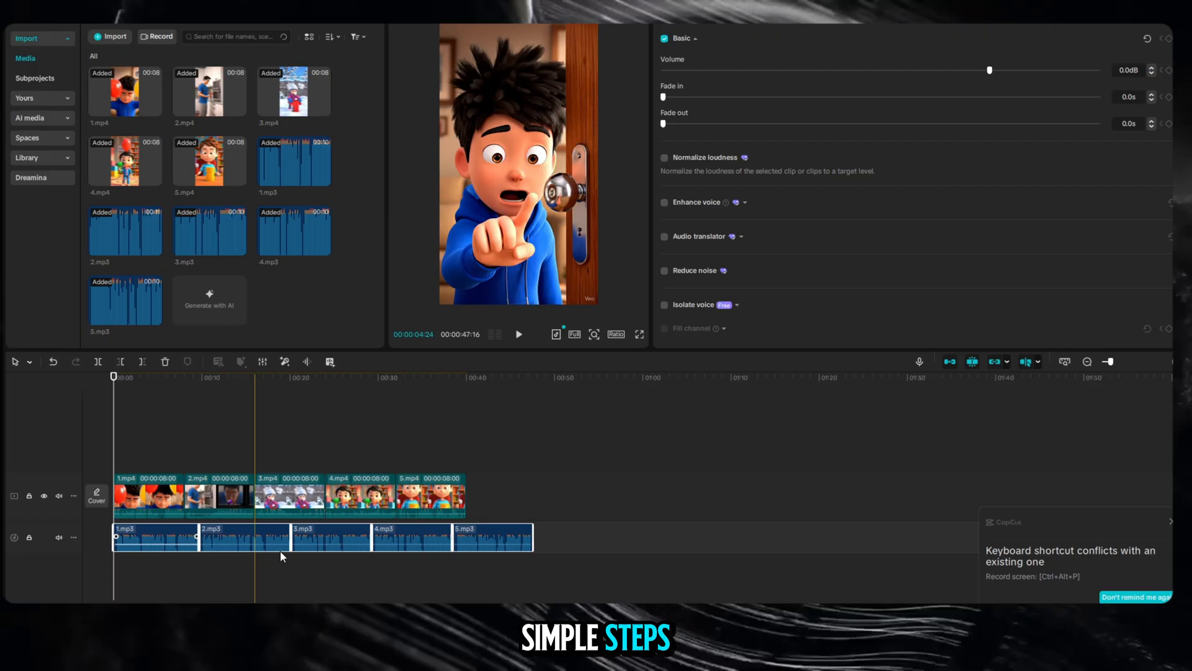
Step: Set all five video clips to 0.82x speed and play back the sequence to check timing
click(431, 494)
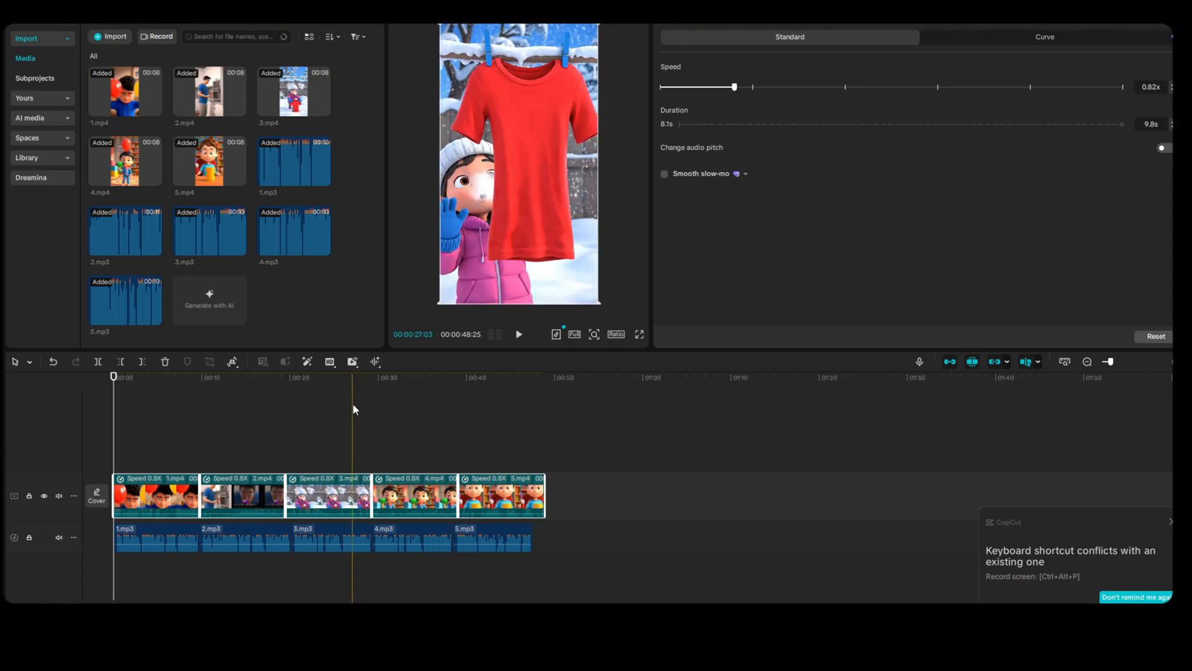
click(519, 334)
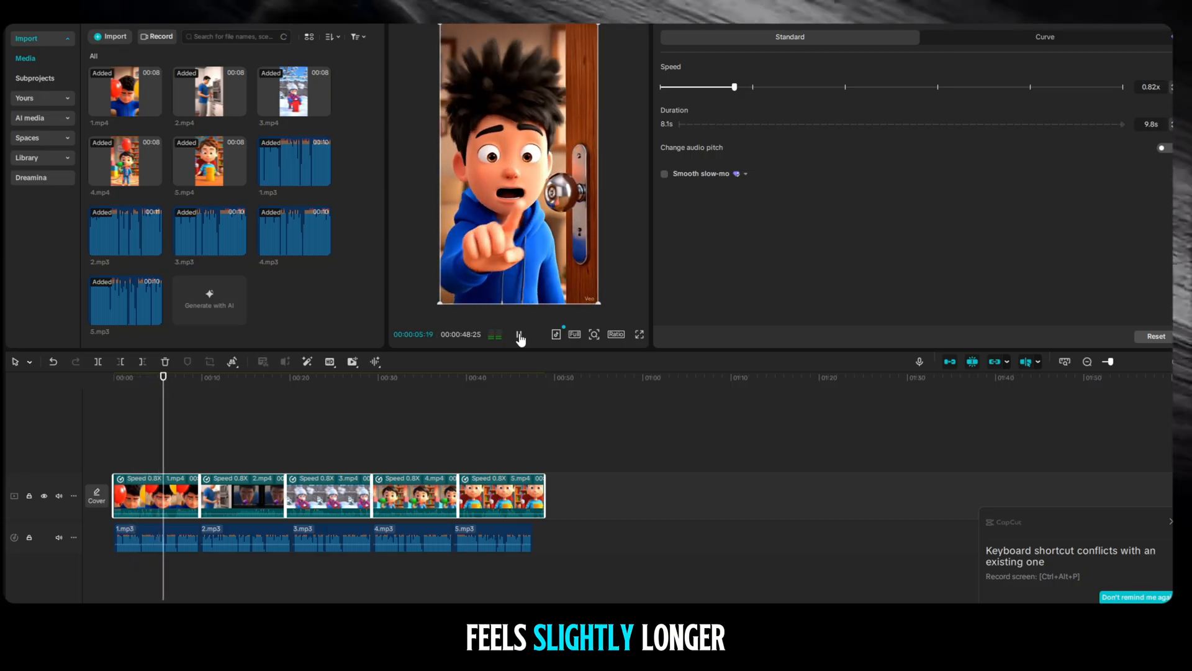
click(518, 335)
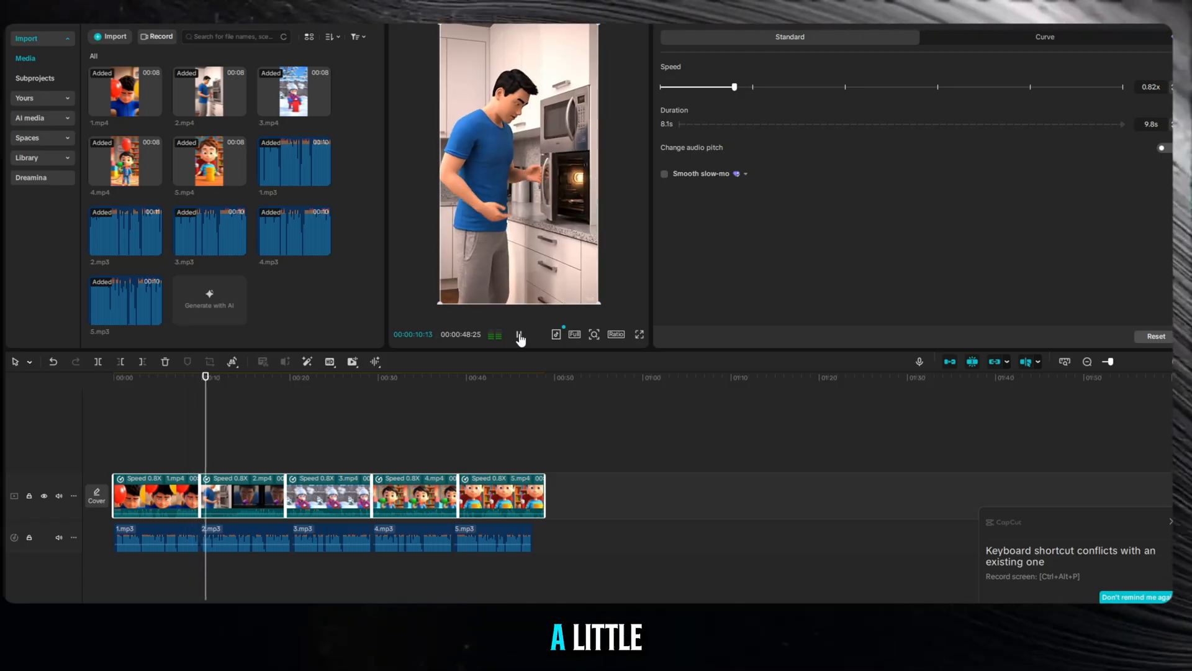
click(519, 334)
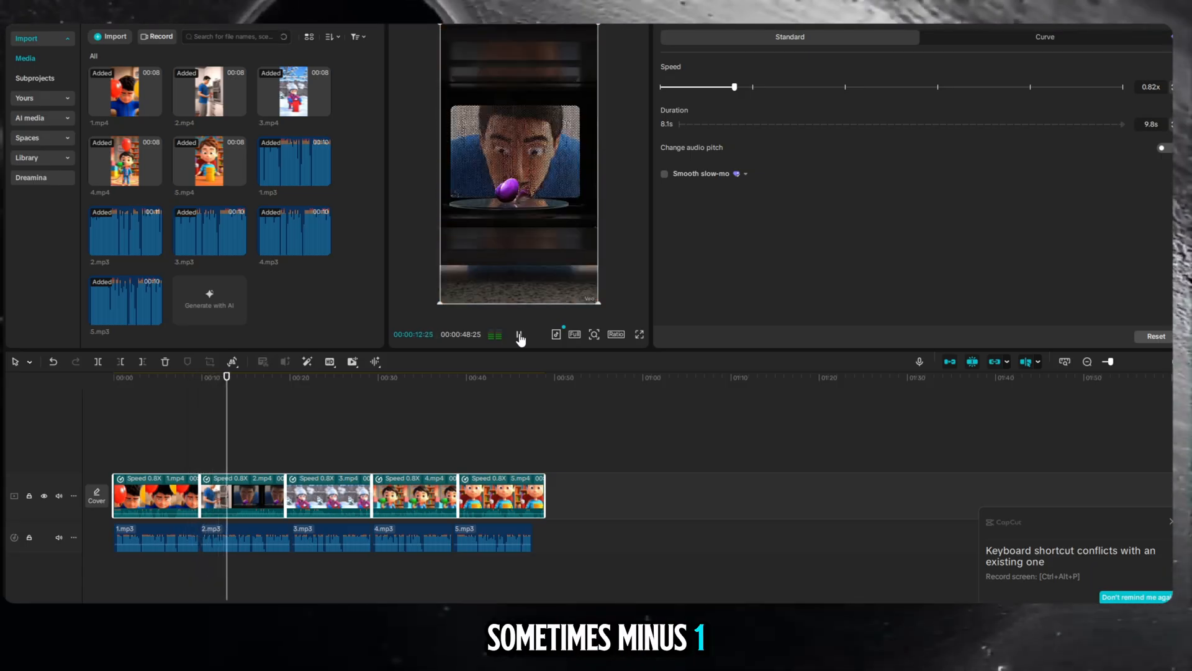
click(517, 333)
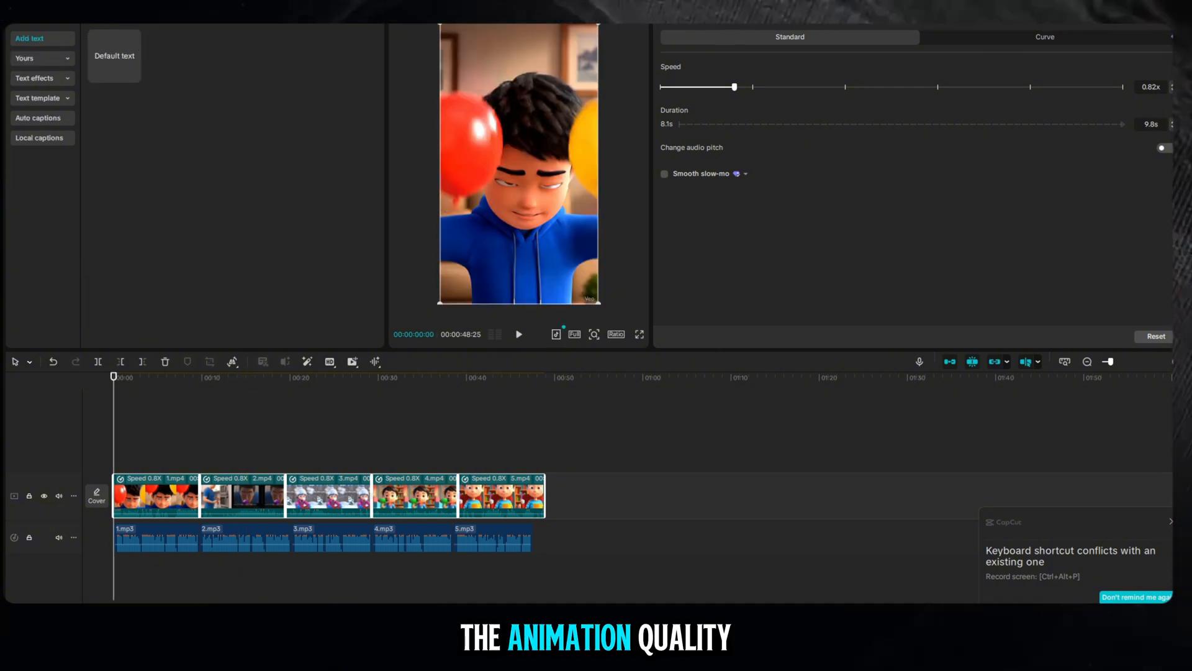
Step: Generate English auto captions across all clips and set the canvas ratio to 9:16
click(352, 335)
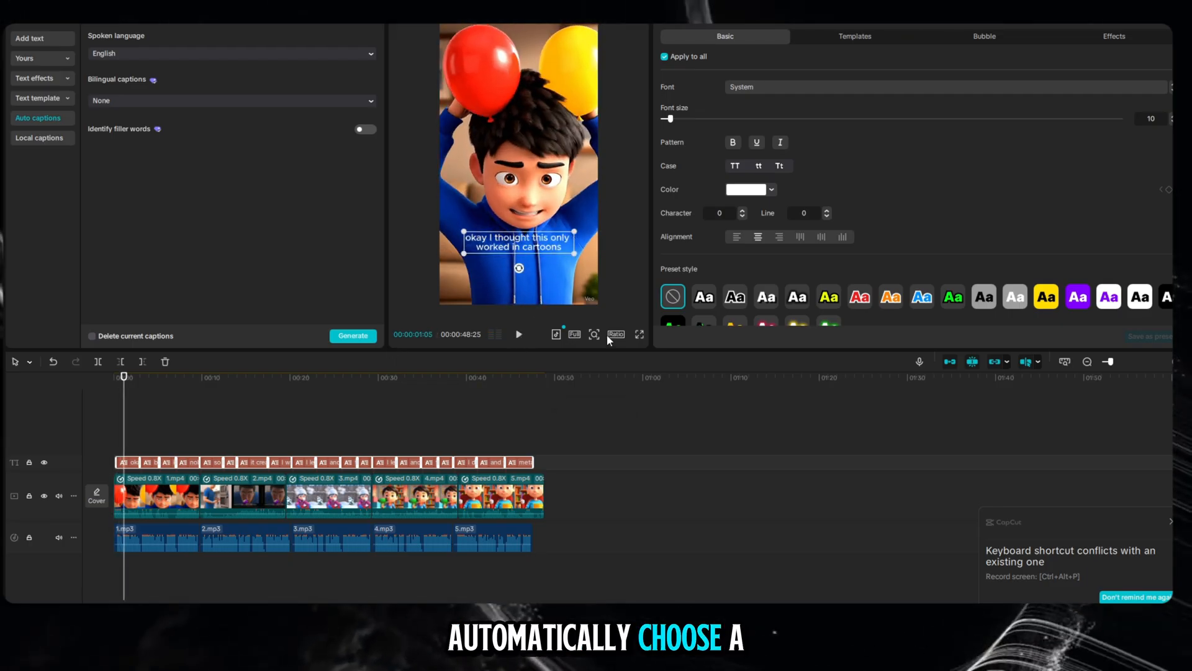
click(615, 334)
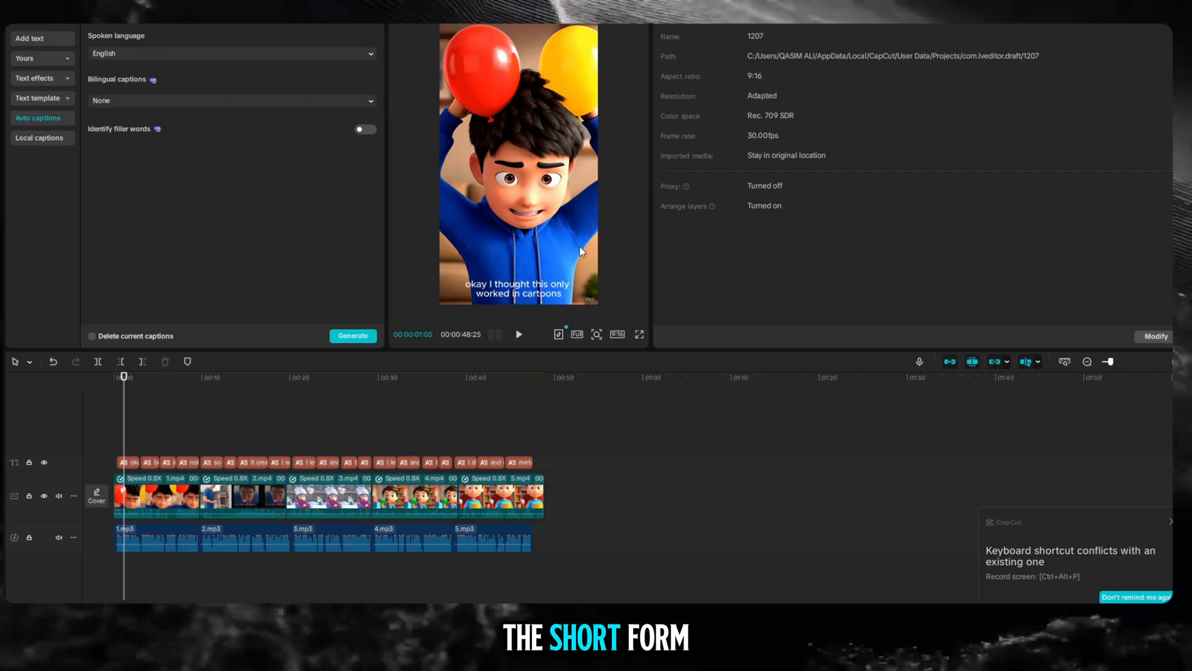
click(156, 495)
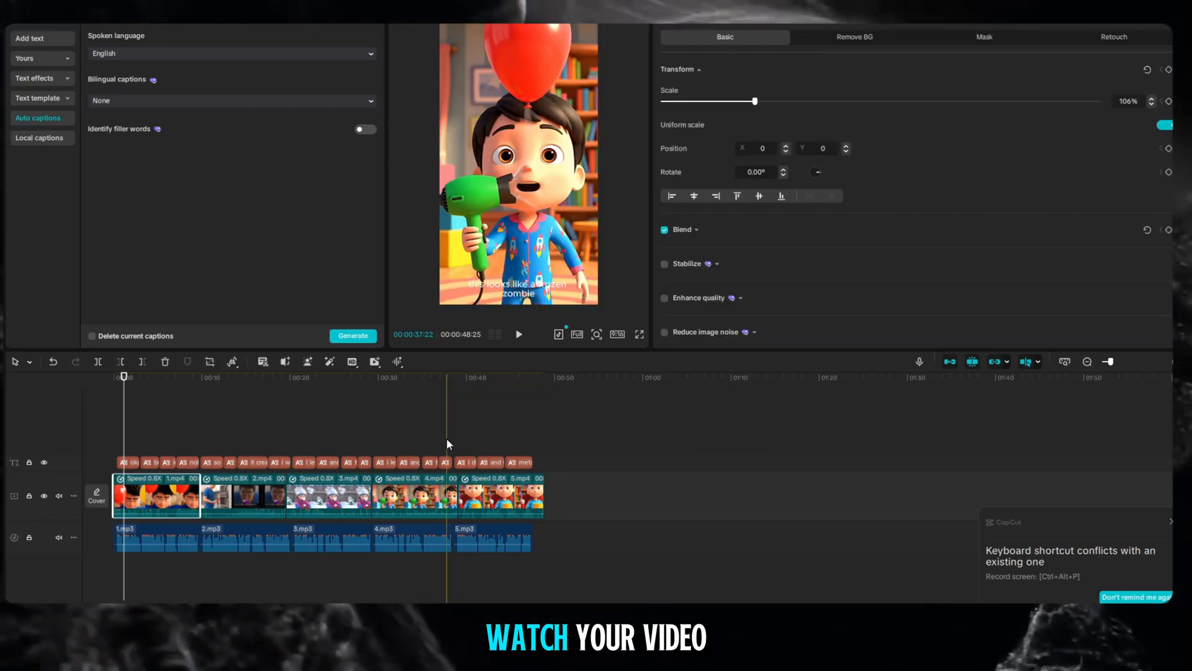
Step: Scale up the first and third clips to fill the frame, then play the short full screen
click(311, 377)
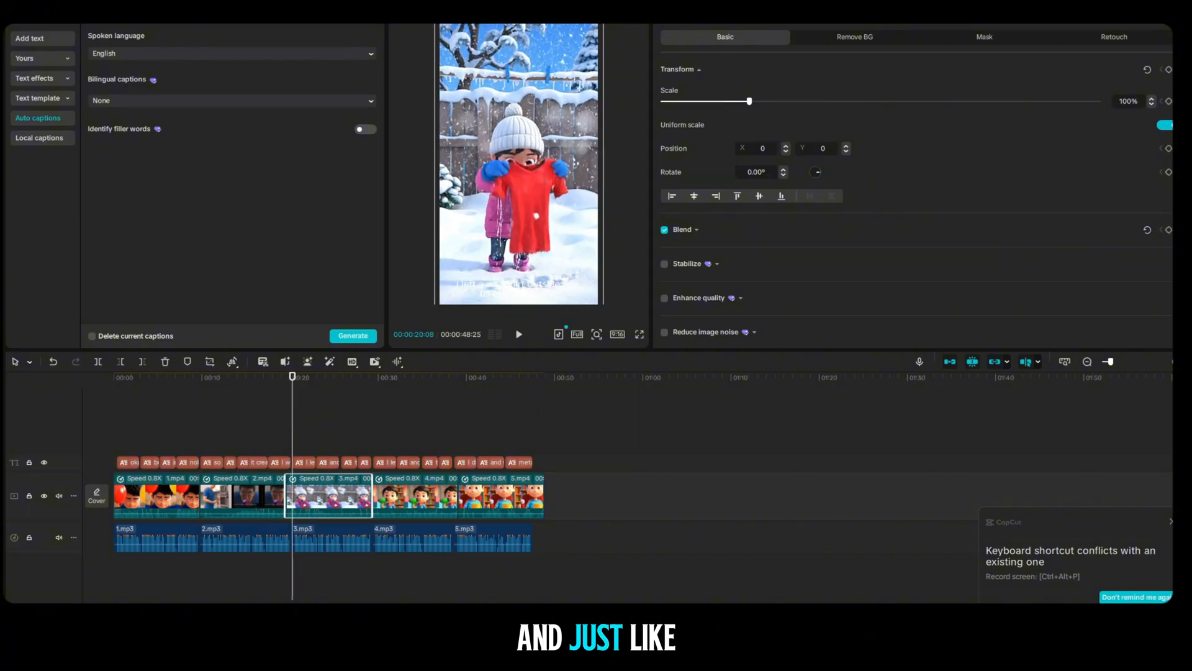
click(387, 377)
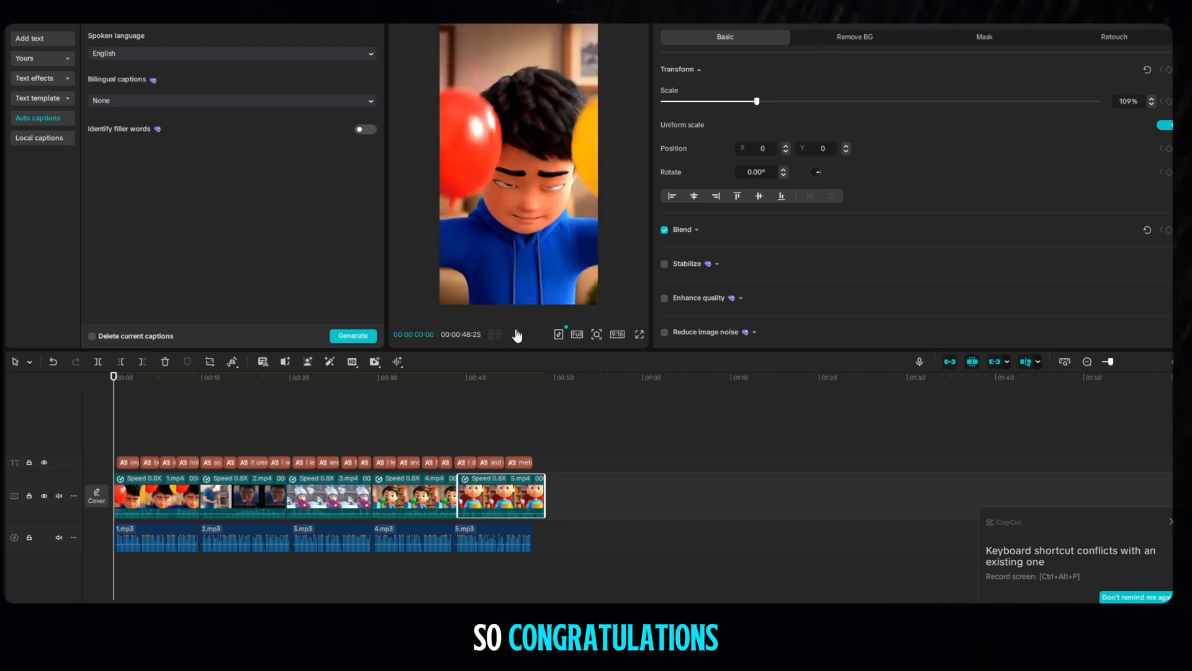
click(639, 334)
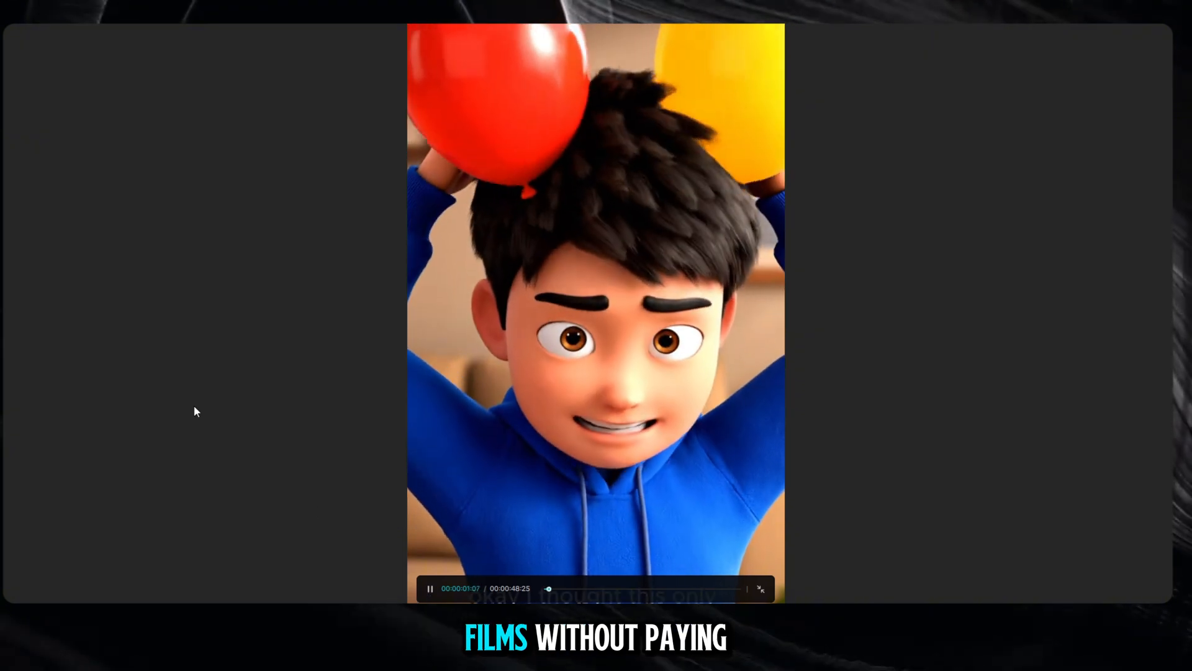